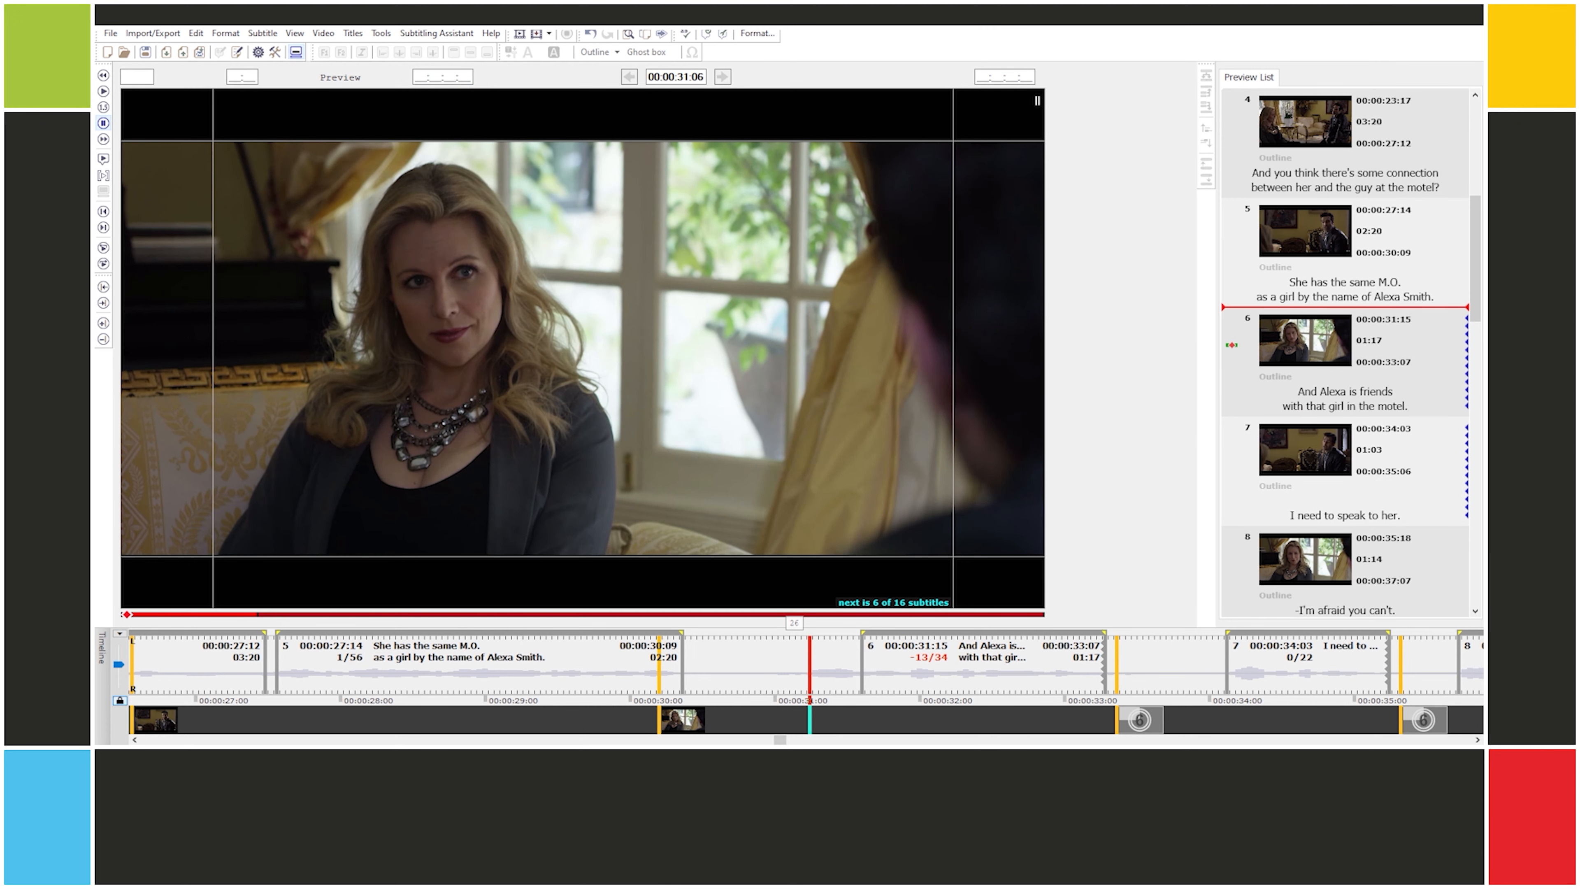
Step: Close the timed subtitle project, leaving the ep10 exercise folder visible
click(927, 657)
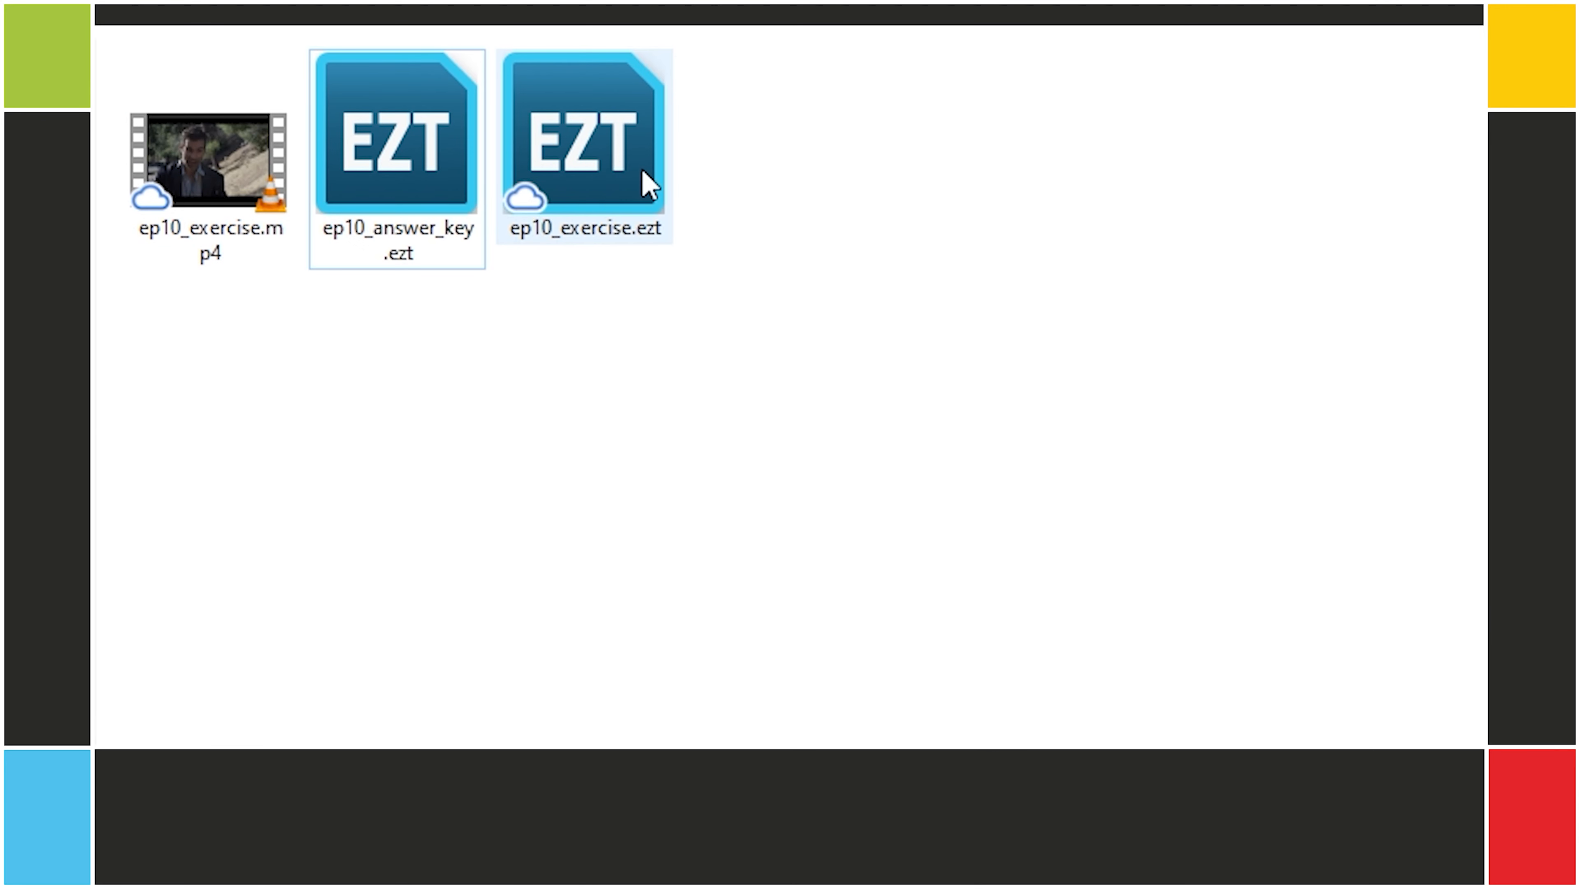
Step: Open the ep10_exercise.ezt project from the exercise folder
double_click(583, 131)
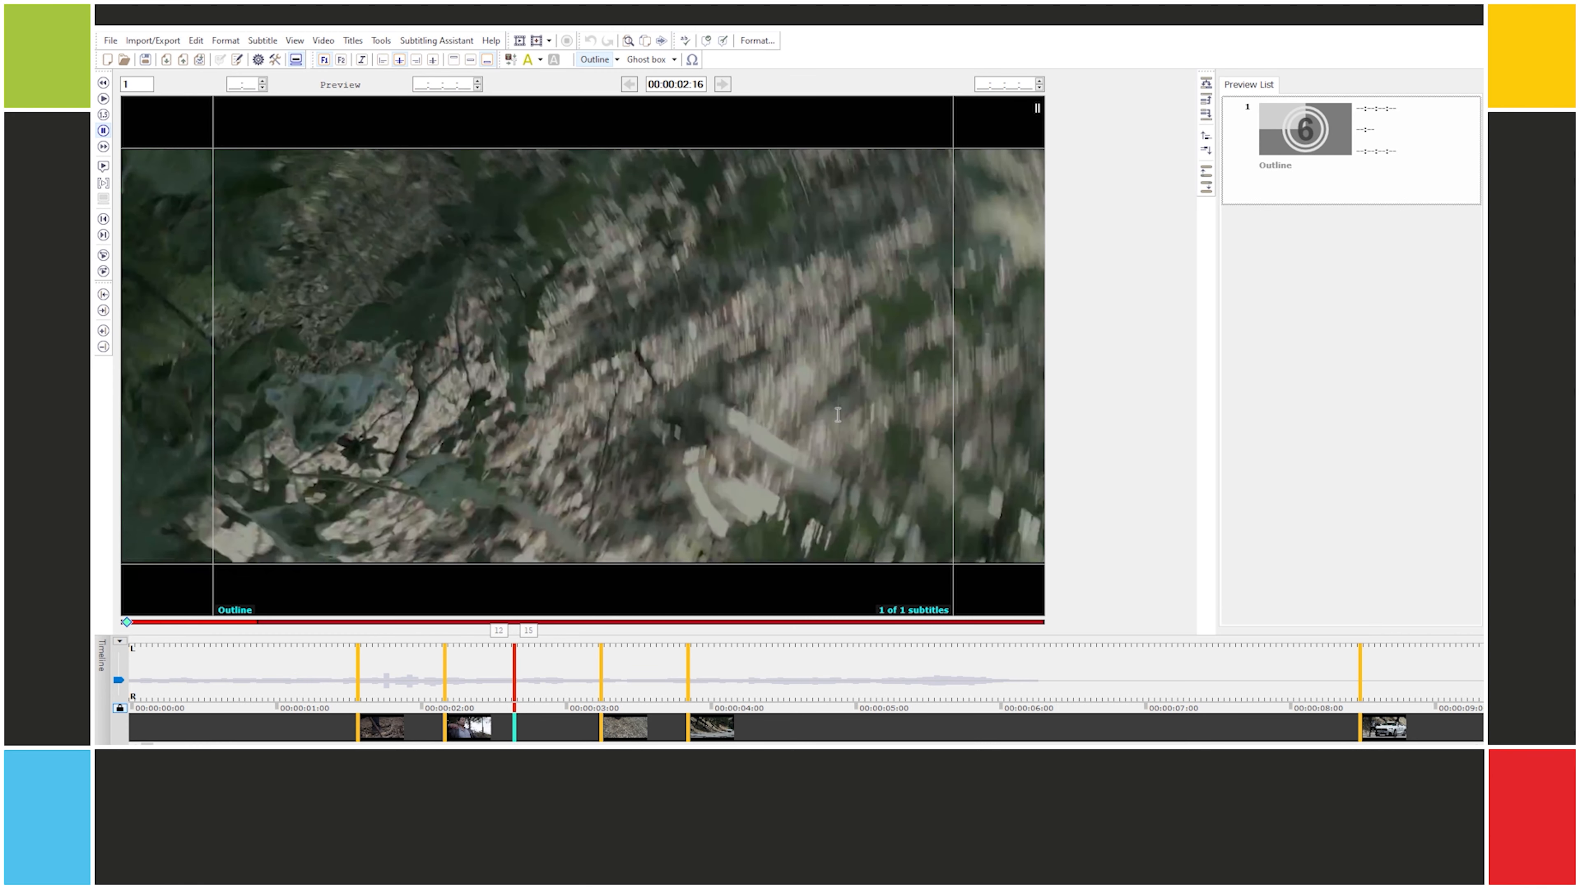
mouse_move(1274, 205)
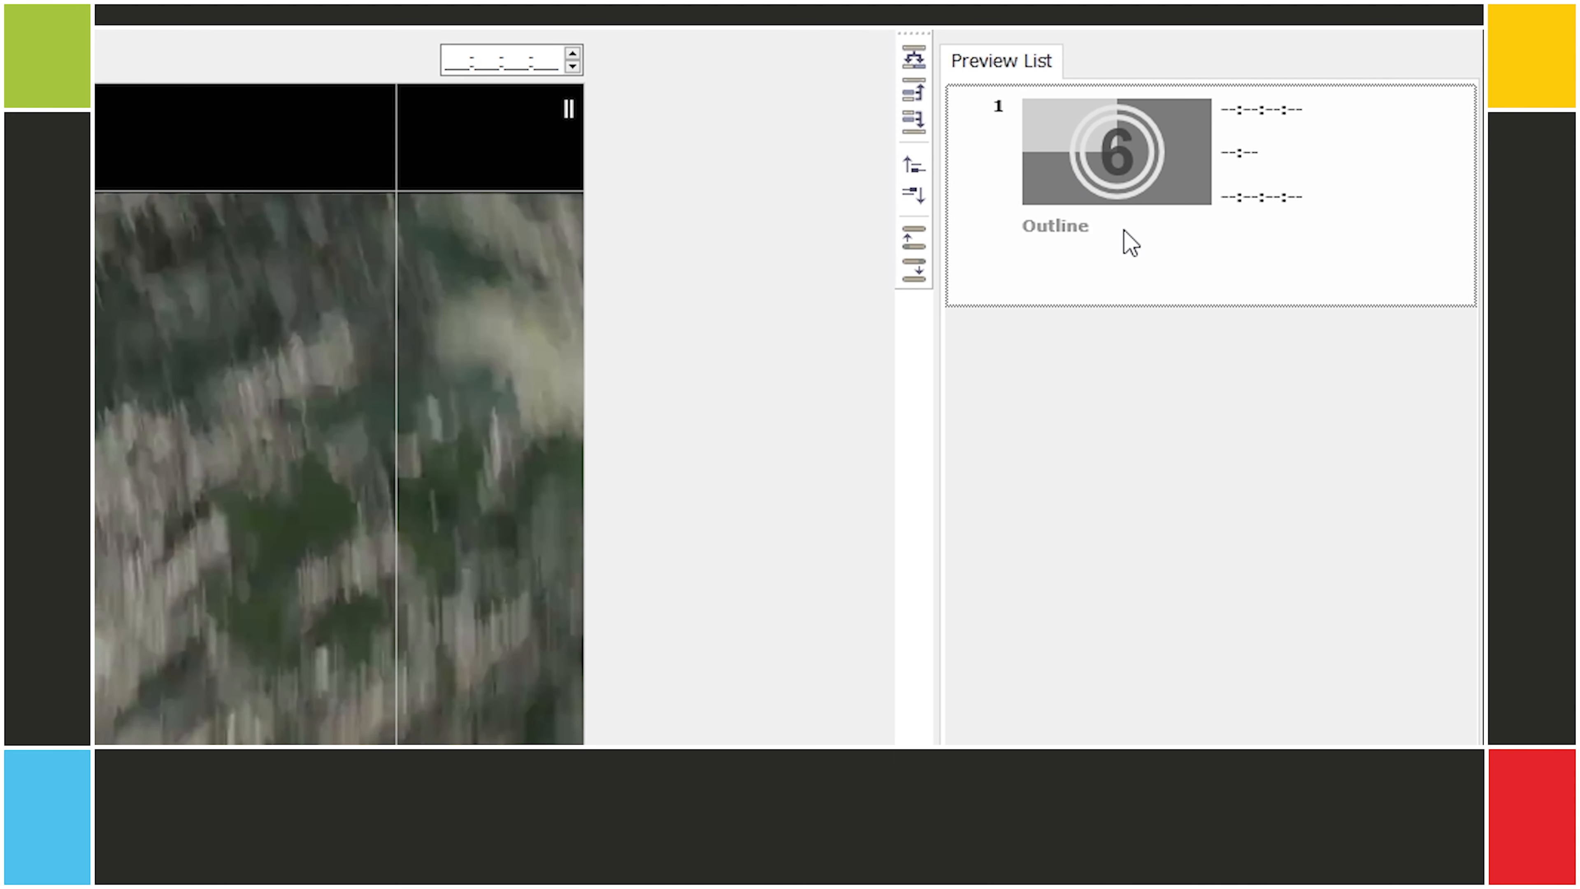
mouse_move(1247, 156)
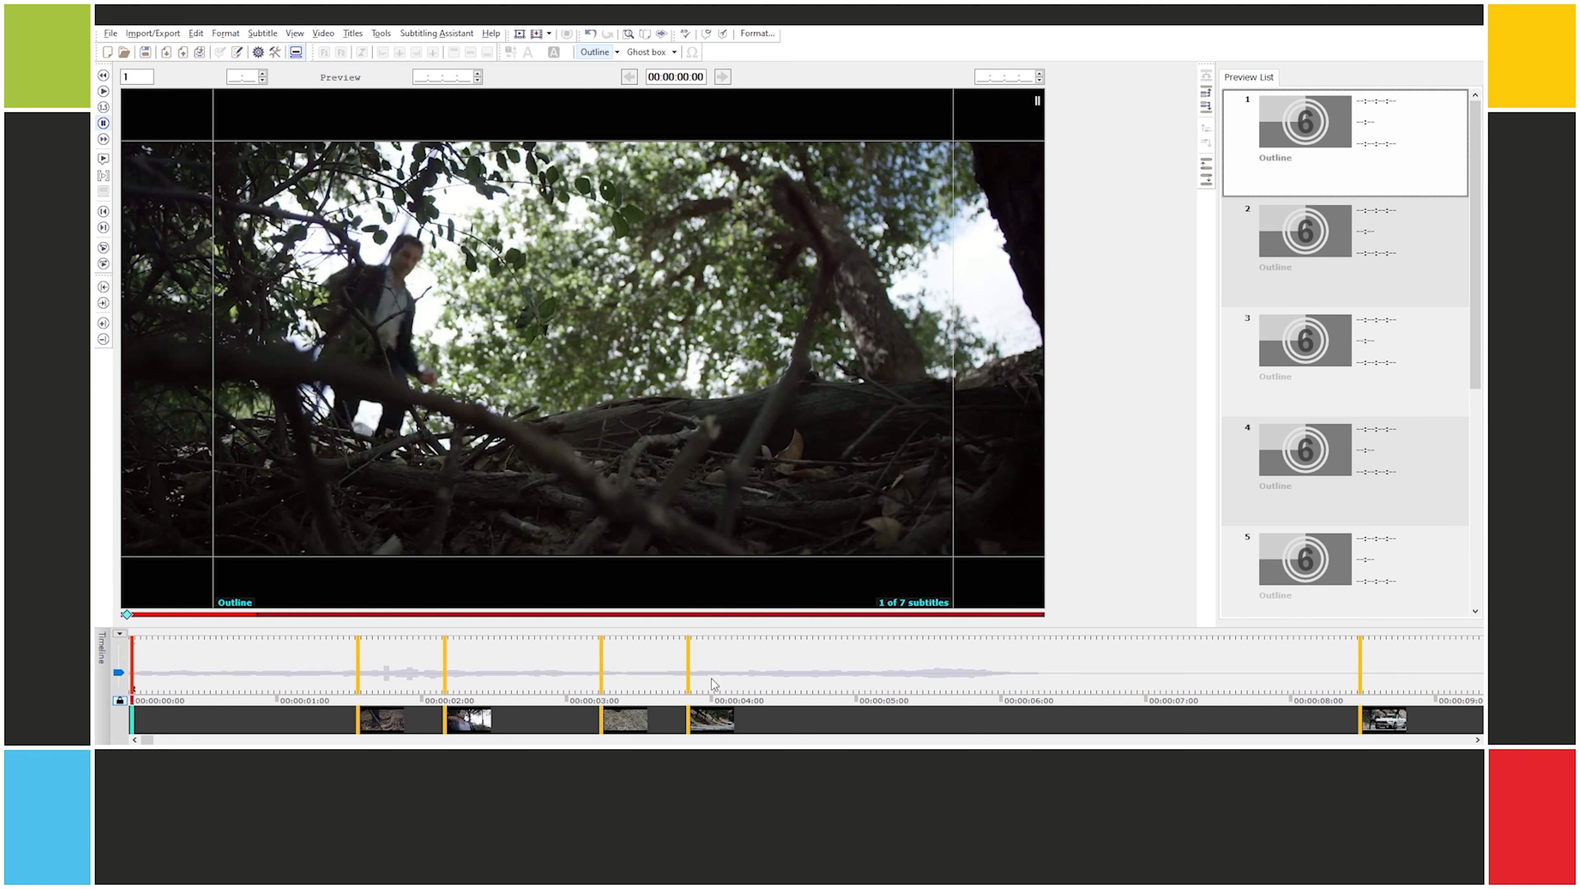
key(alt+p)
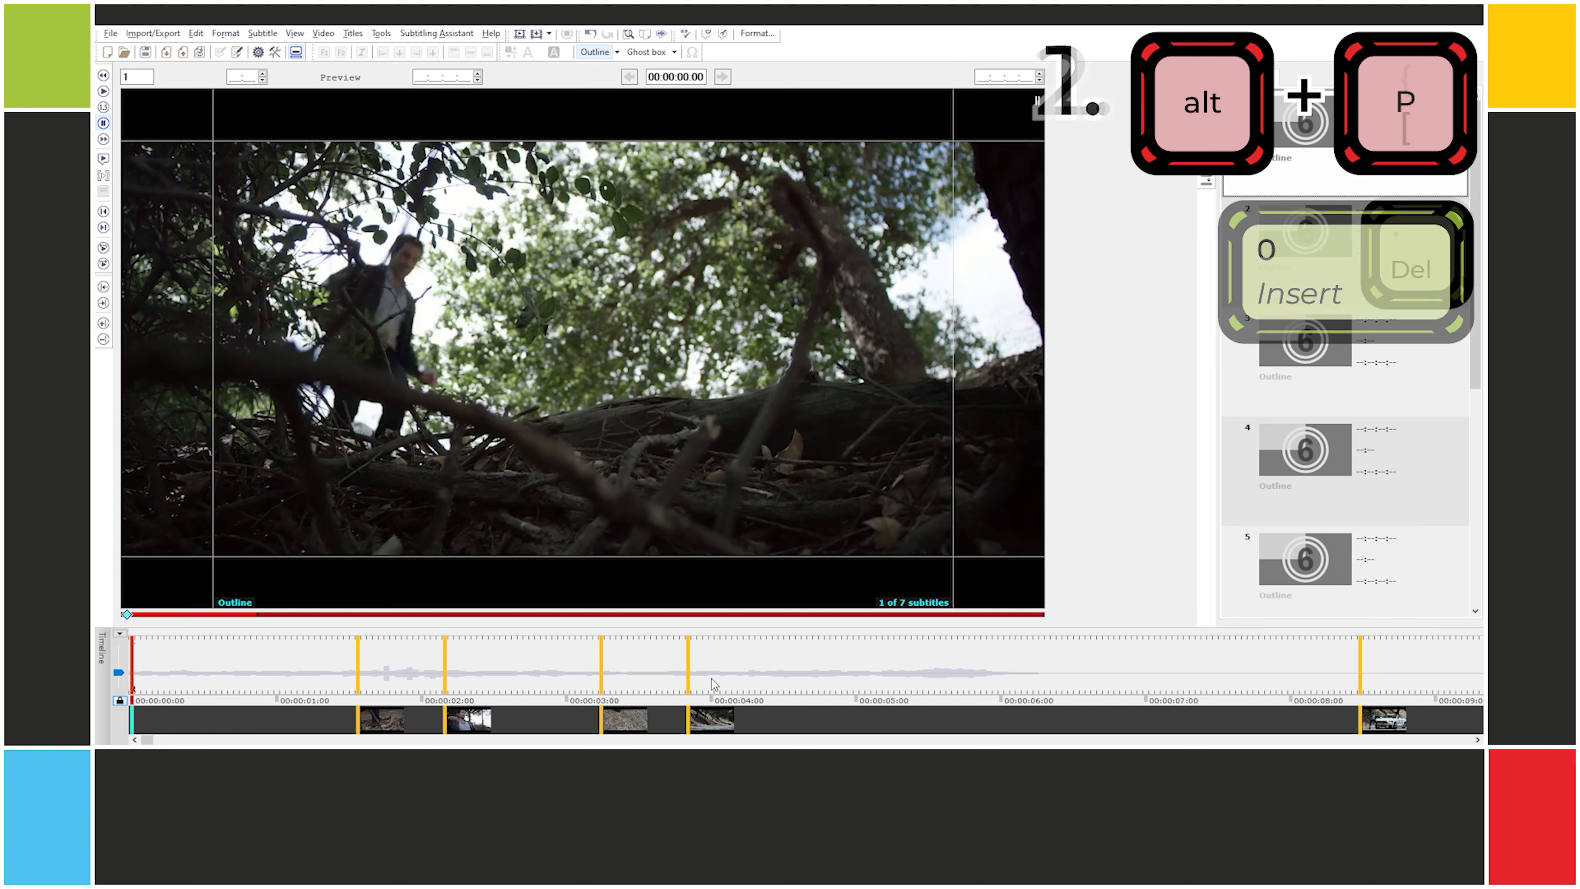
key(alt+p)
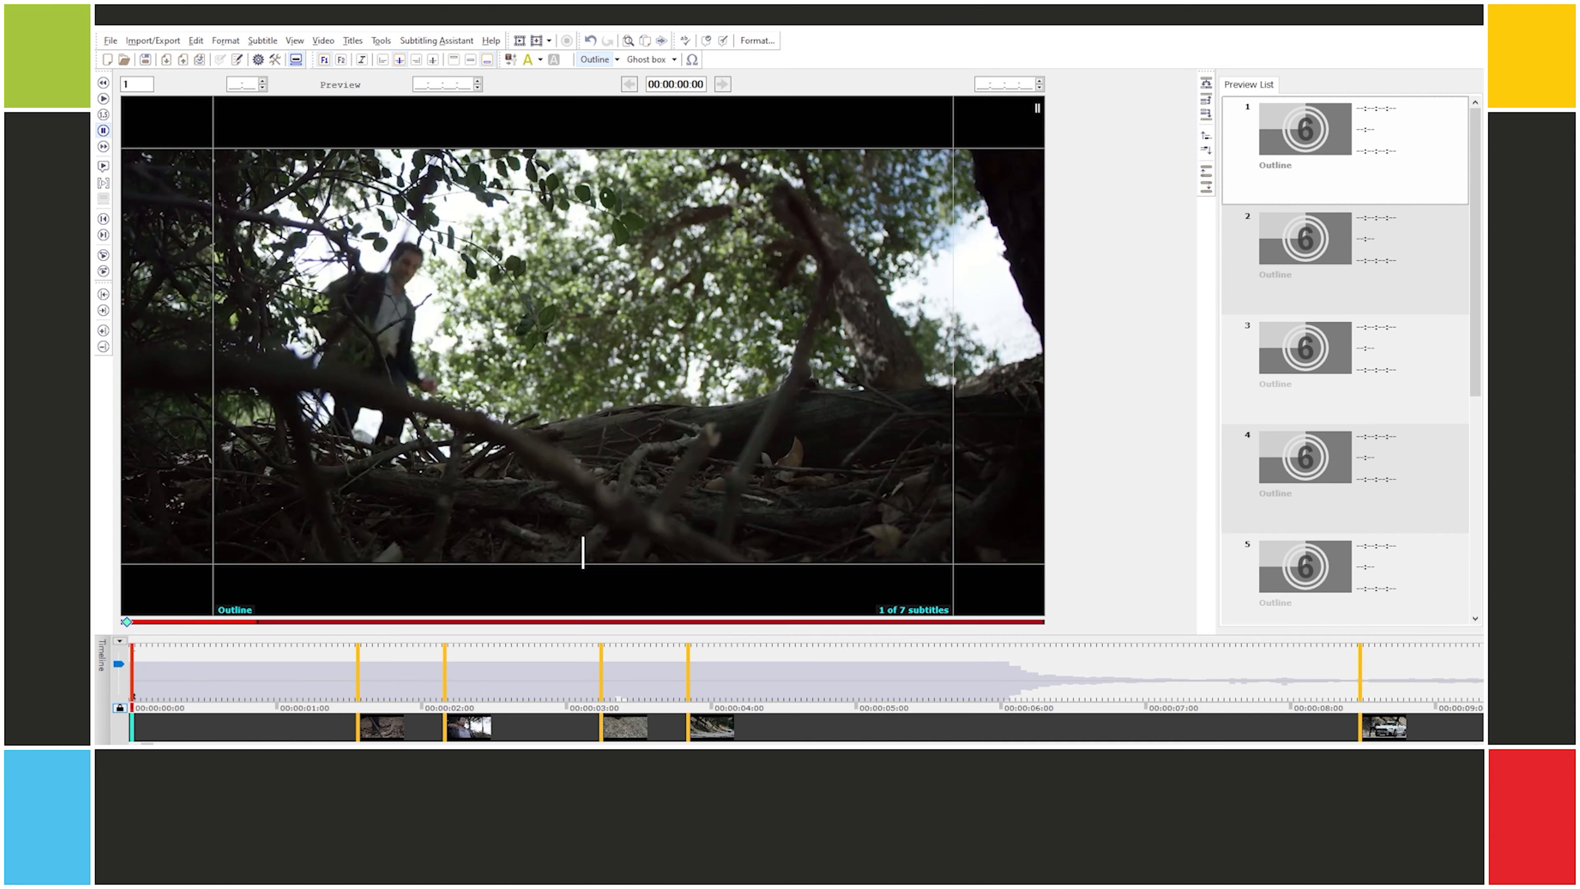
mouse_move(279, 734)
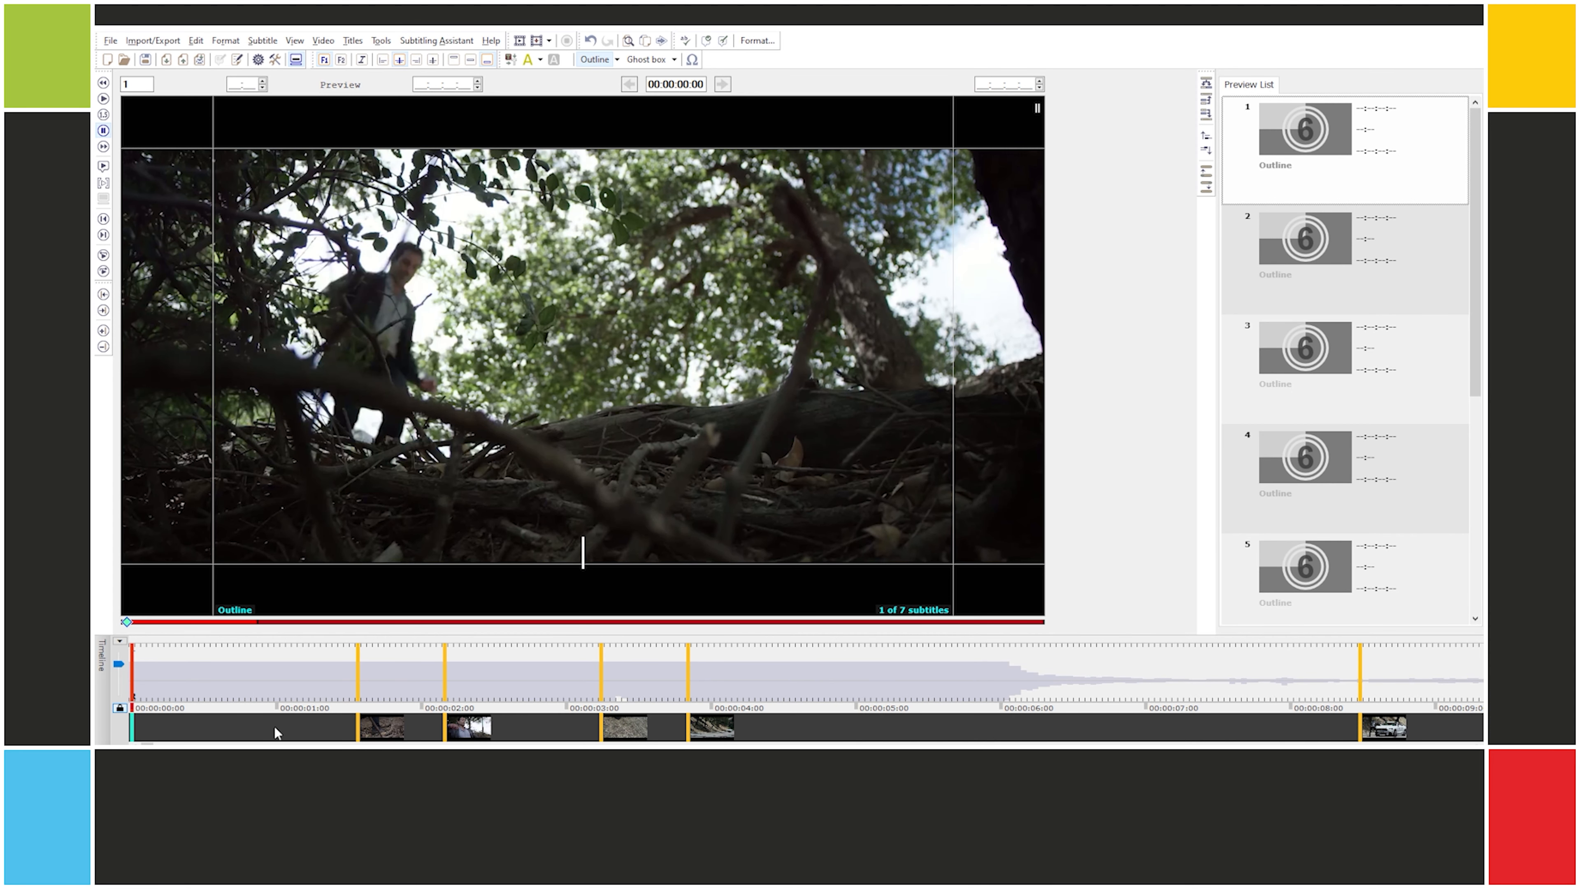
mouse_move(361, 656)
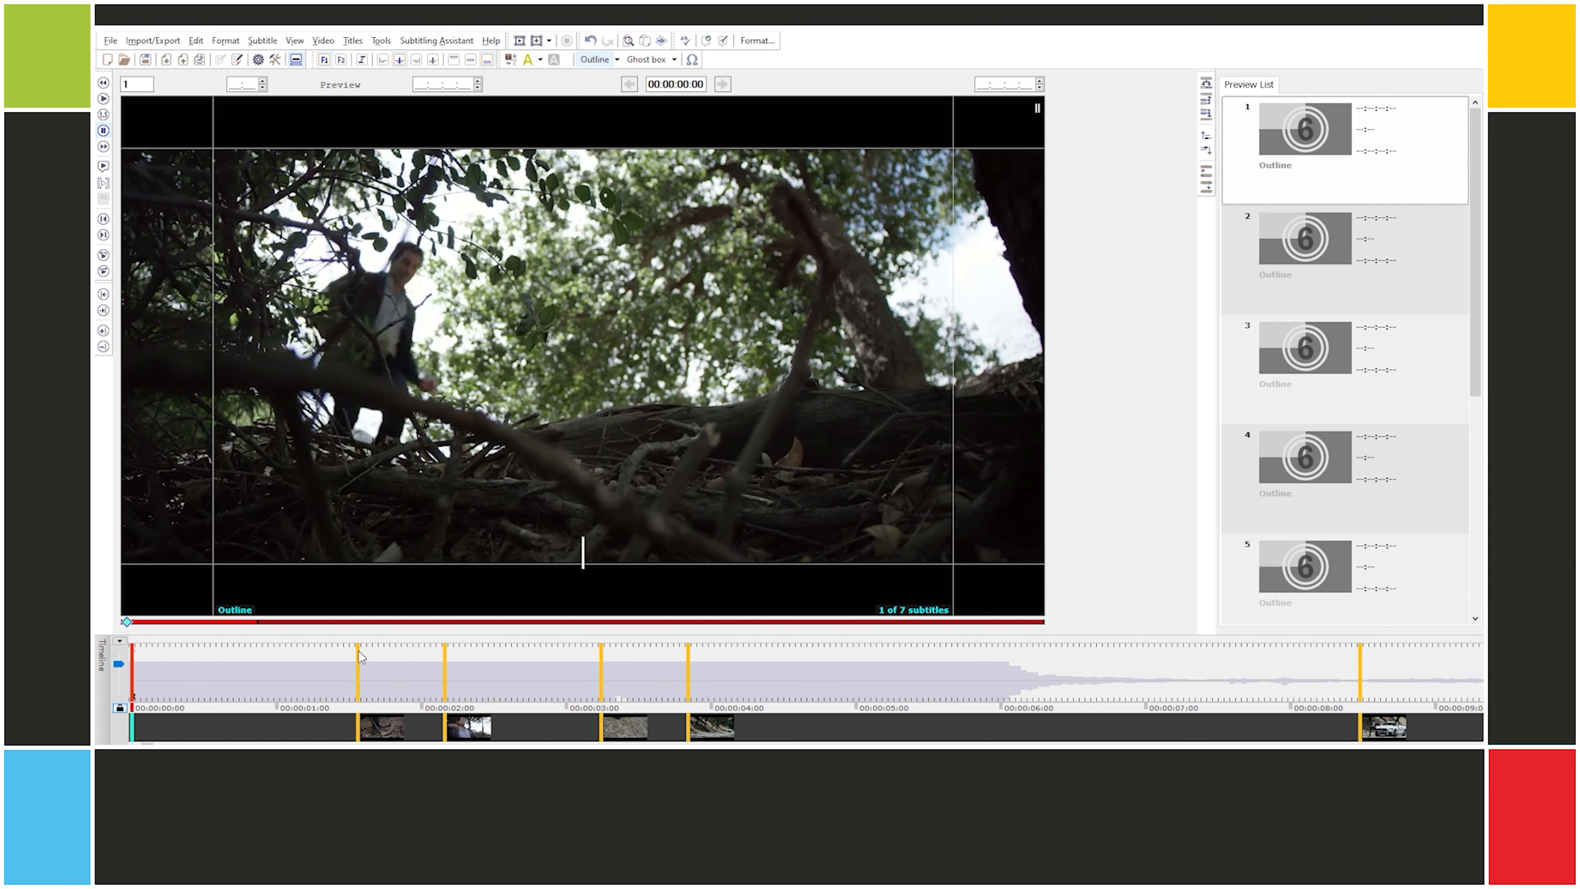
mouse_move(262, 708)
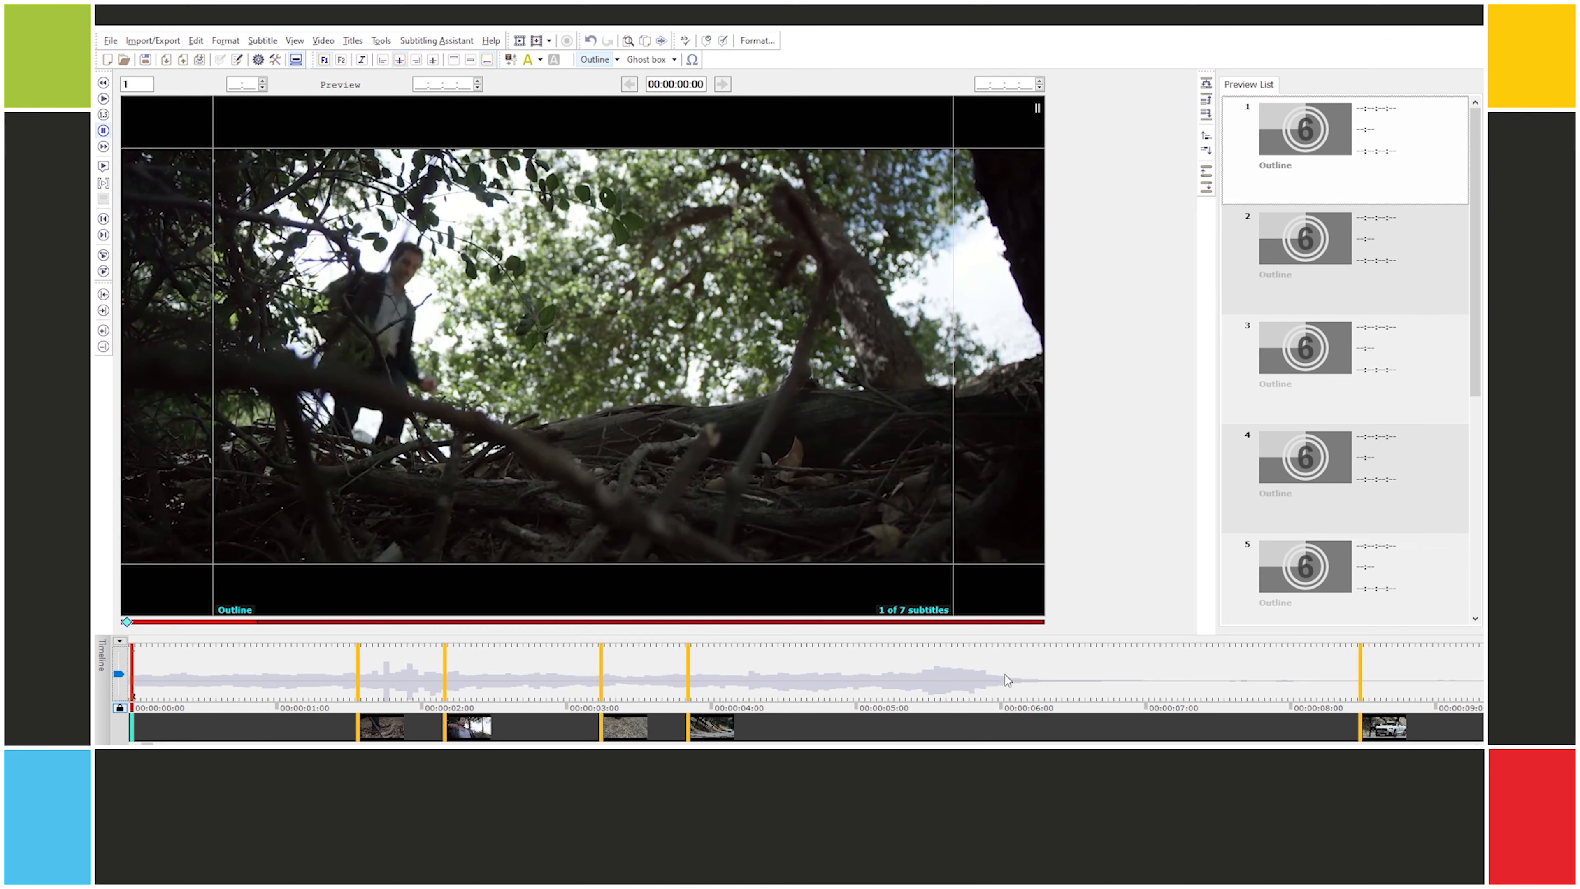
Step: Play the video and time subtitles 1 to 9, cueing subtitle 10 in at 00:00:24:07
click(103, 98)
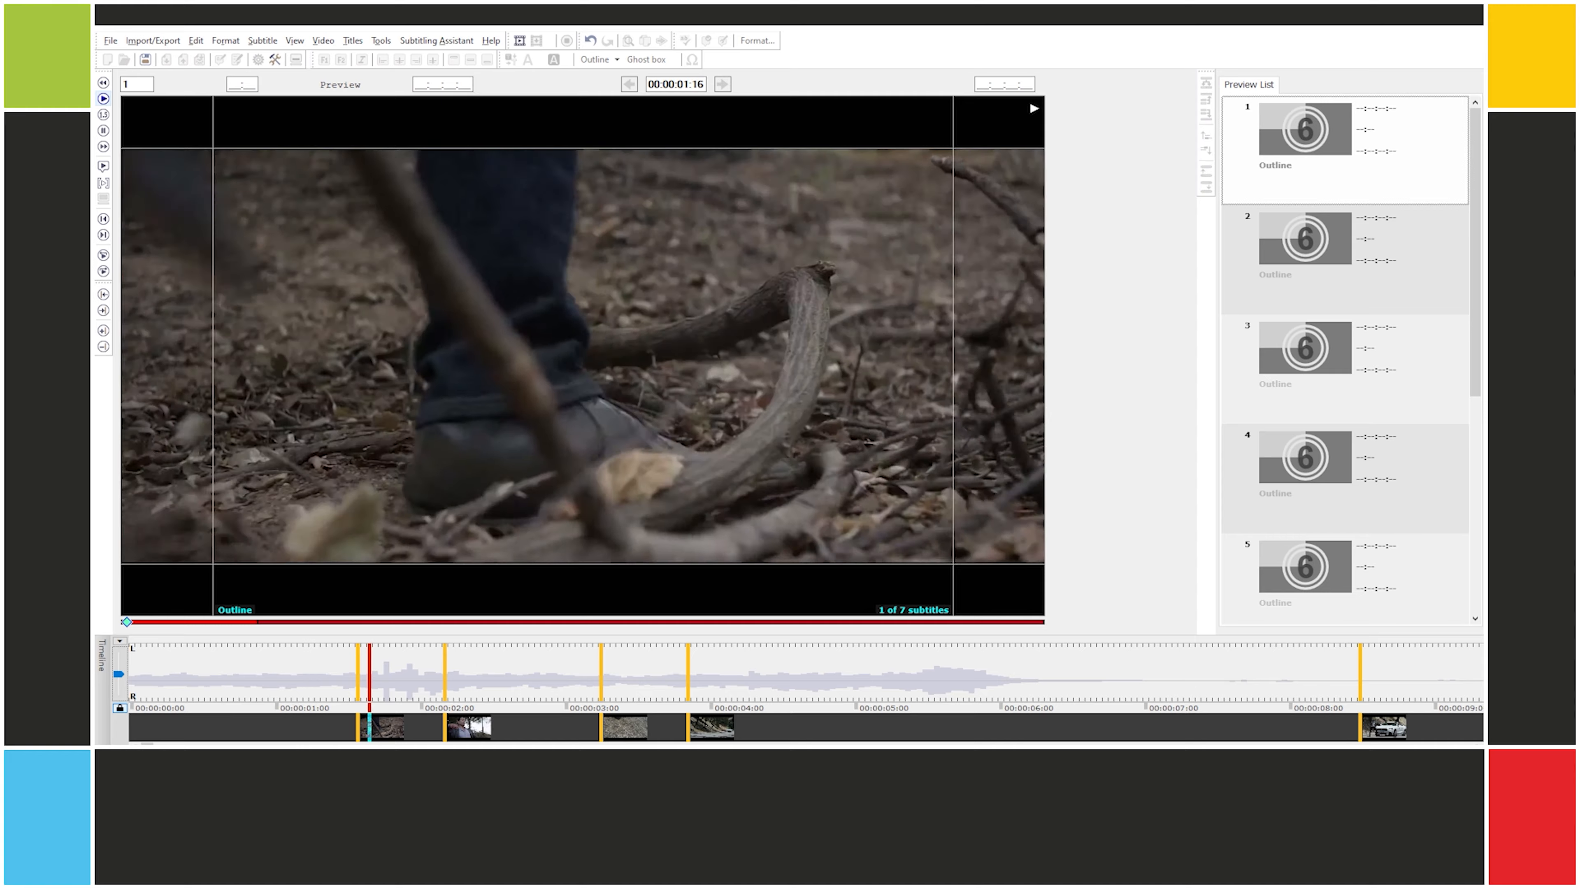
click(656, 692)
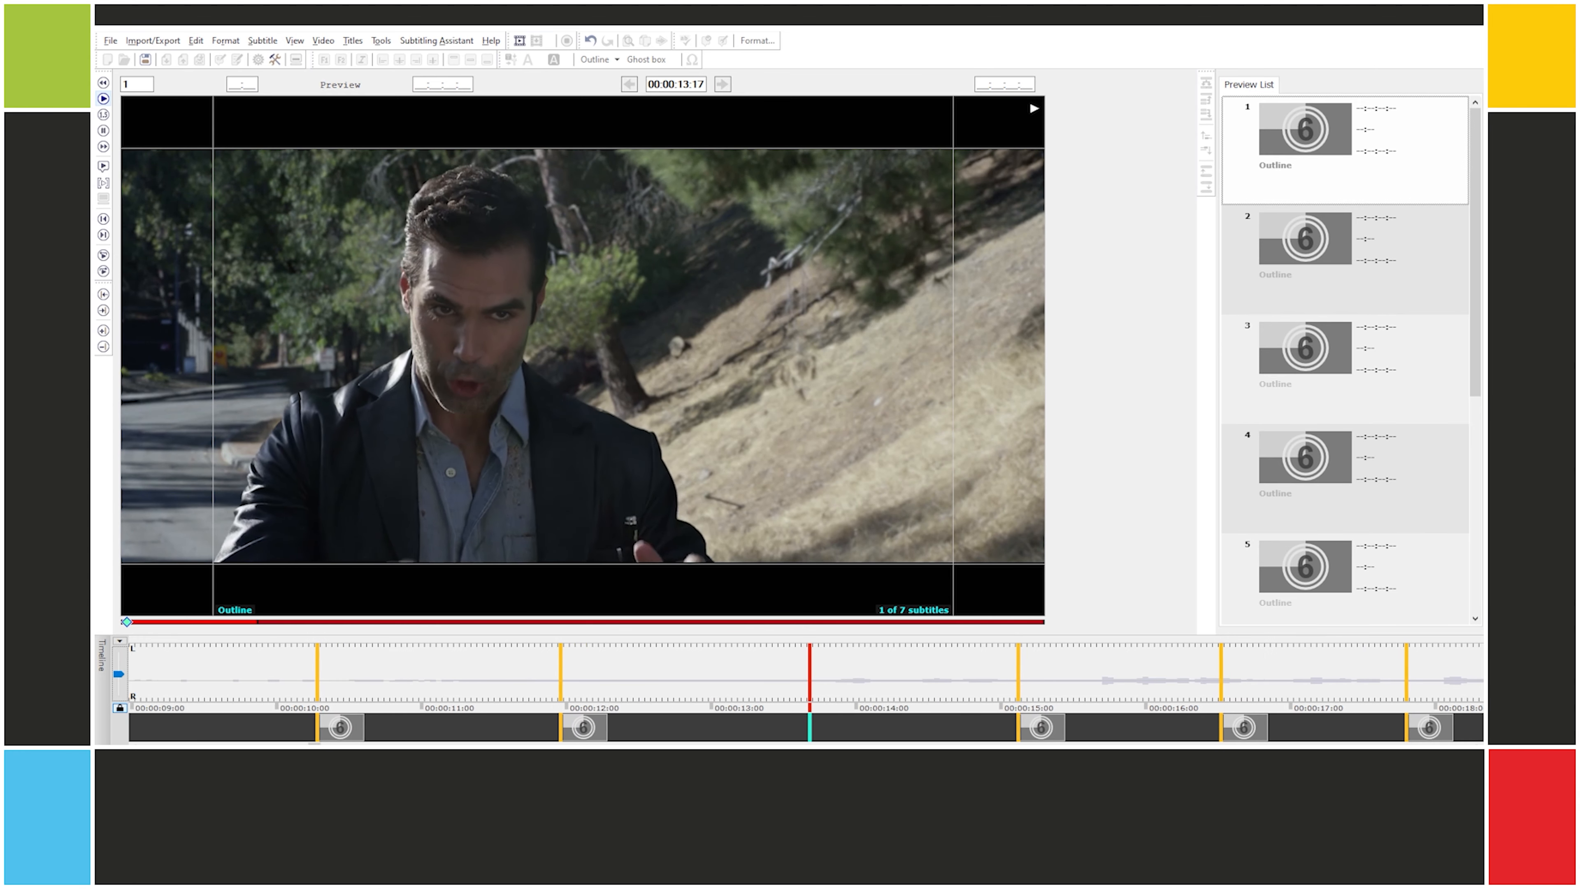
click(102, 98)
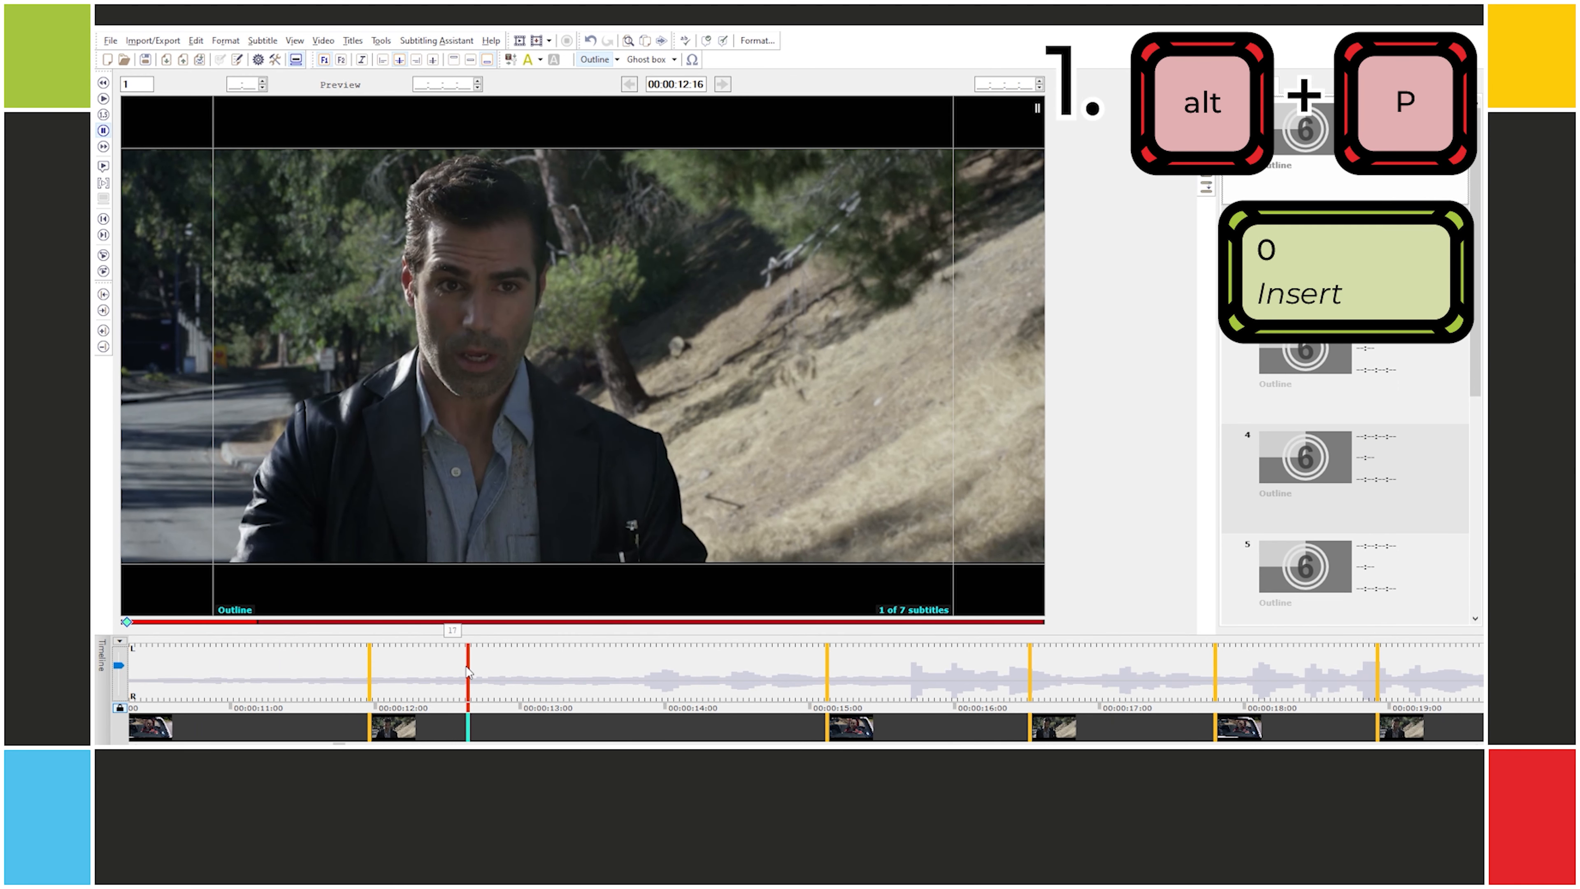
key(alt+p)
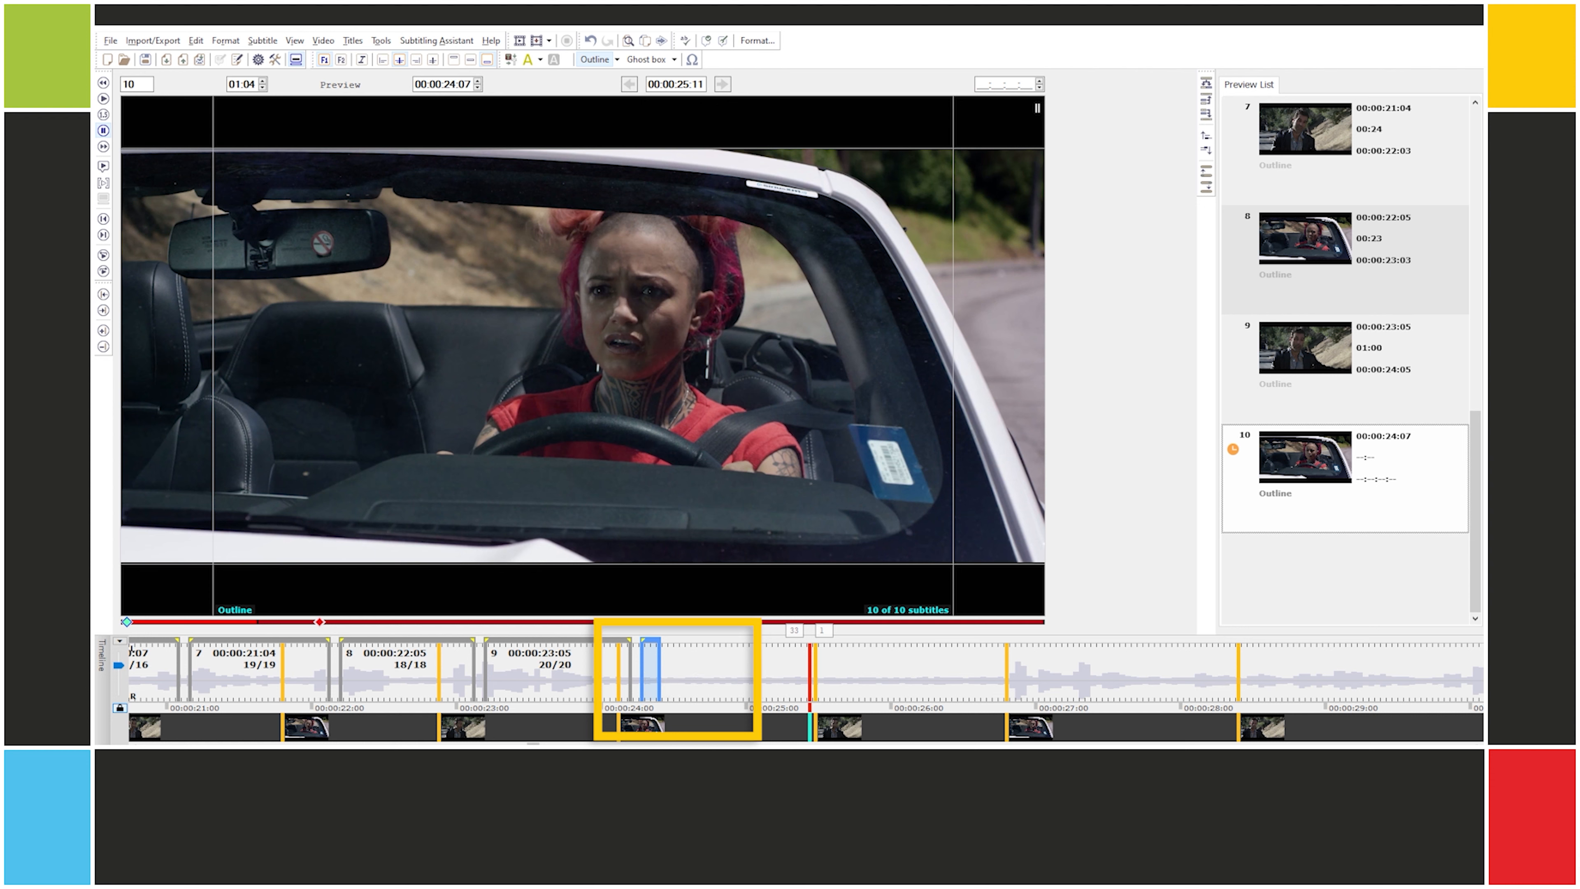
Step: Replay to retime subtitle 10 to 00:00:26:23–00:00:28:14 and cue subtitle 11 at 00:00:38:24–00:00:41:02
click(653, 673)
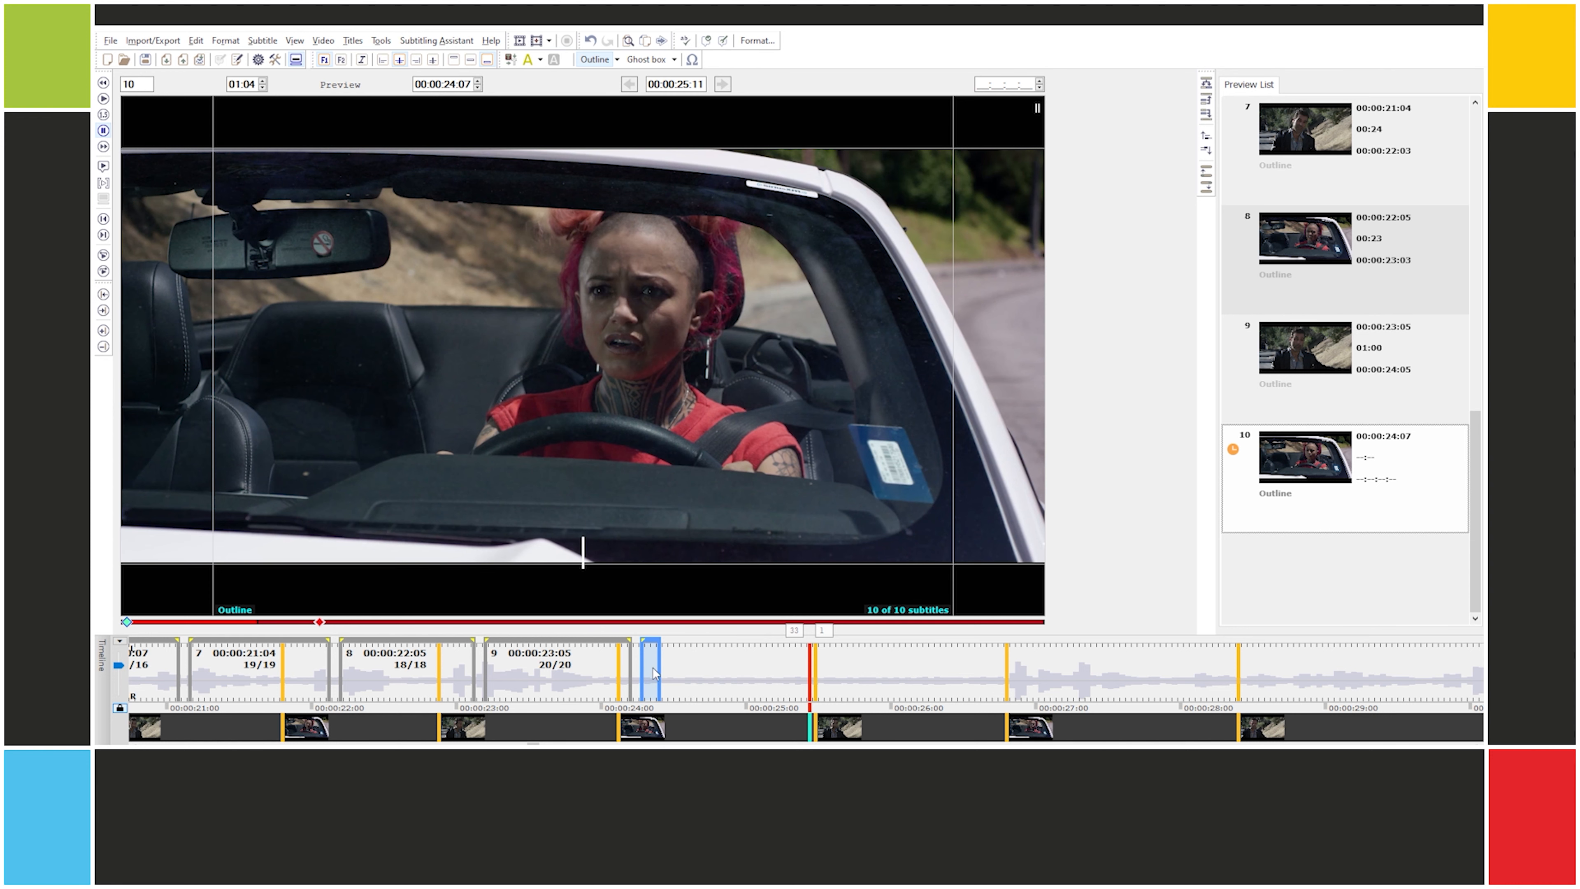
mouse_move(674, 666)
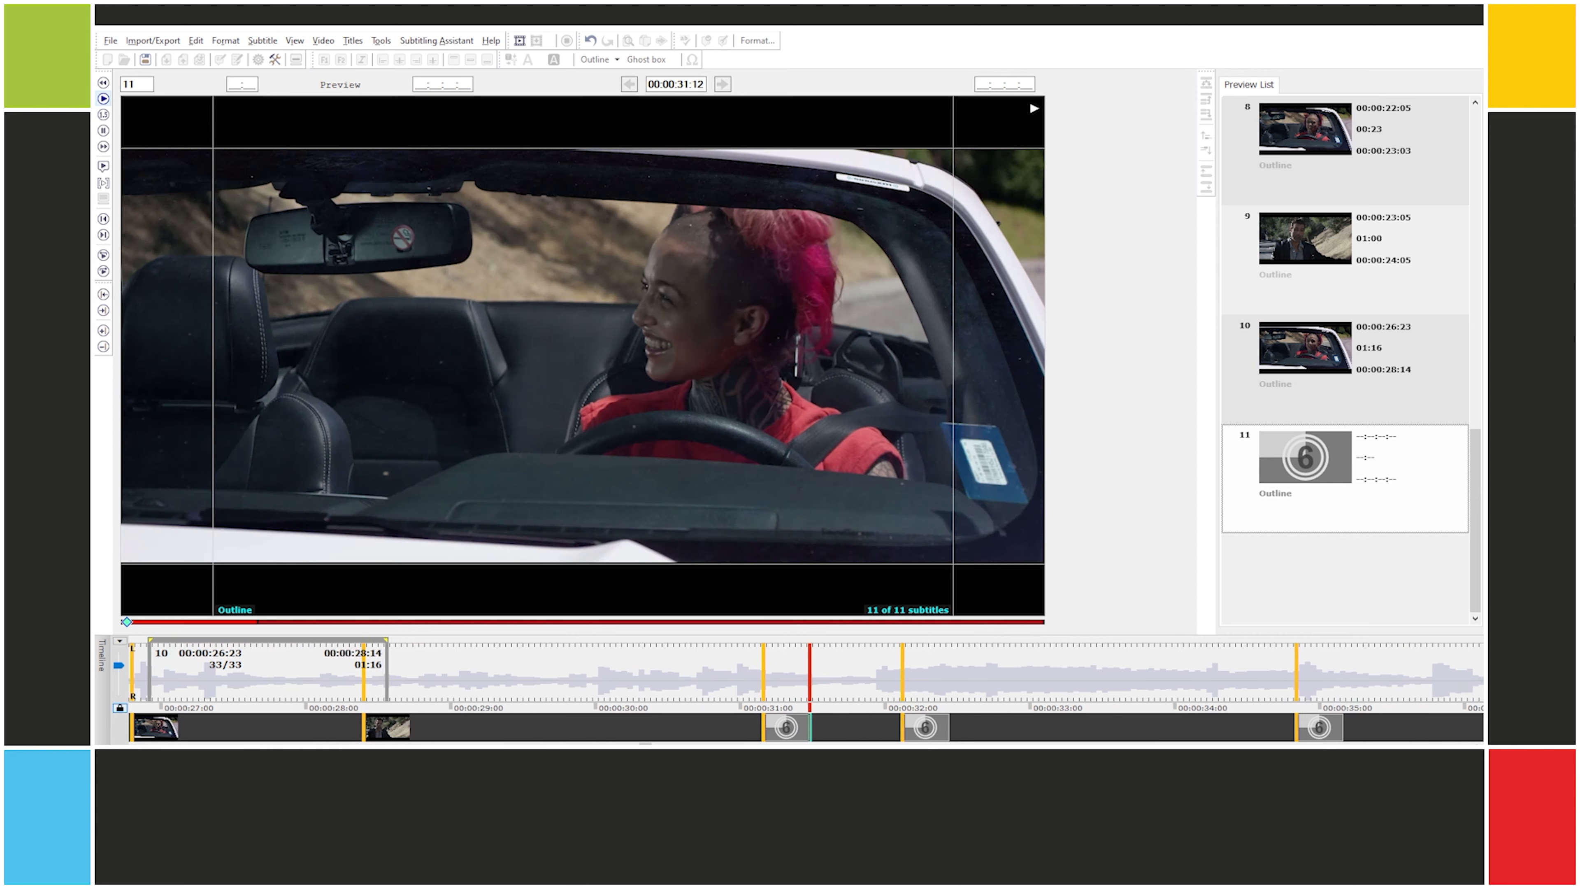
click(103, 98)
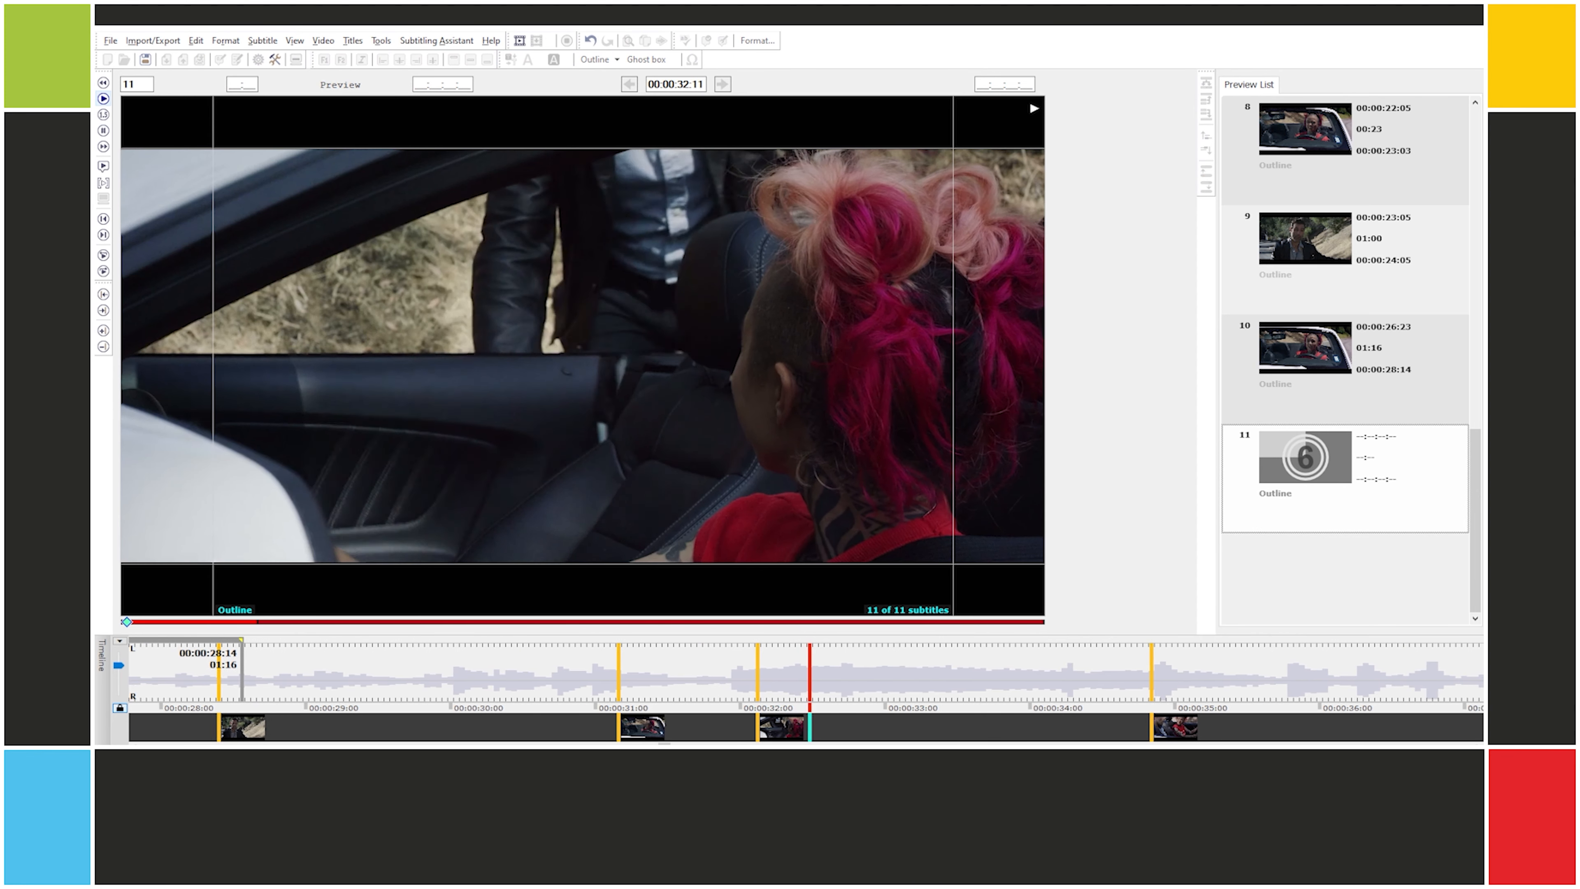
click(103, 113)
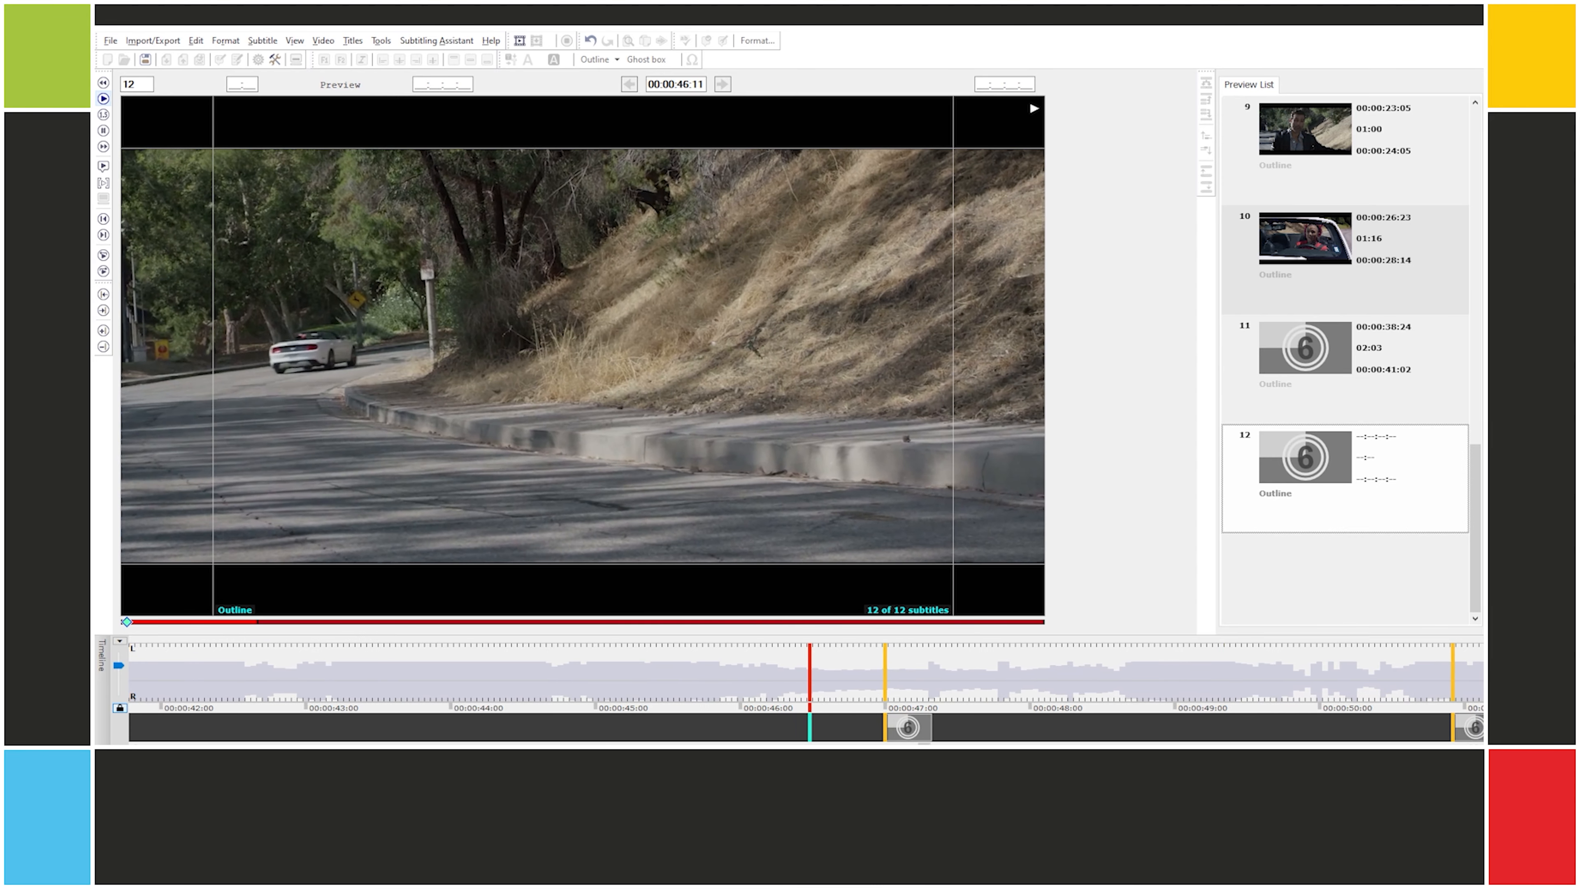
click(102, 98)
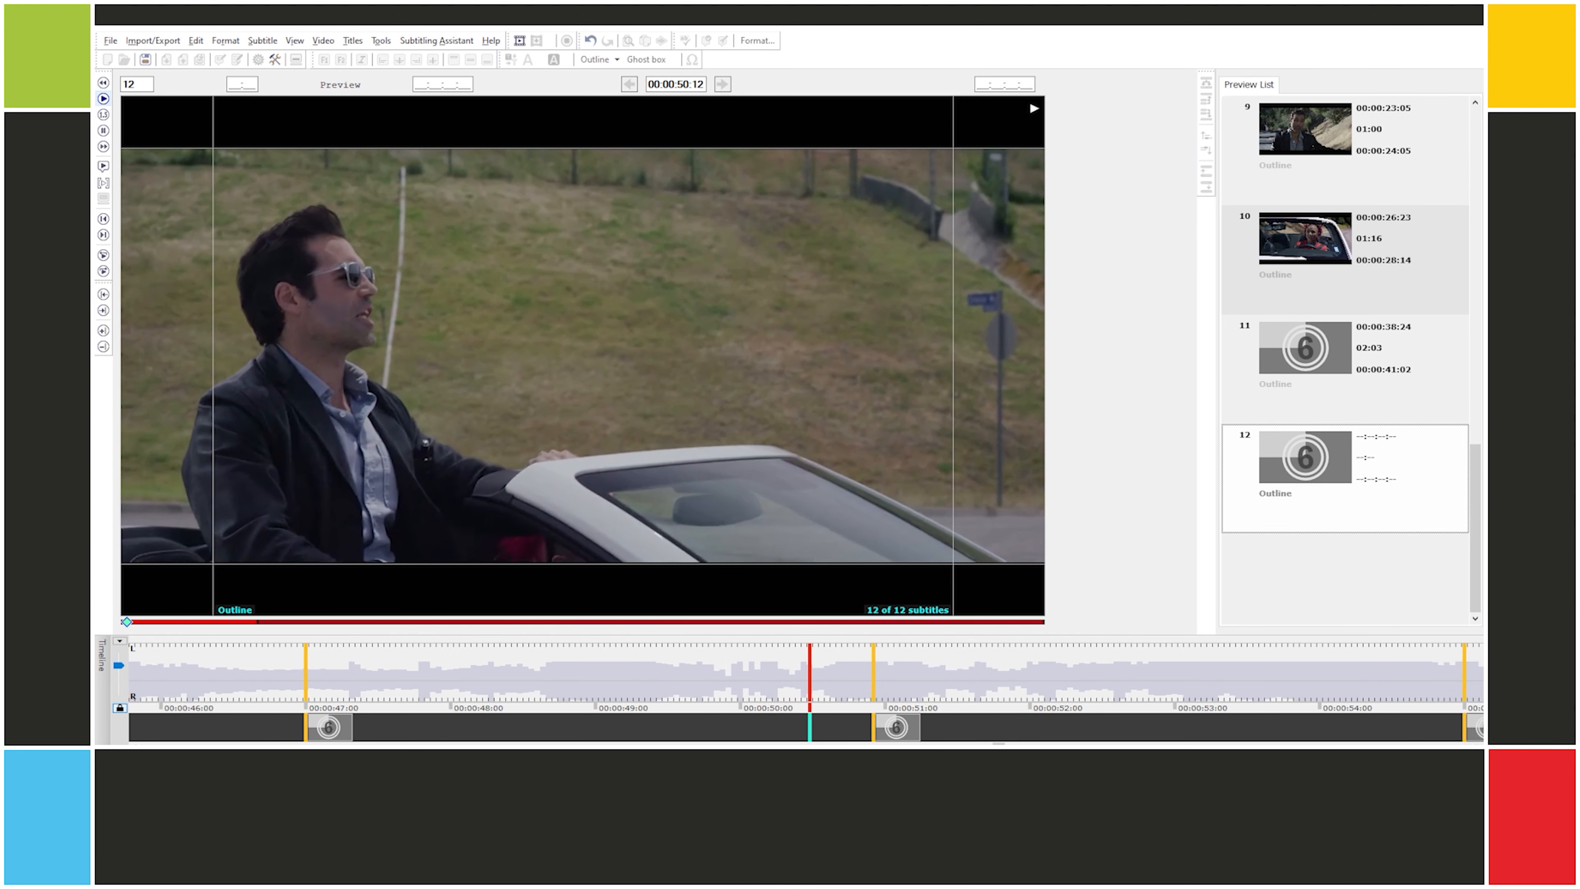
click(103, 98)
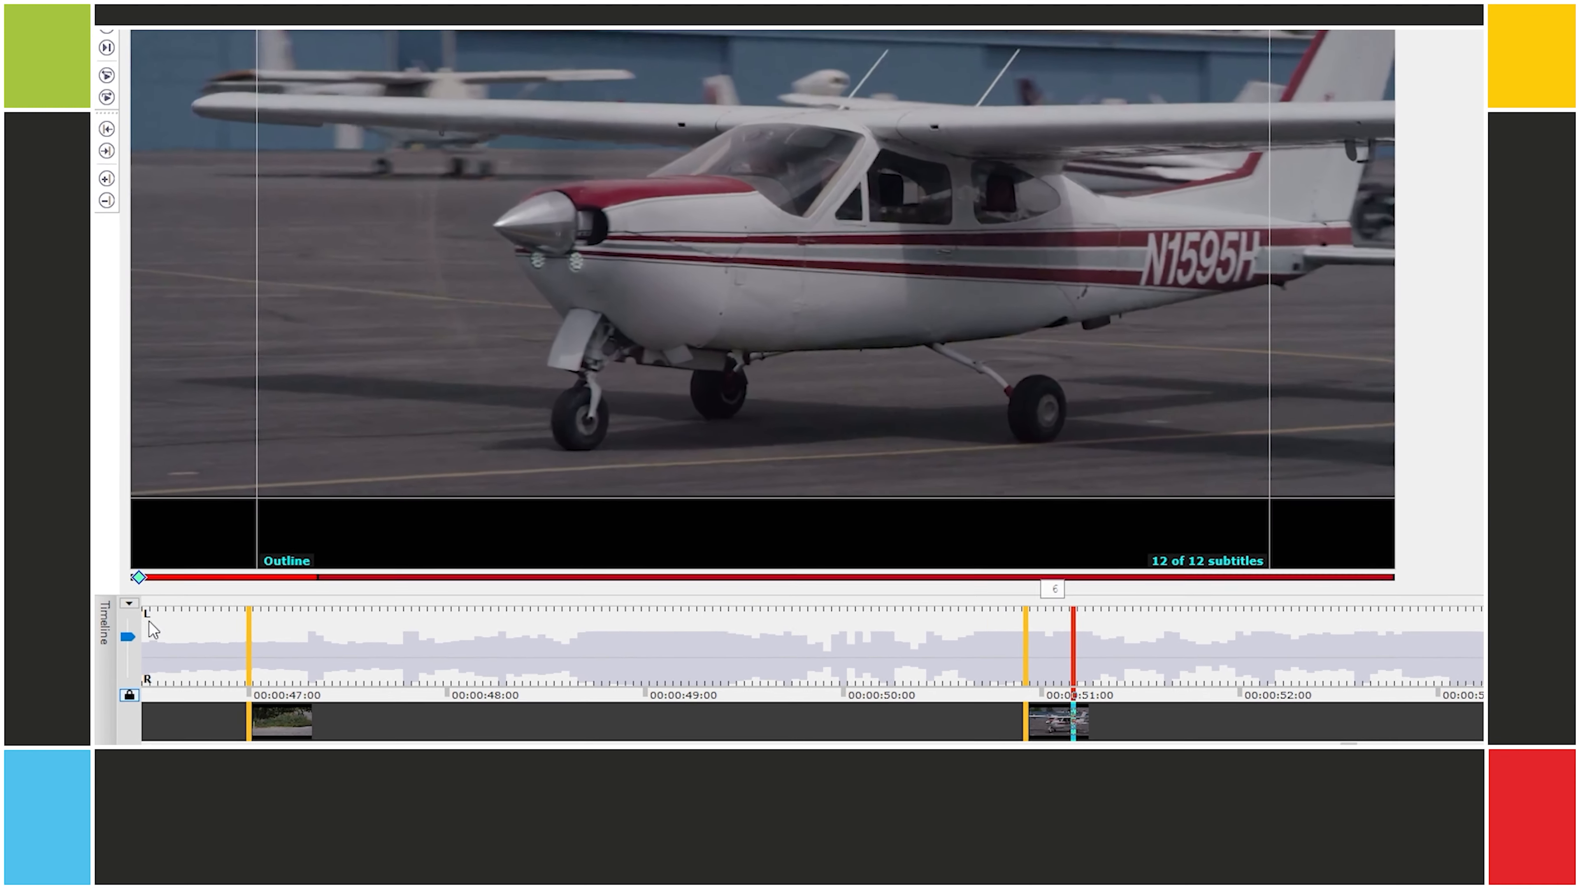
Step: Enable Use Speech Filter for the timeline audio graph via the Timeline menu
click(130, 603)
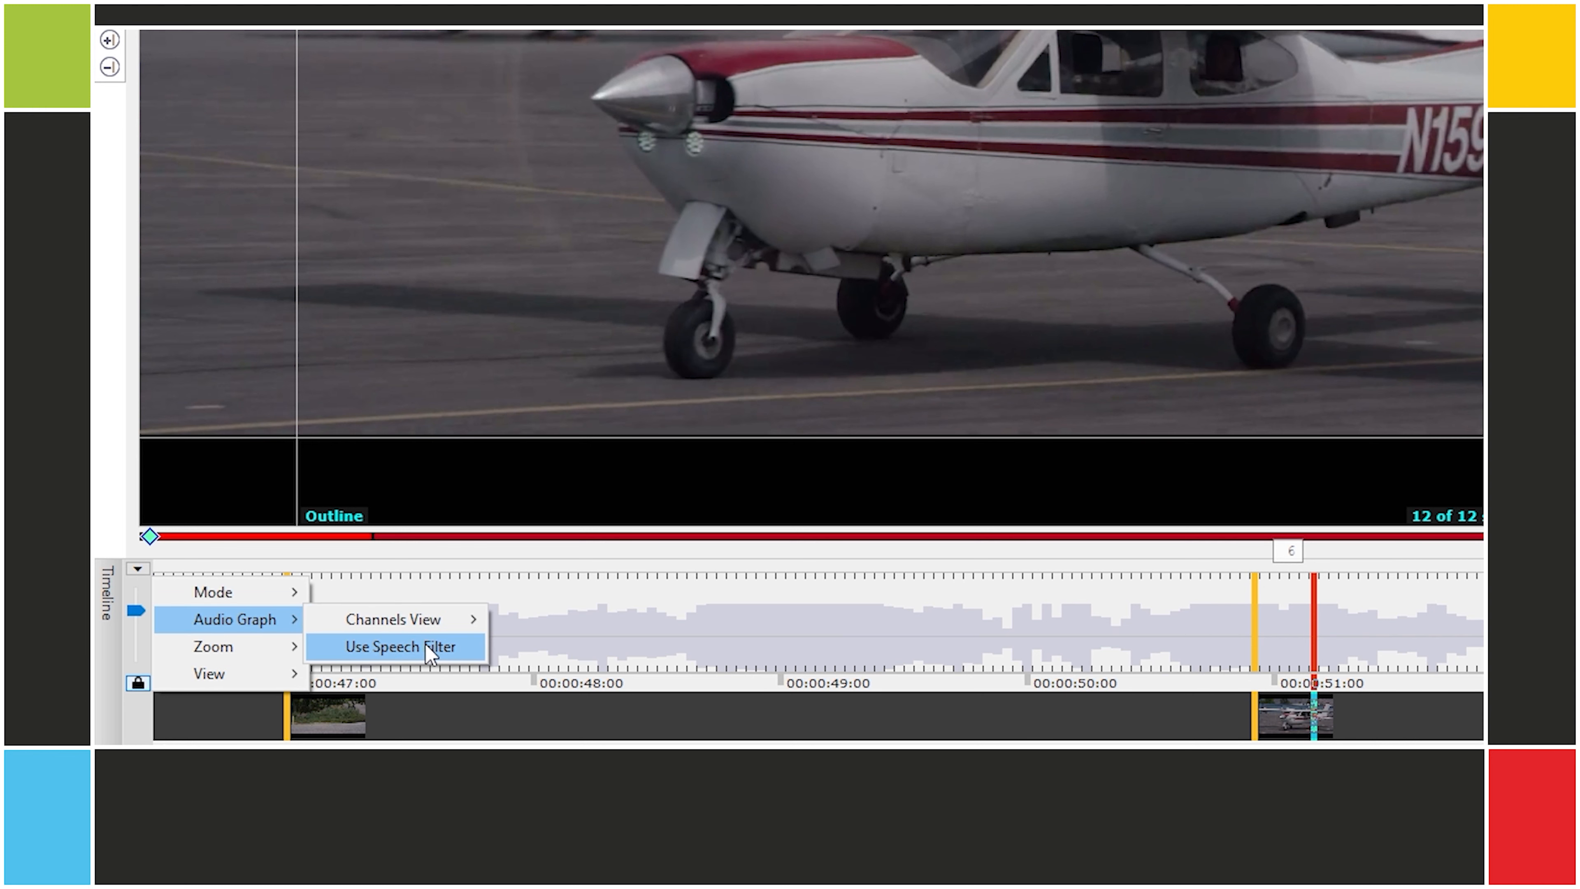
click(401, 646)
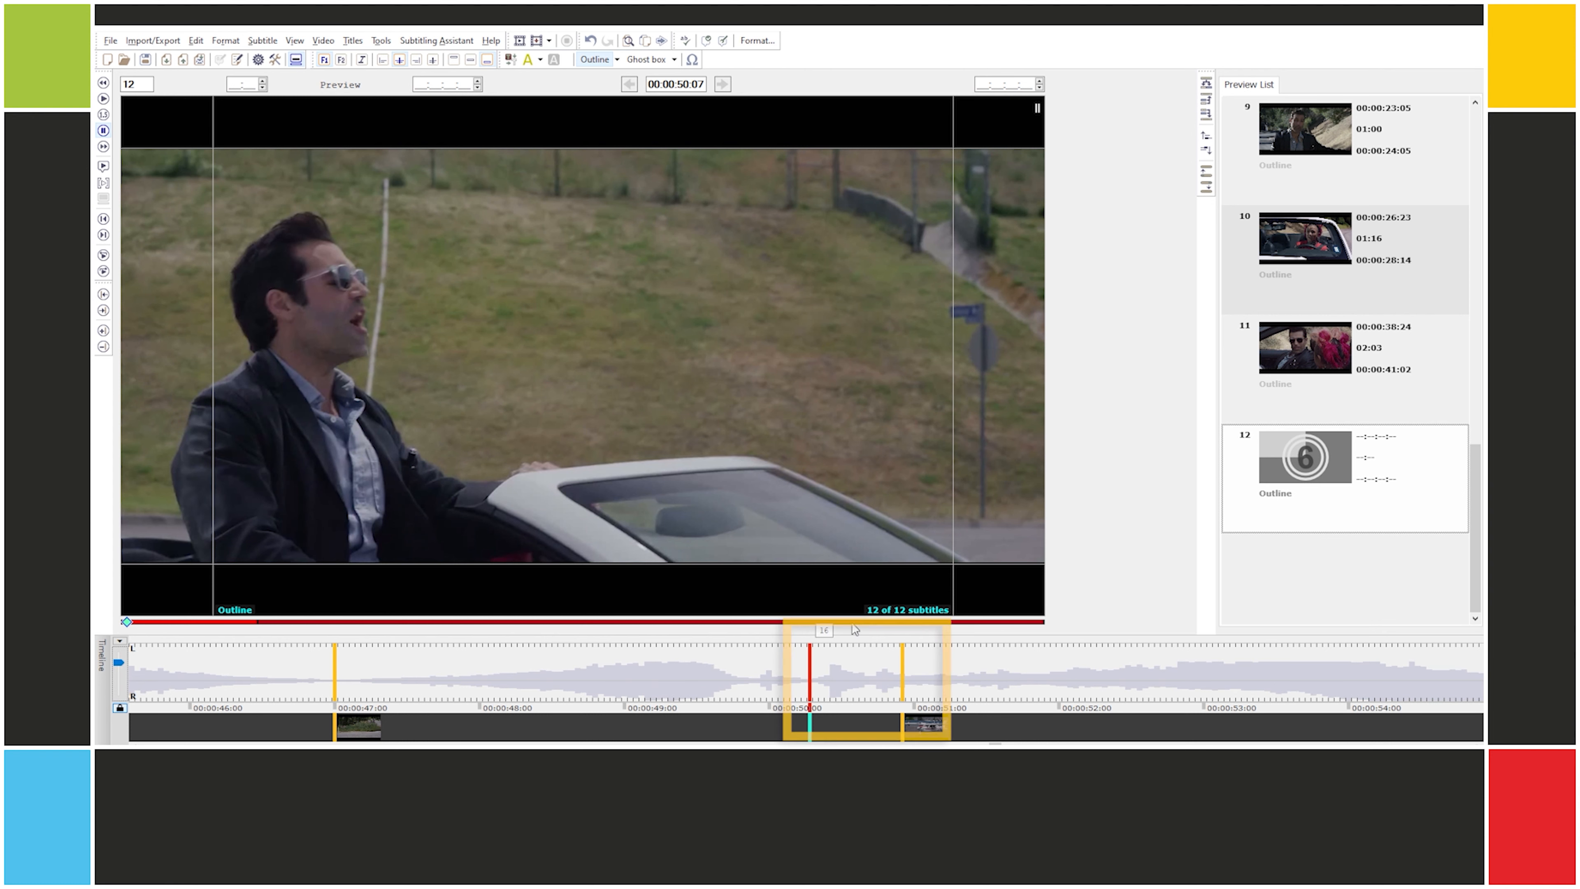
mouse_move(816, 687)
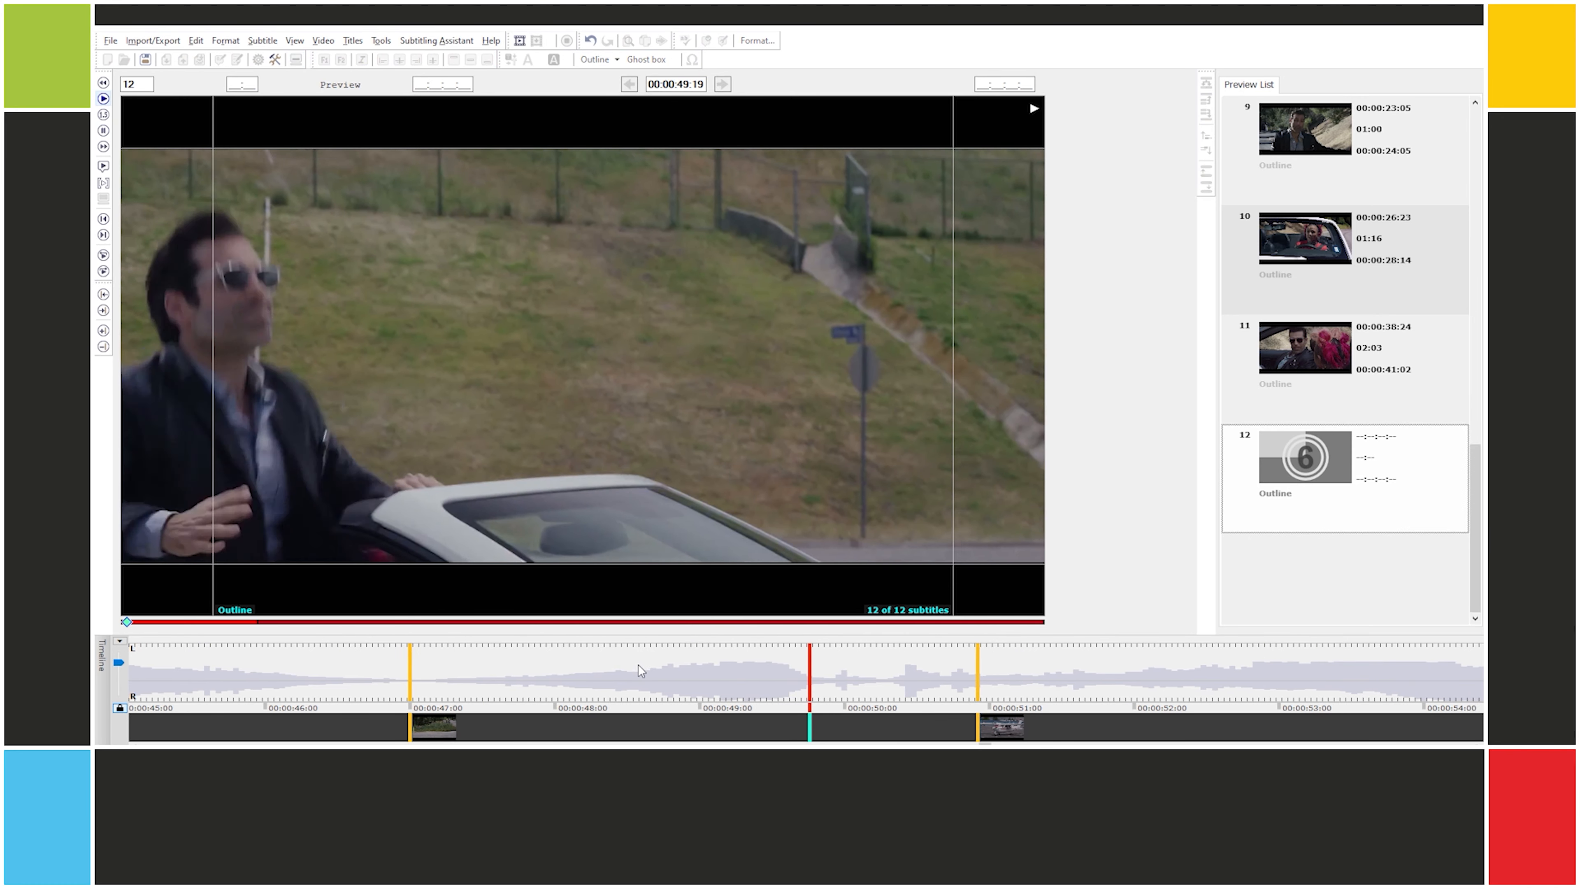
Step: Time subtitles 14 to 20 during playback, with 19 at 00:01:11:24–00:01:14:12 and 20 starting 00:01:16:07
key(alt+p)
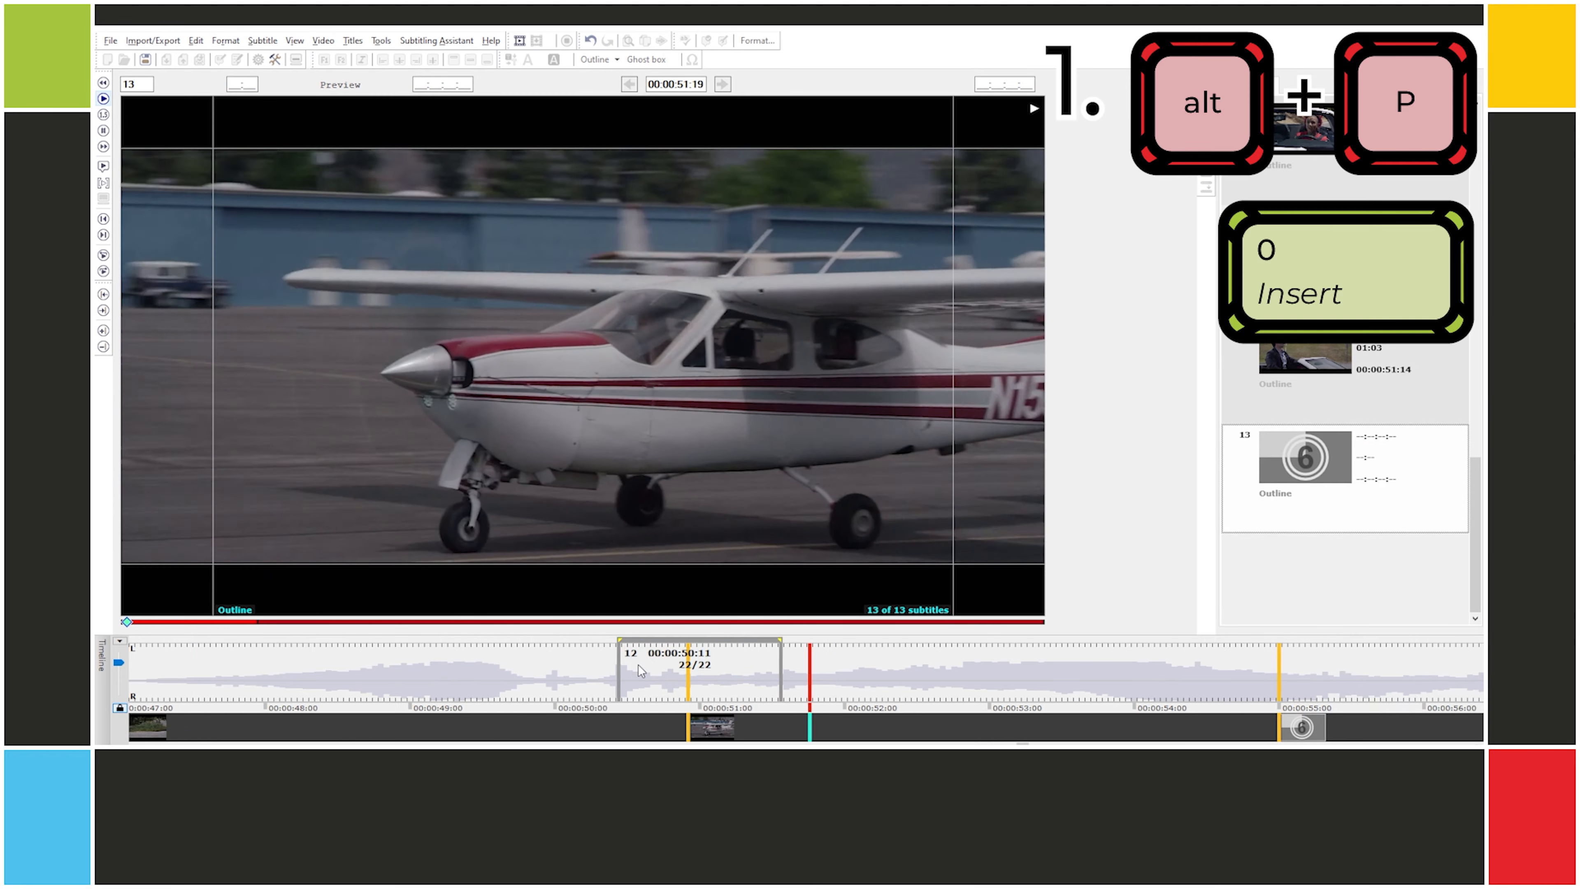
key(alt+p)
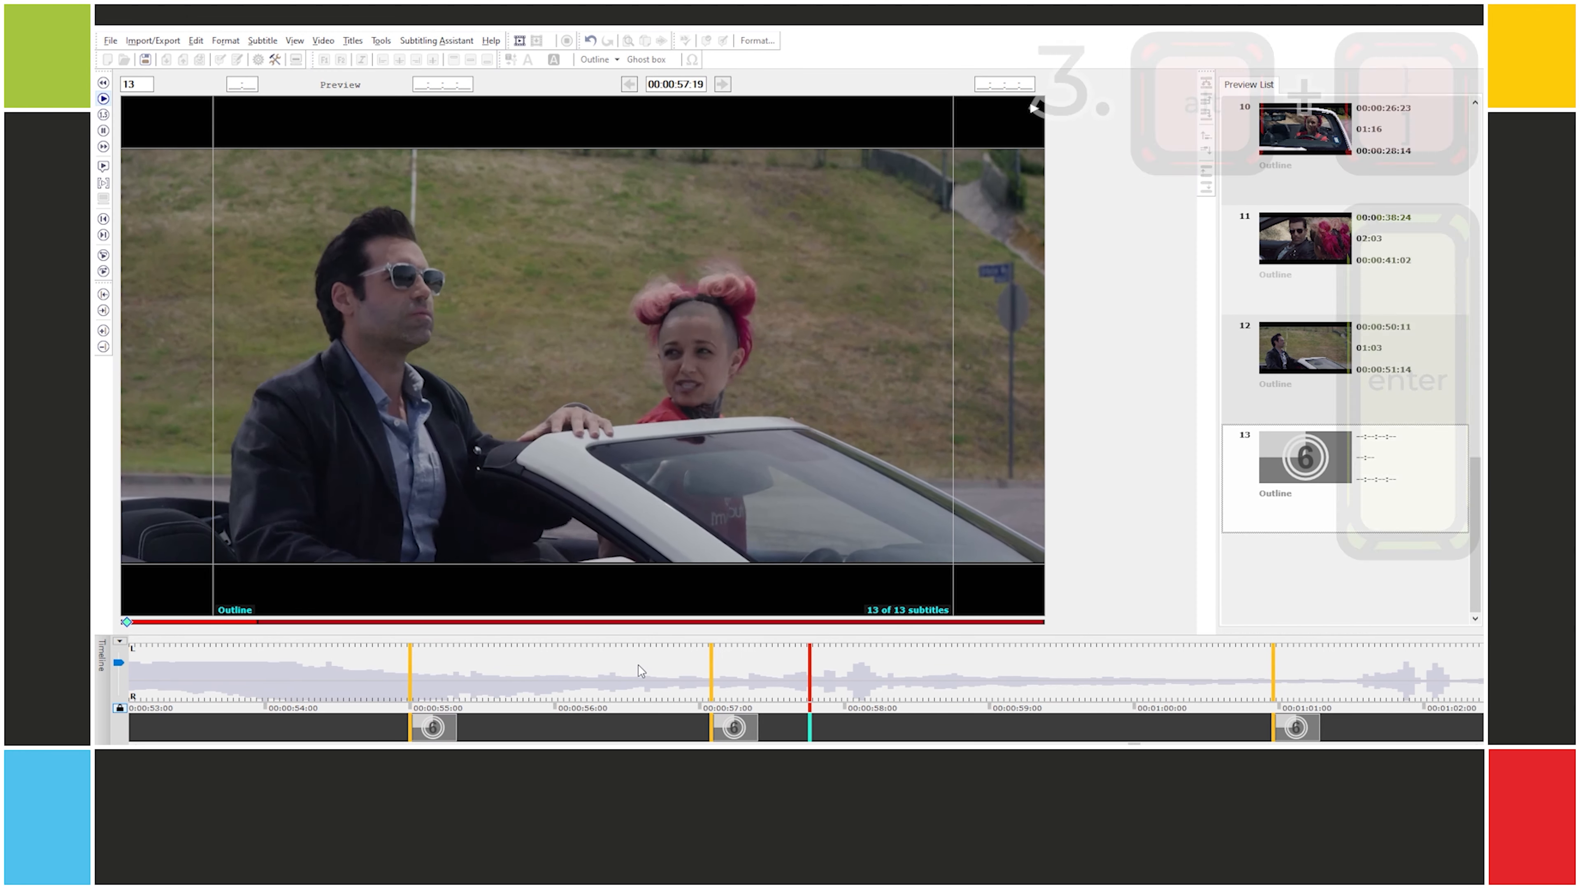
key(alt+p)
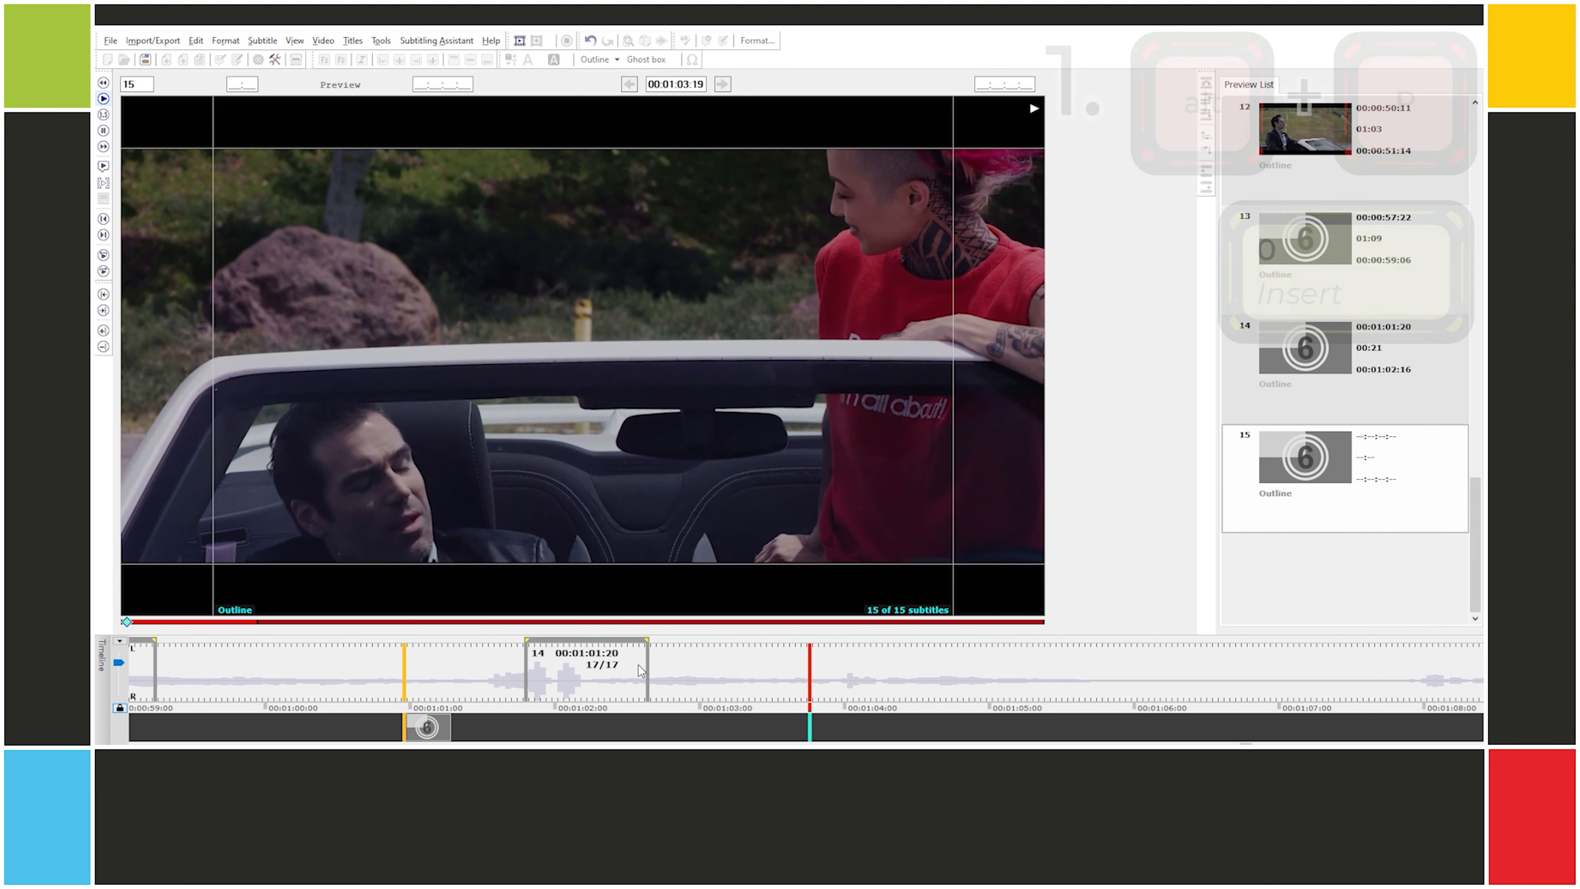
key(alt+p)
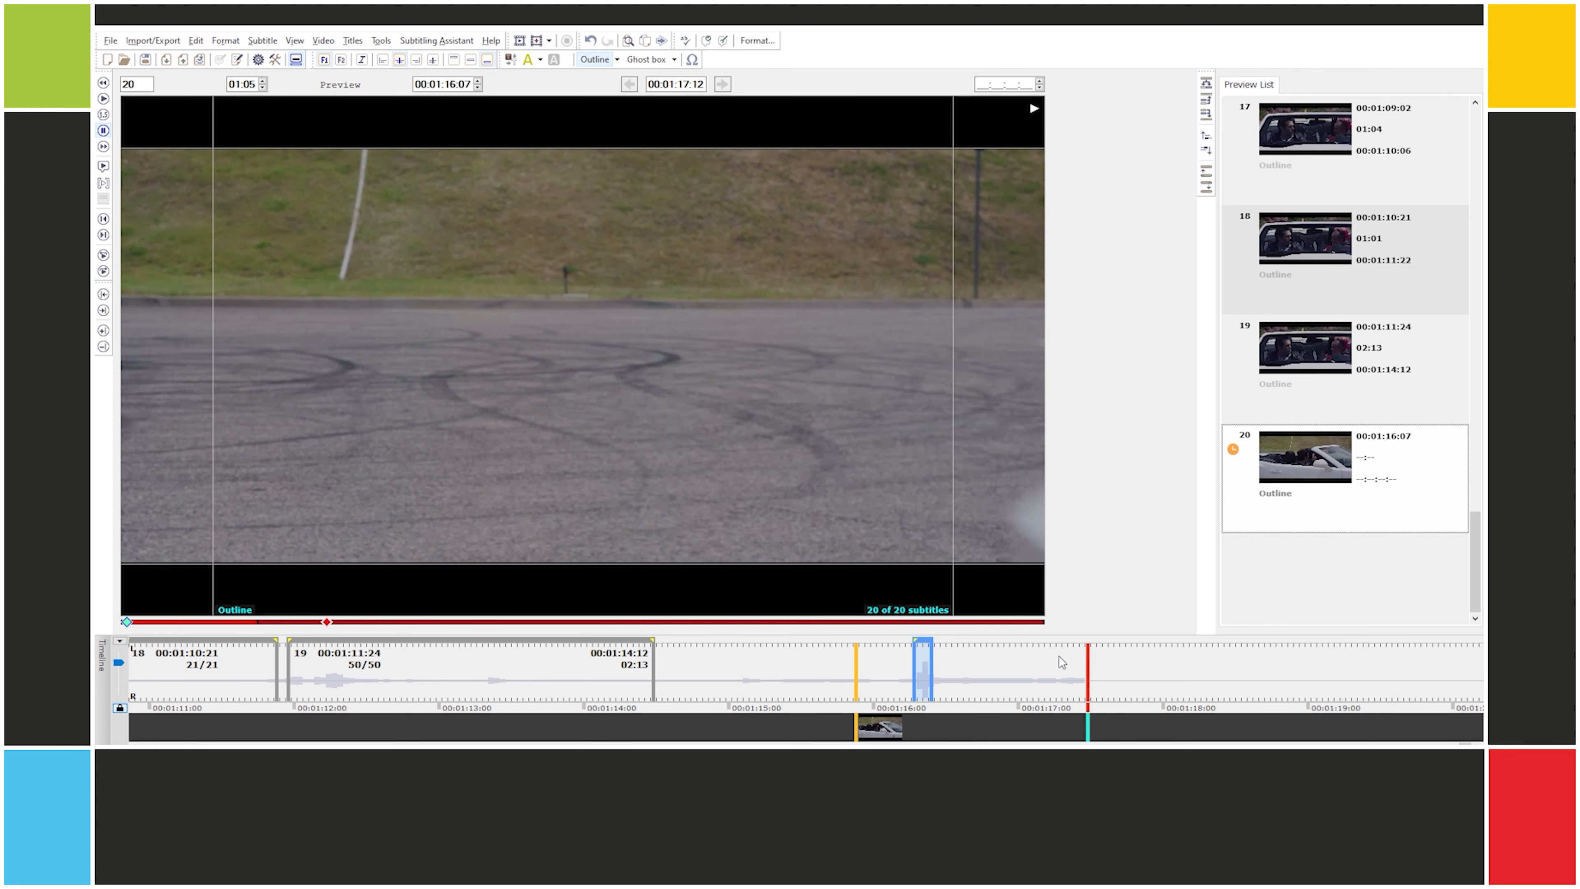
Step: Delete the untimed subtitle 20, leaving 19, and select subtitle 2 on the timeline
key(ctrl+alt+Backspace)
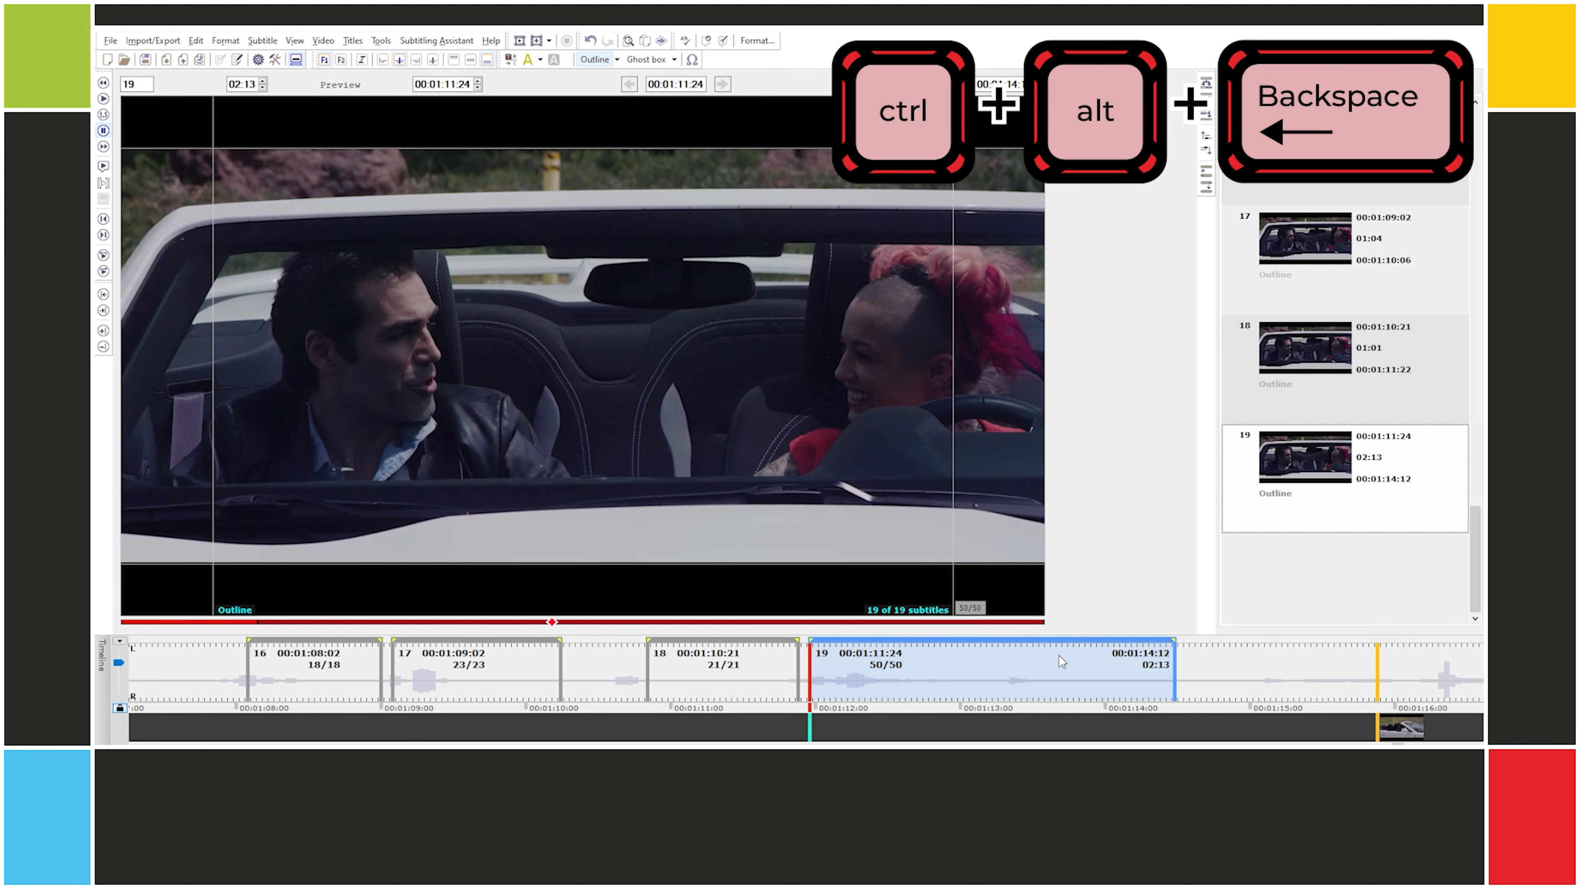
key(ctrl+alt+backspace)
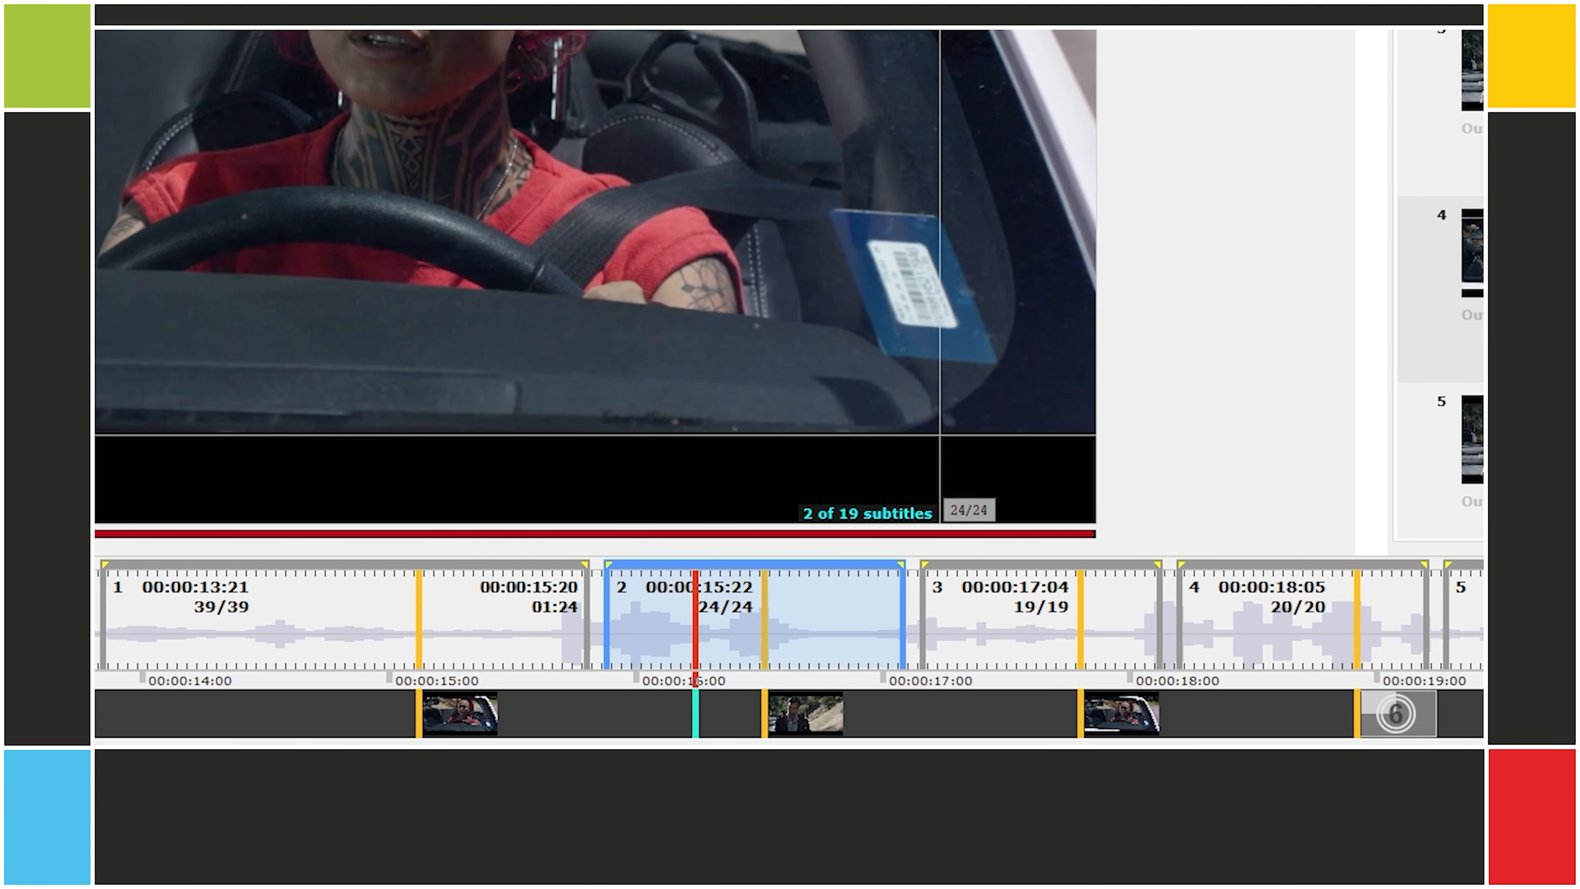
click(362, 625)
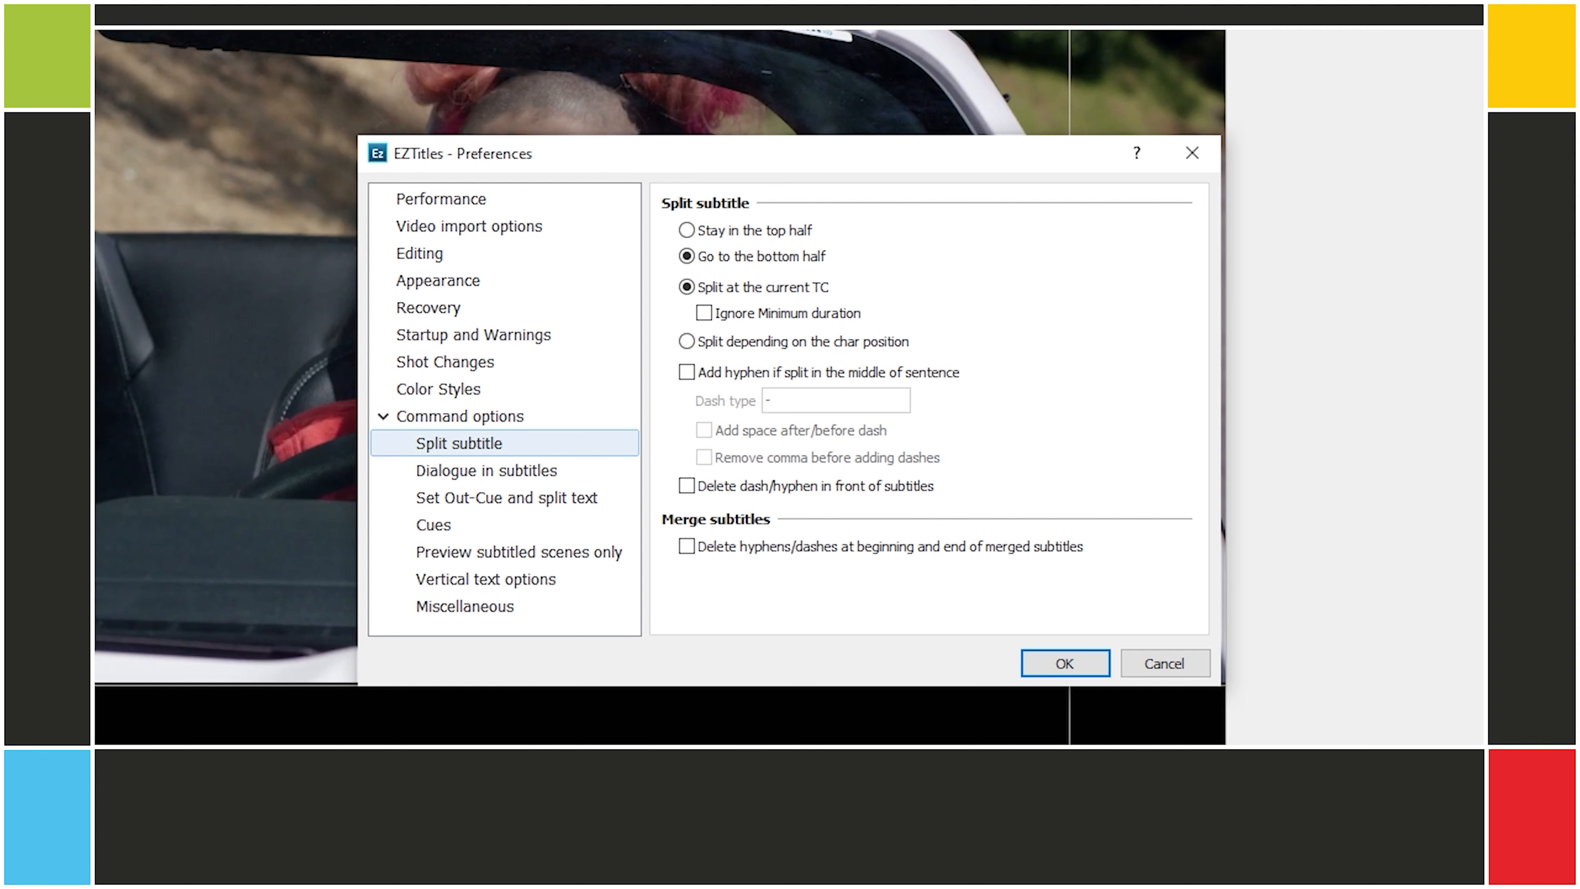
click(434, 524)
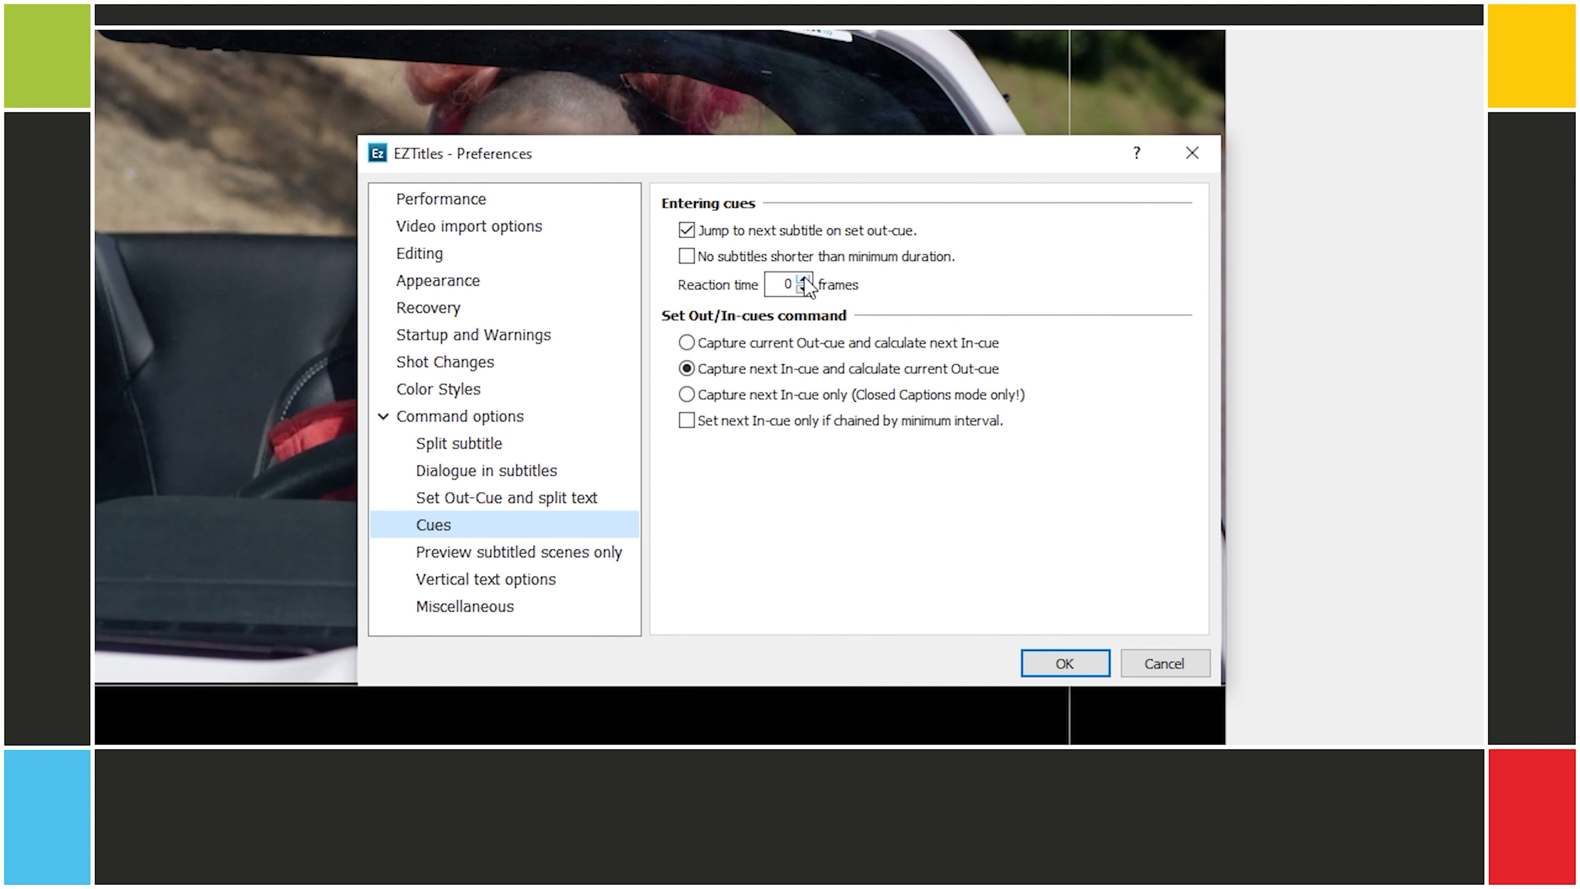
click(804, 279)
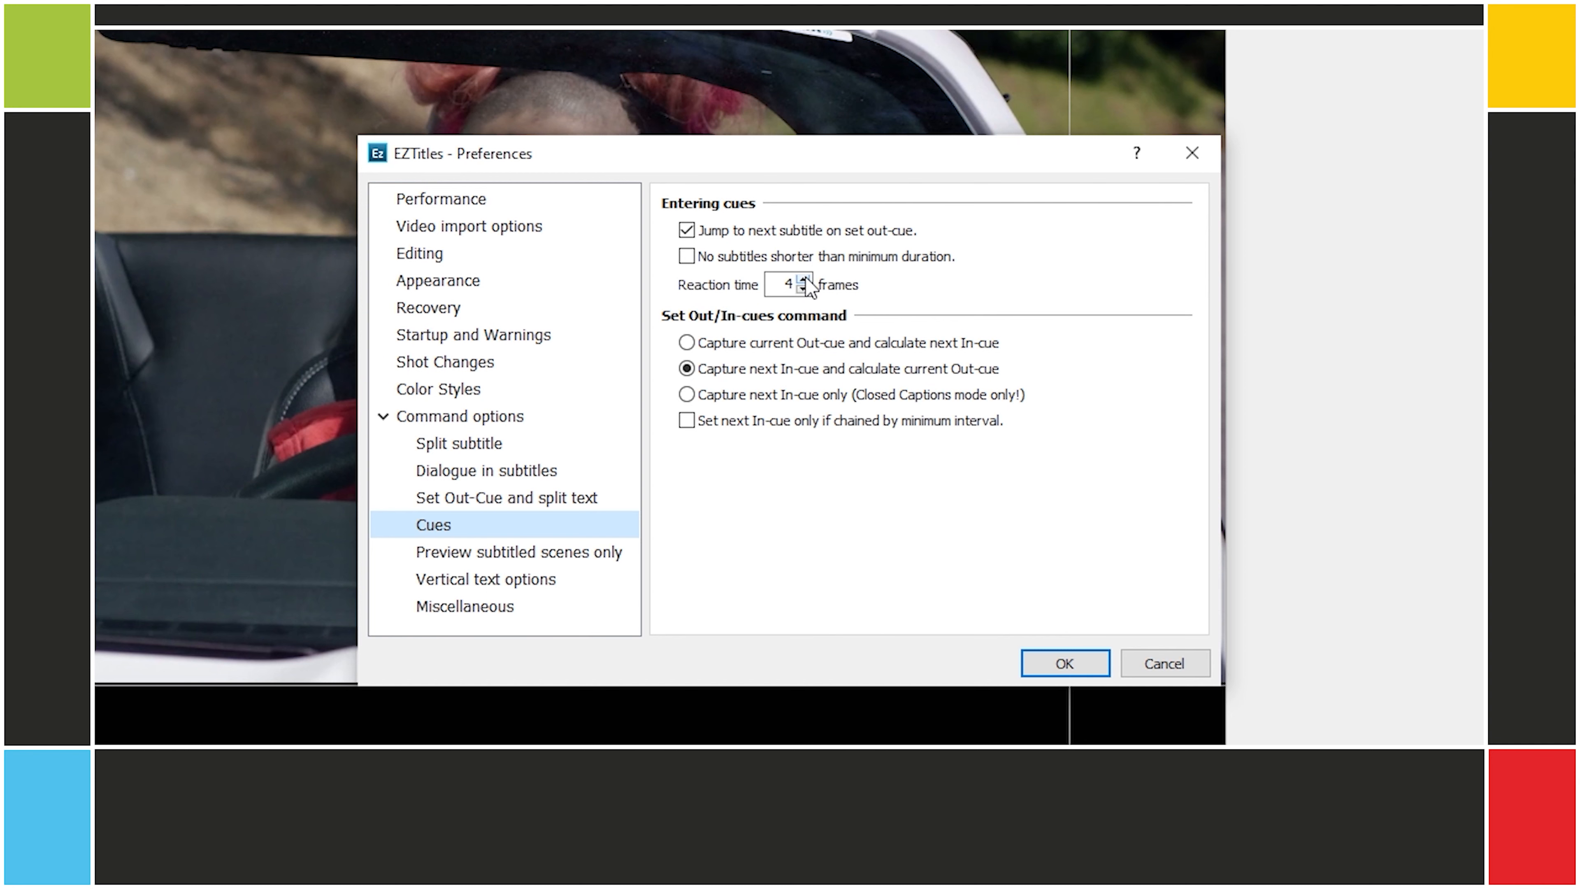
mouse_move(1017, 329)
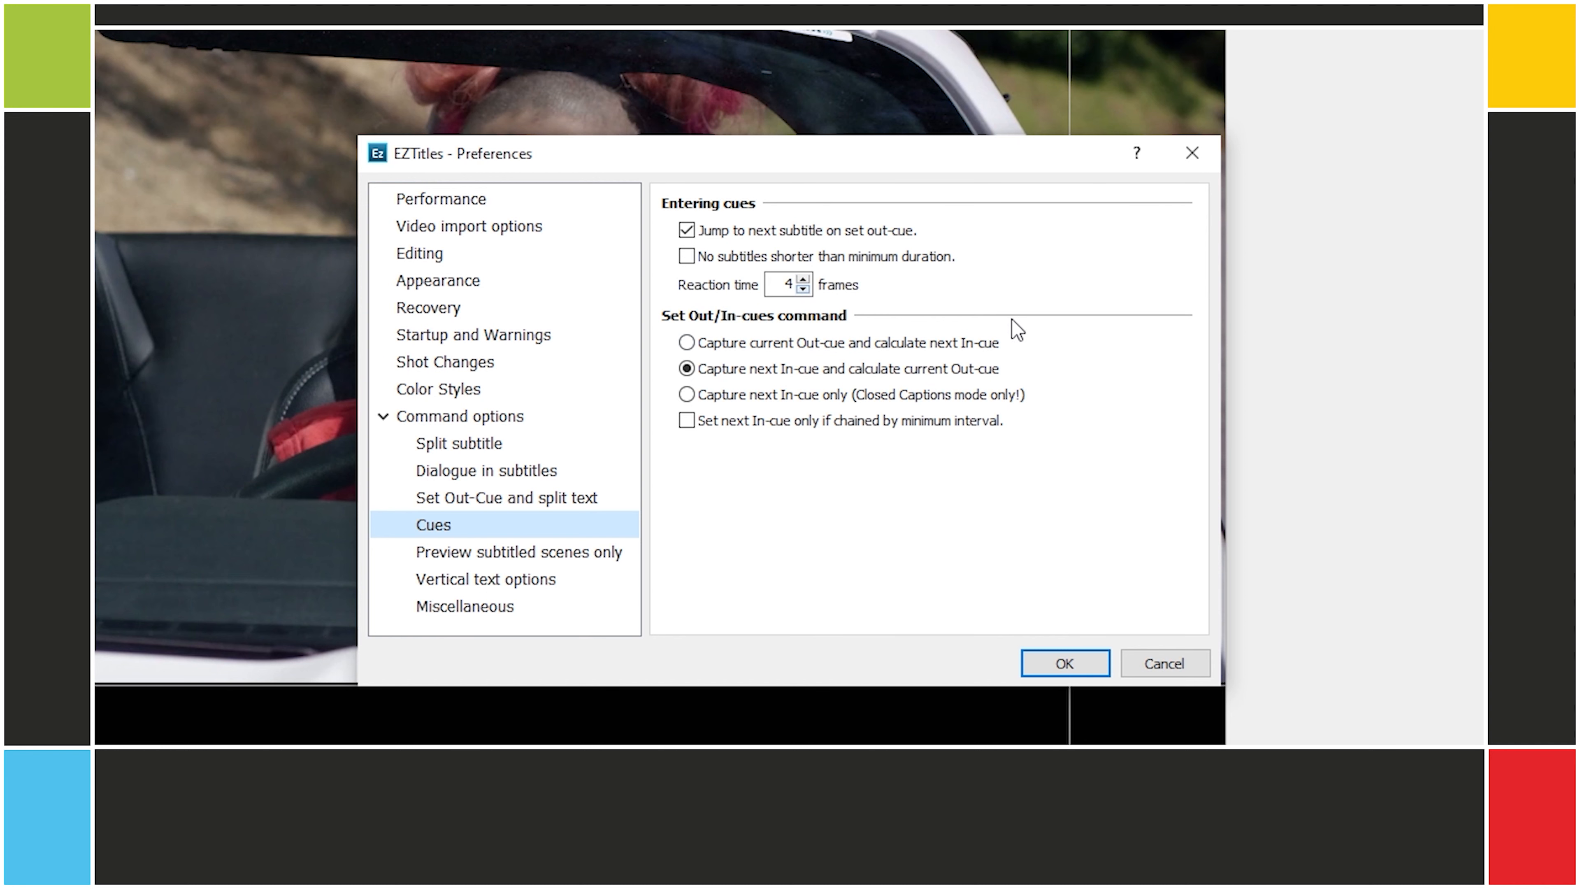
mouse_move(1024, 335)
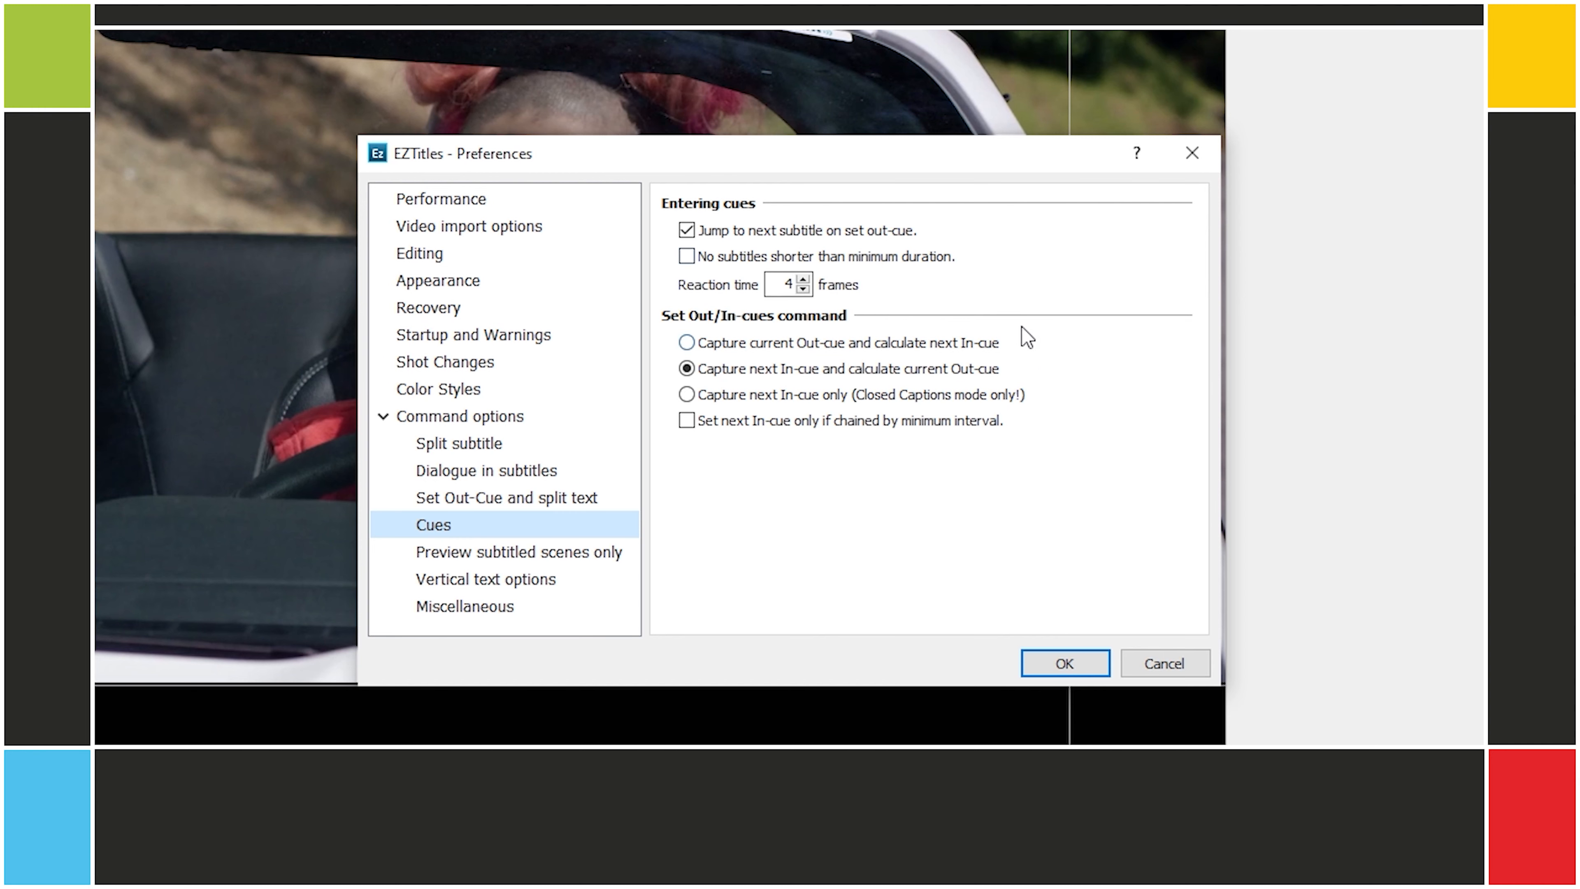
mouse_move(790, 607)
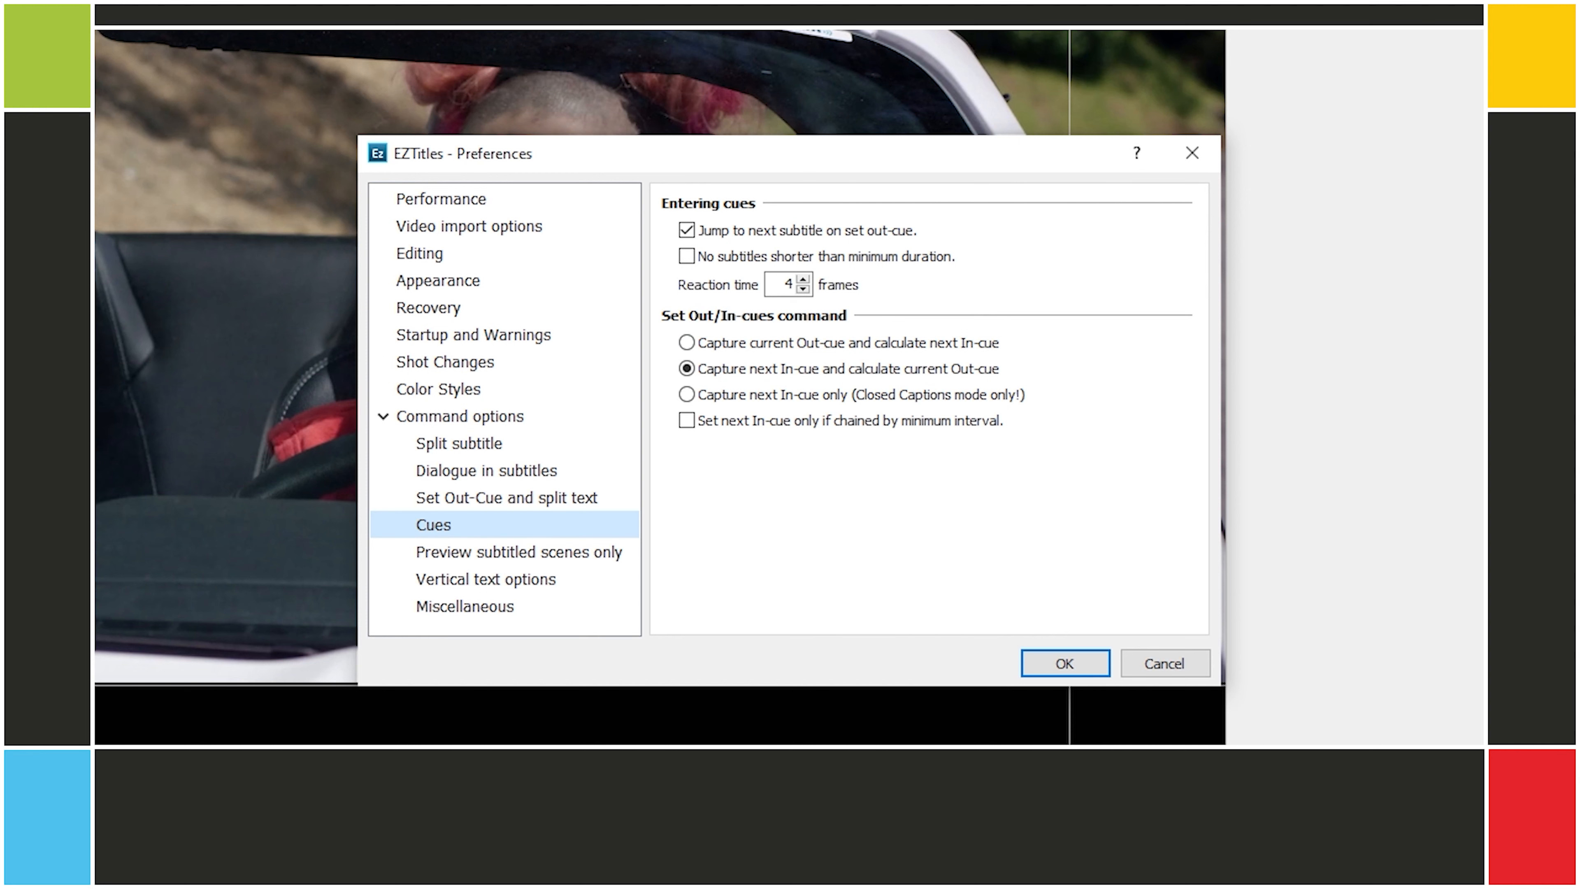
mouse_move(803, 510)
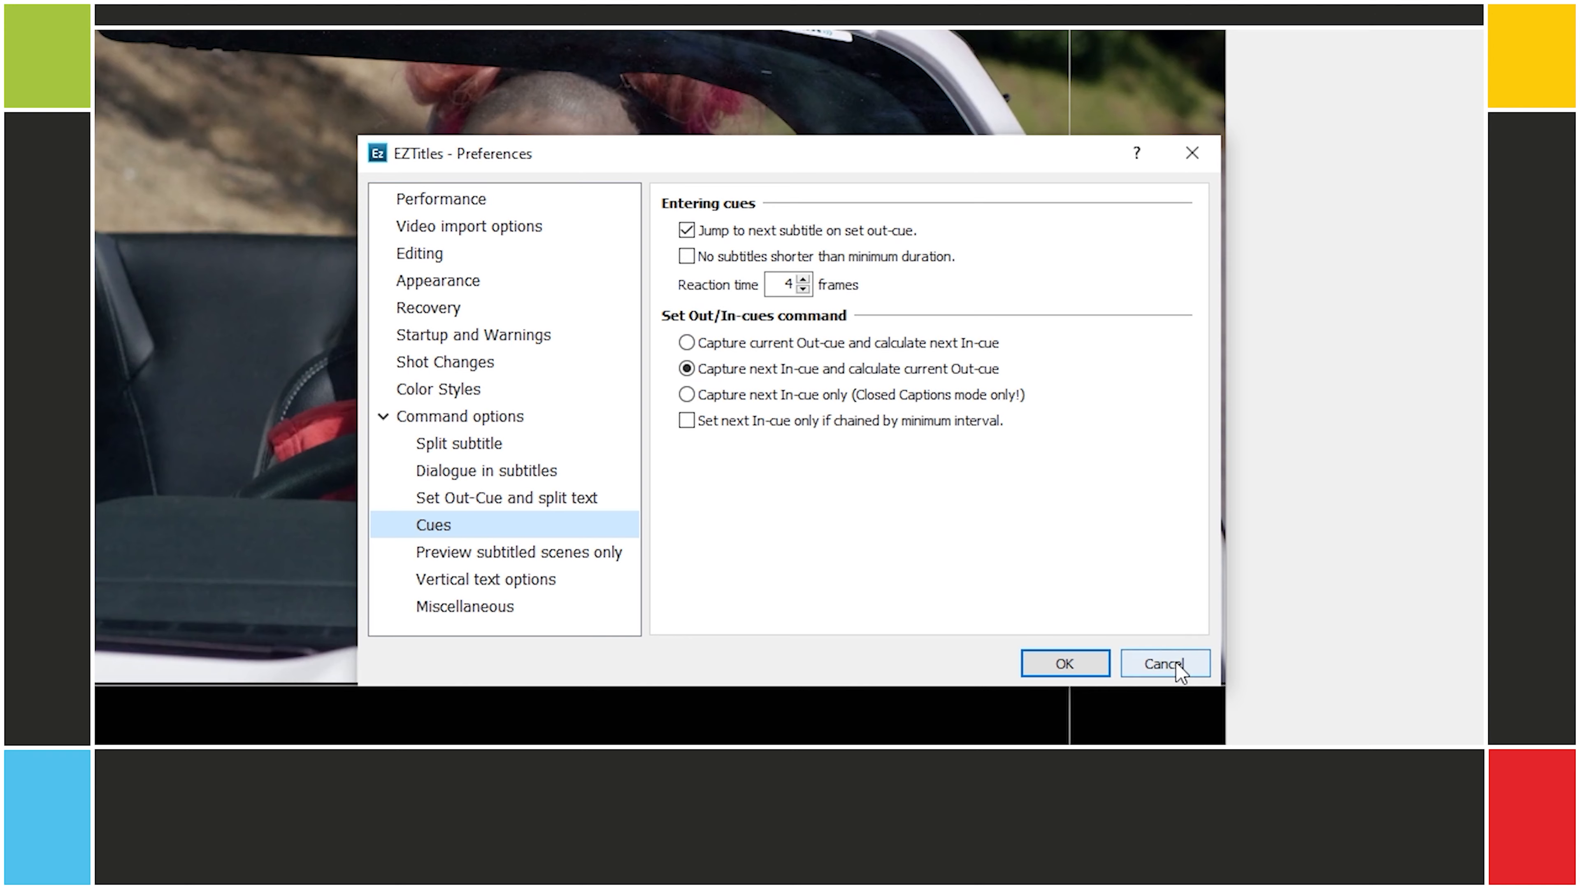
click(1163, 663)
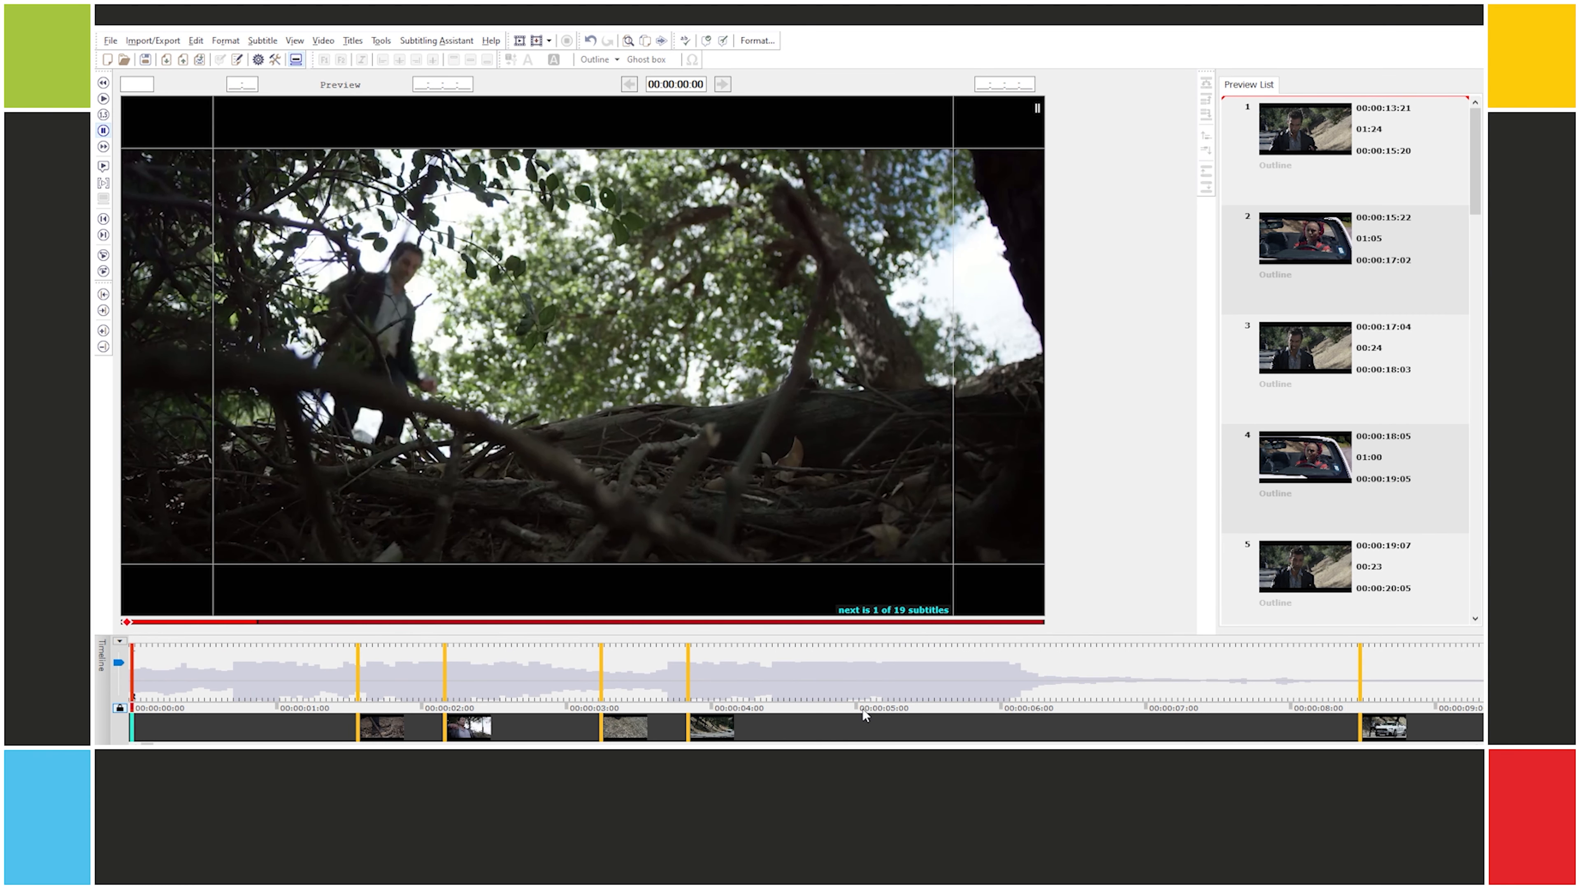
Step: Merge neighbouring subtitle pairs down to 15, the second spanning 00:00:15:17–00:00:17:23
click(1303, 129)
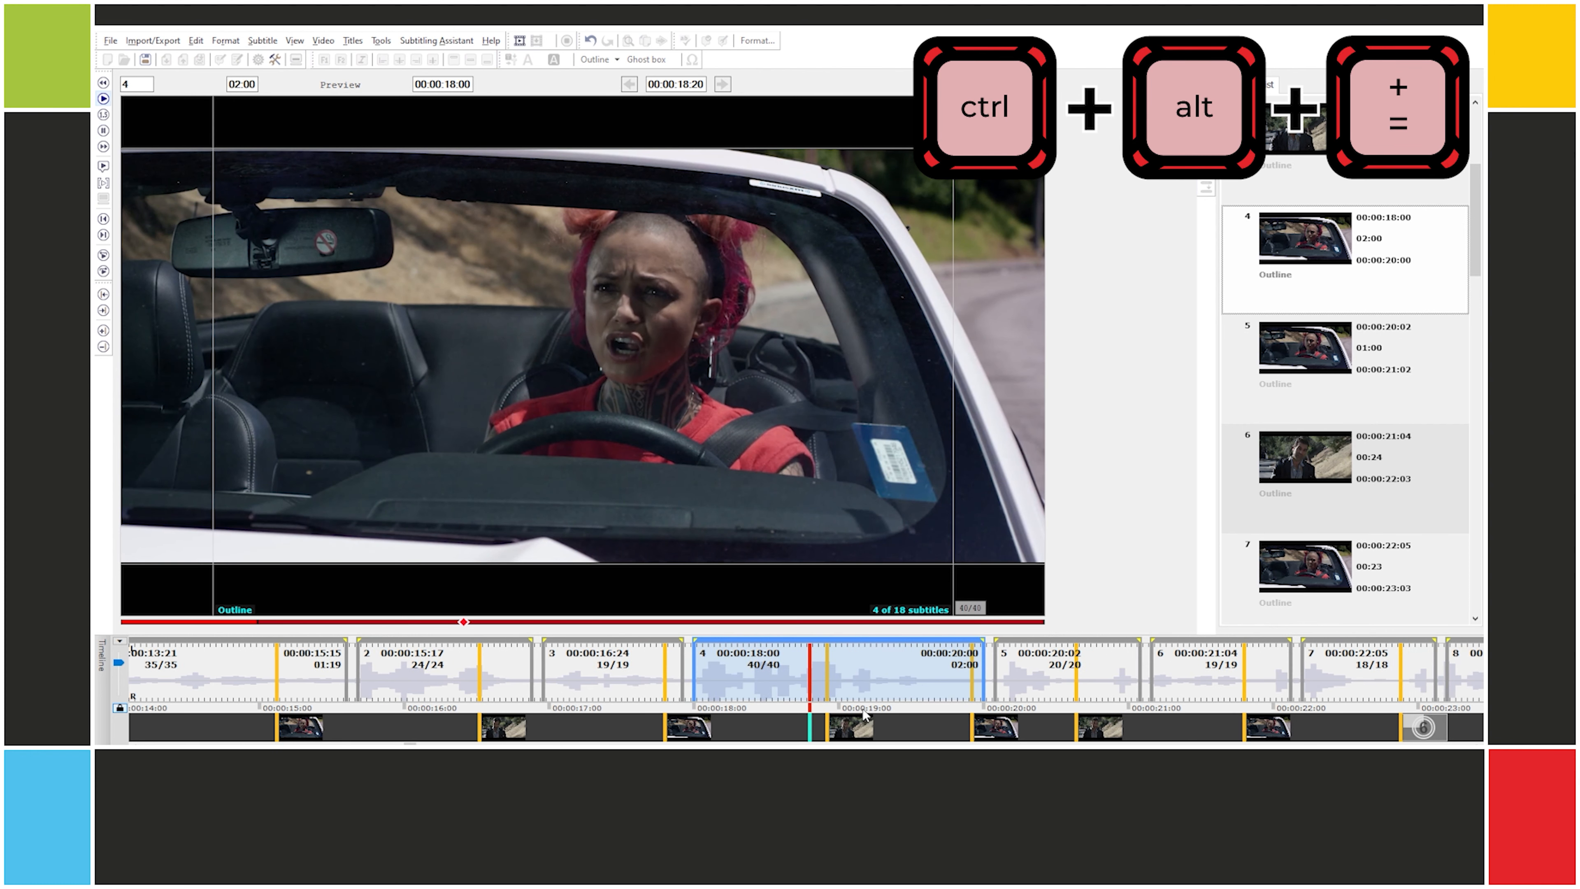
key(ctrl+alt+=)
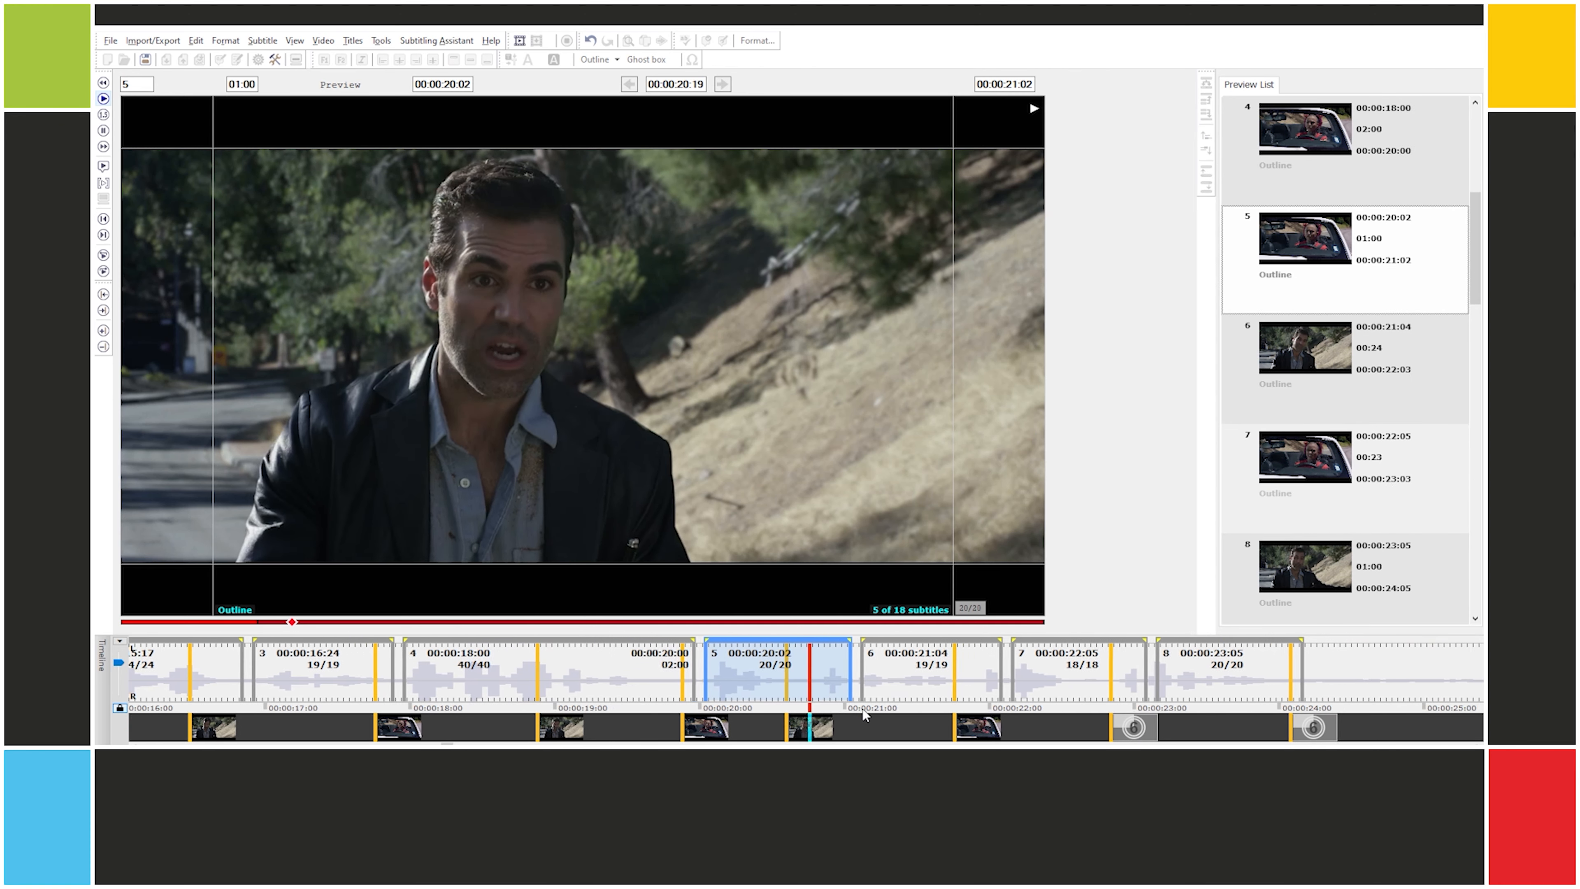
key(ctrl+alt+=)
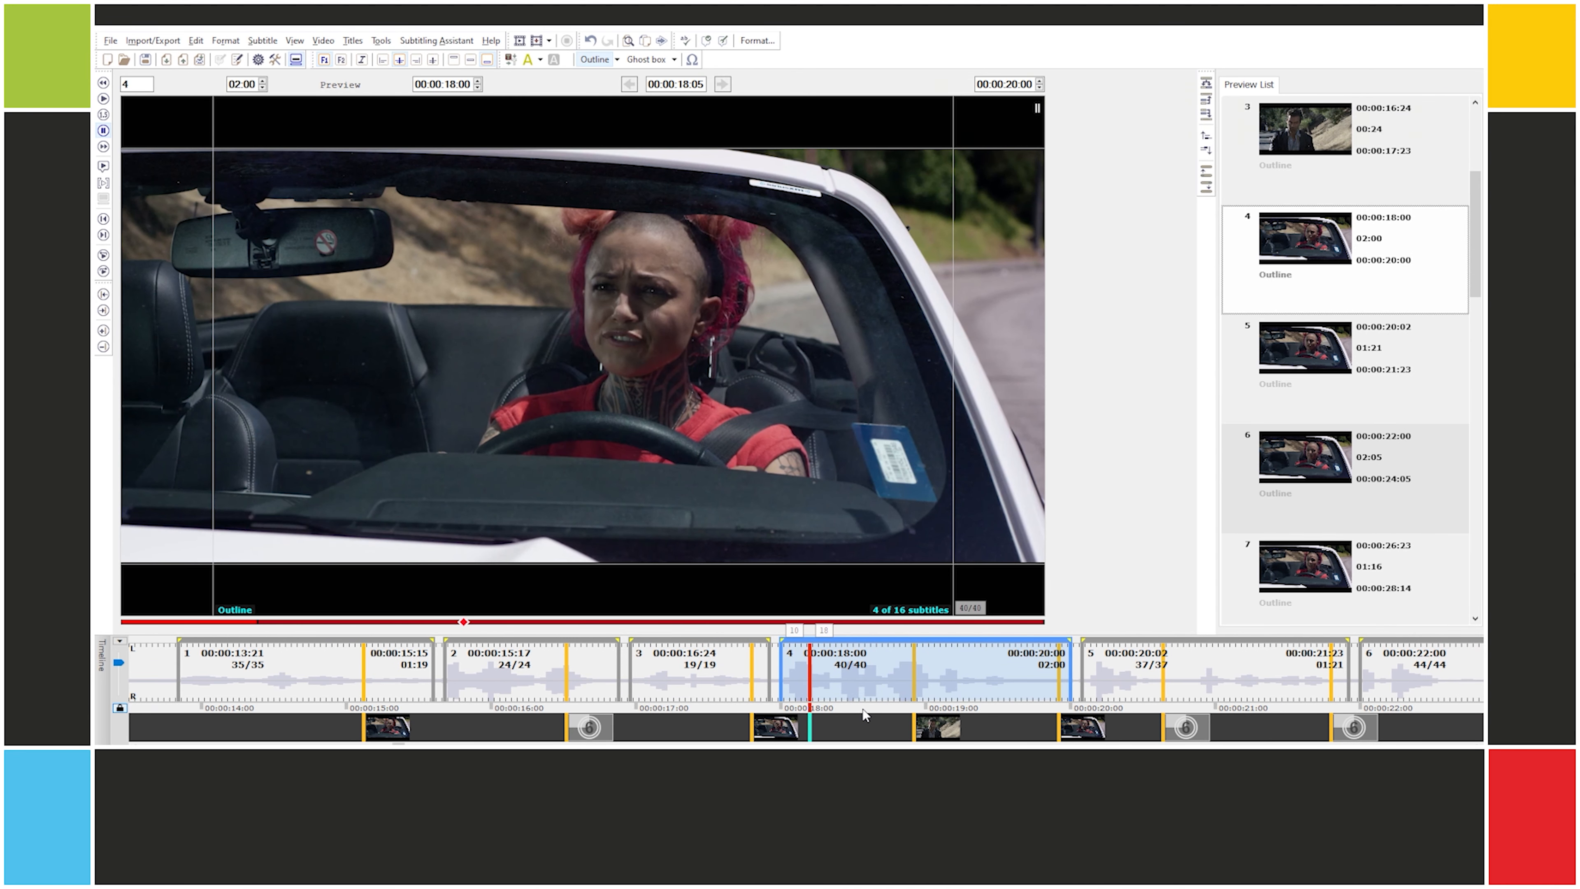
key(ctrl+alt+=)
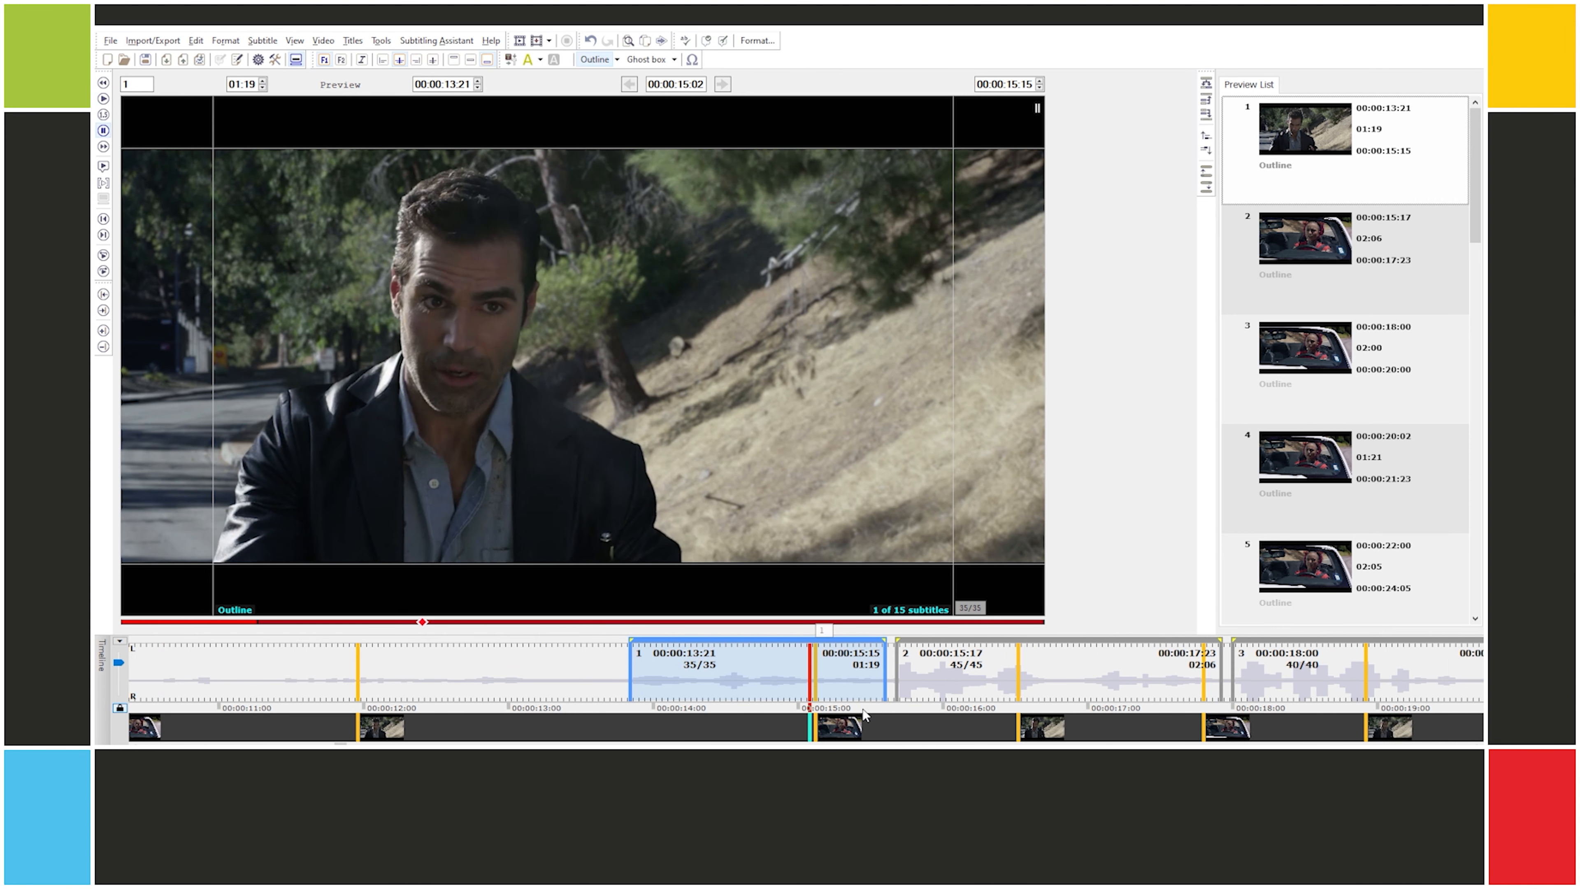
key(alt+p)
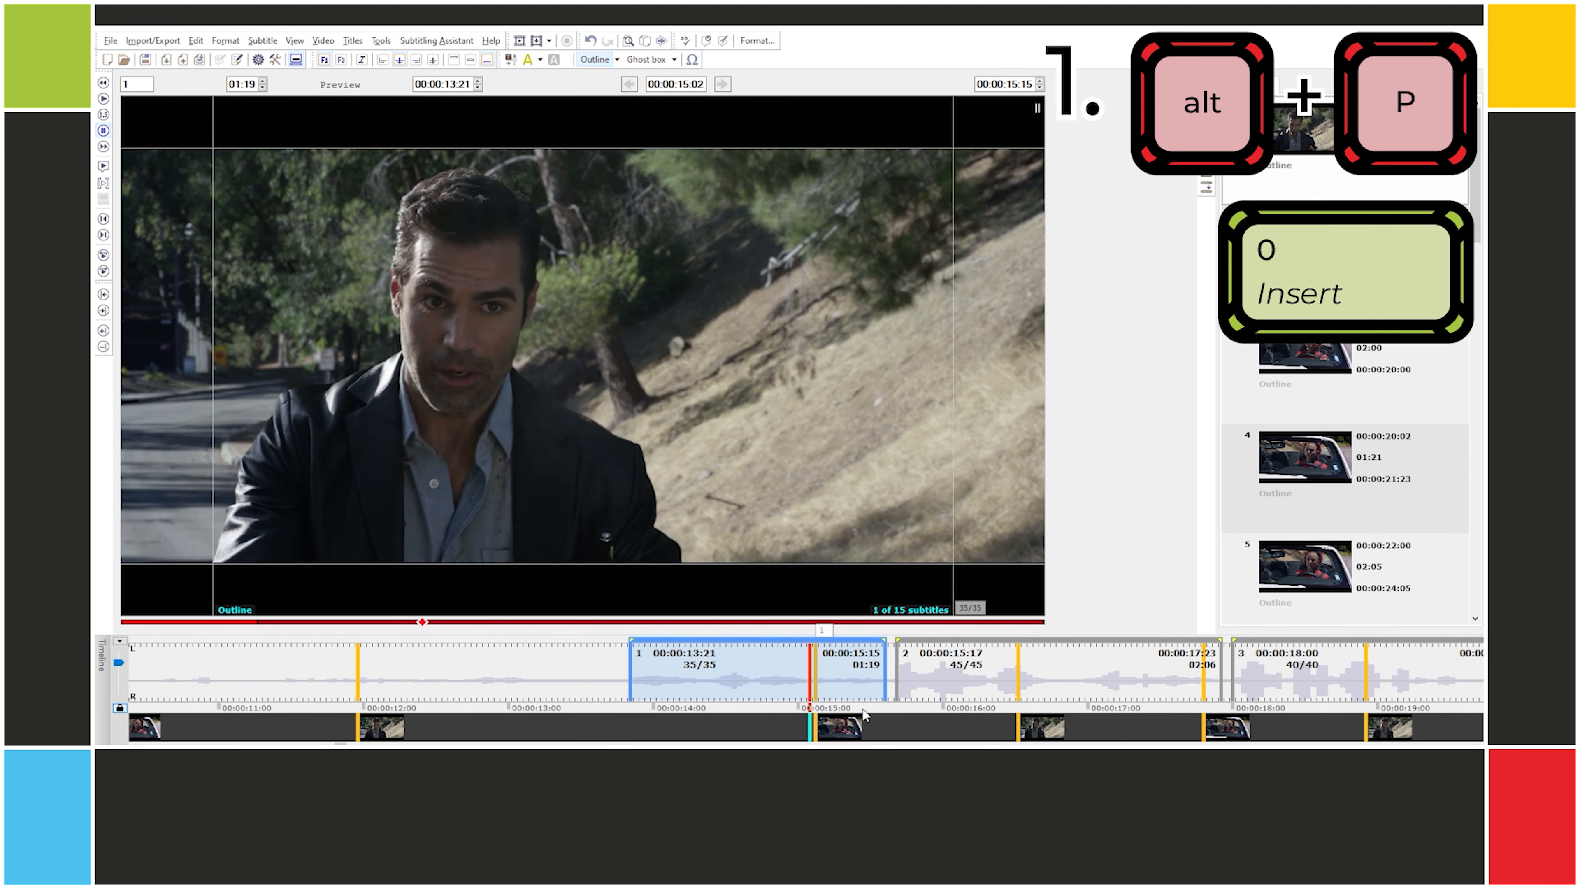
Step: Recapture in-cues during playback through subtitle 15, subtitle 12 now starting 00:01:07:22
key(alt+p)
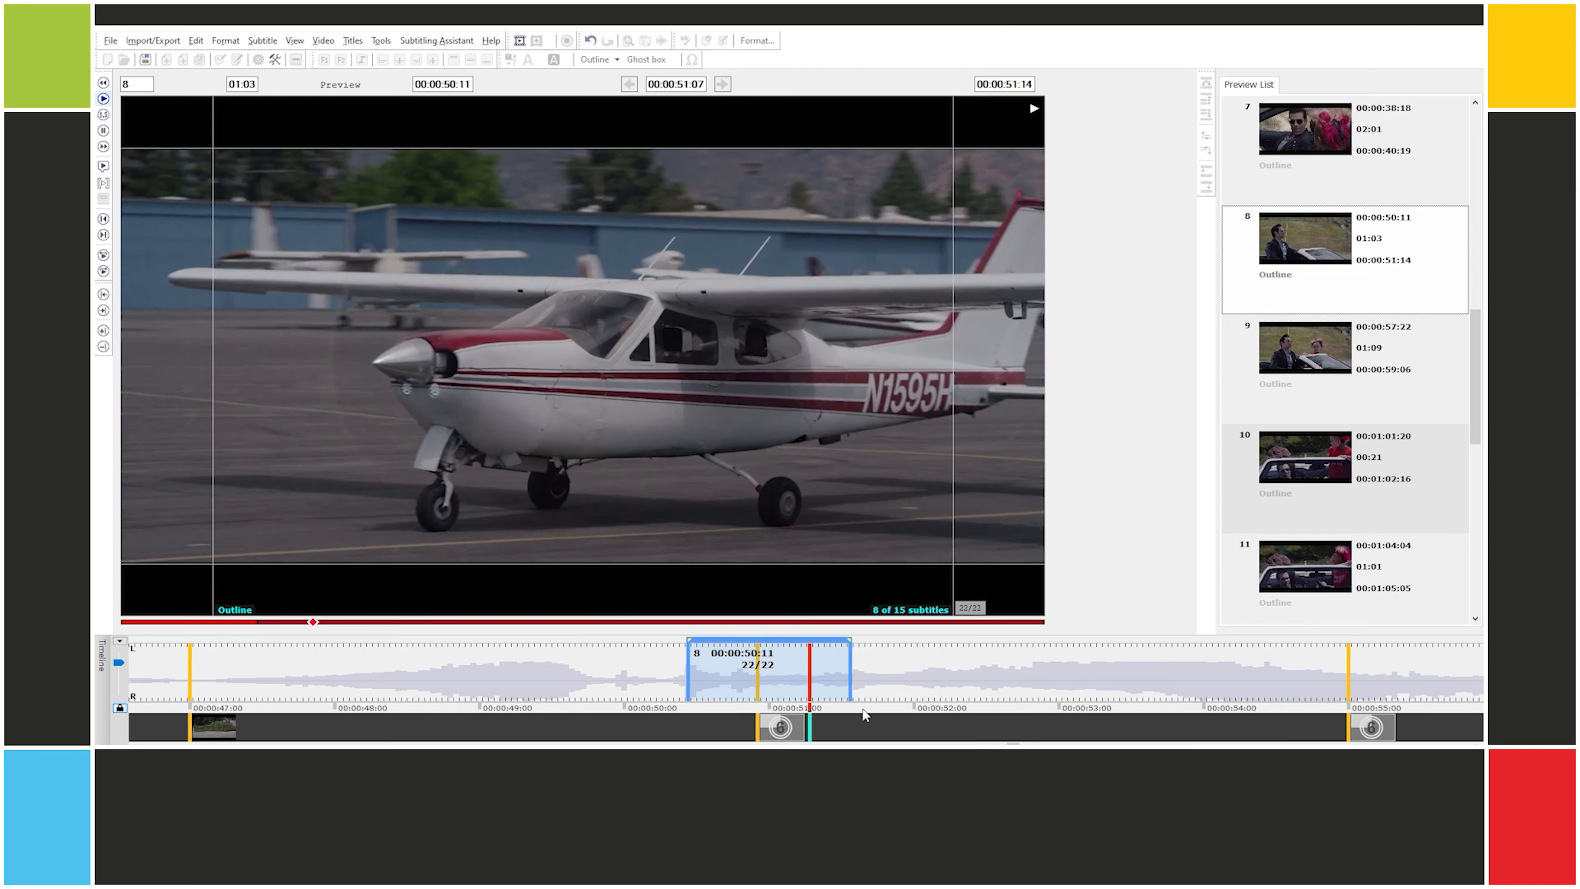
click(102, 98)
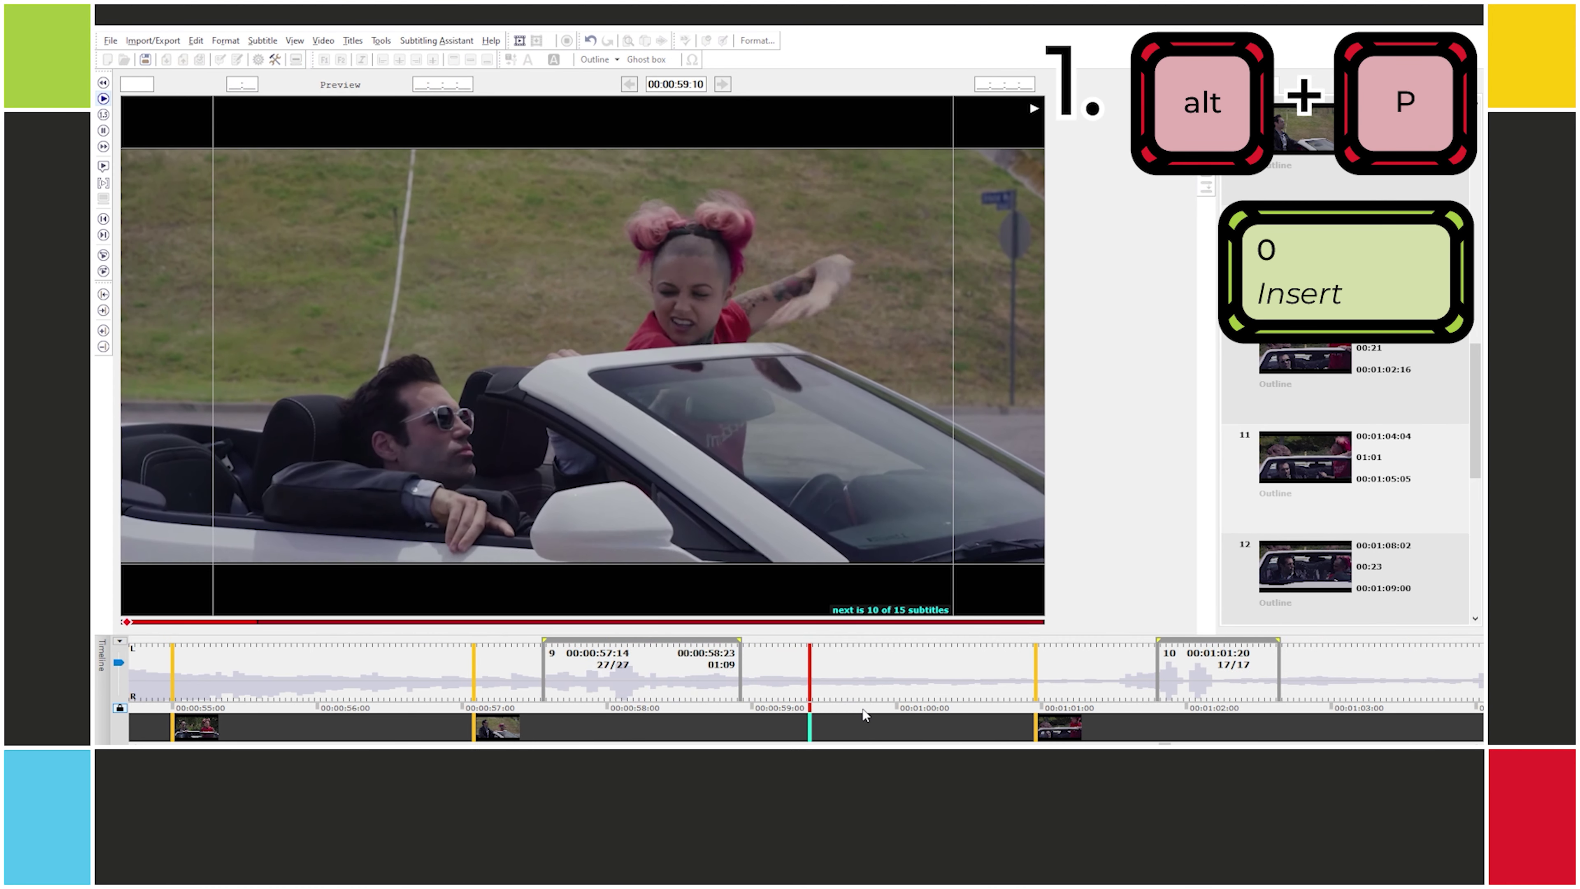
key(alt+p)
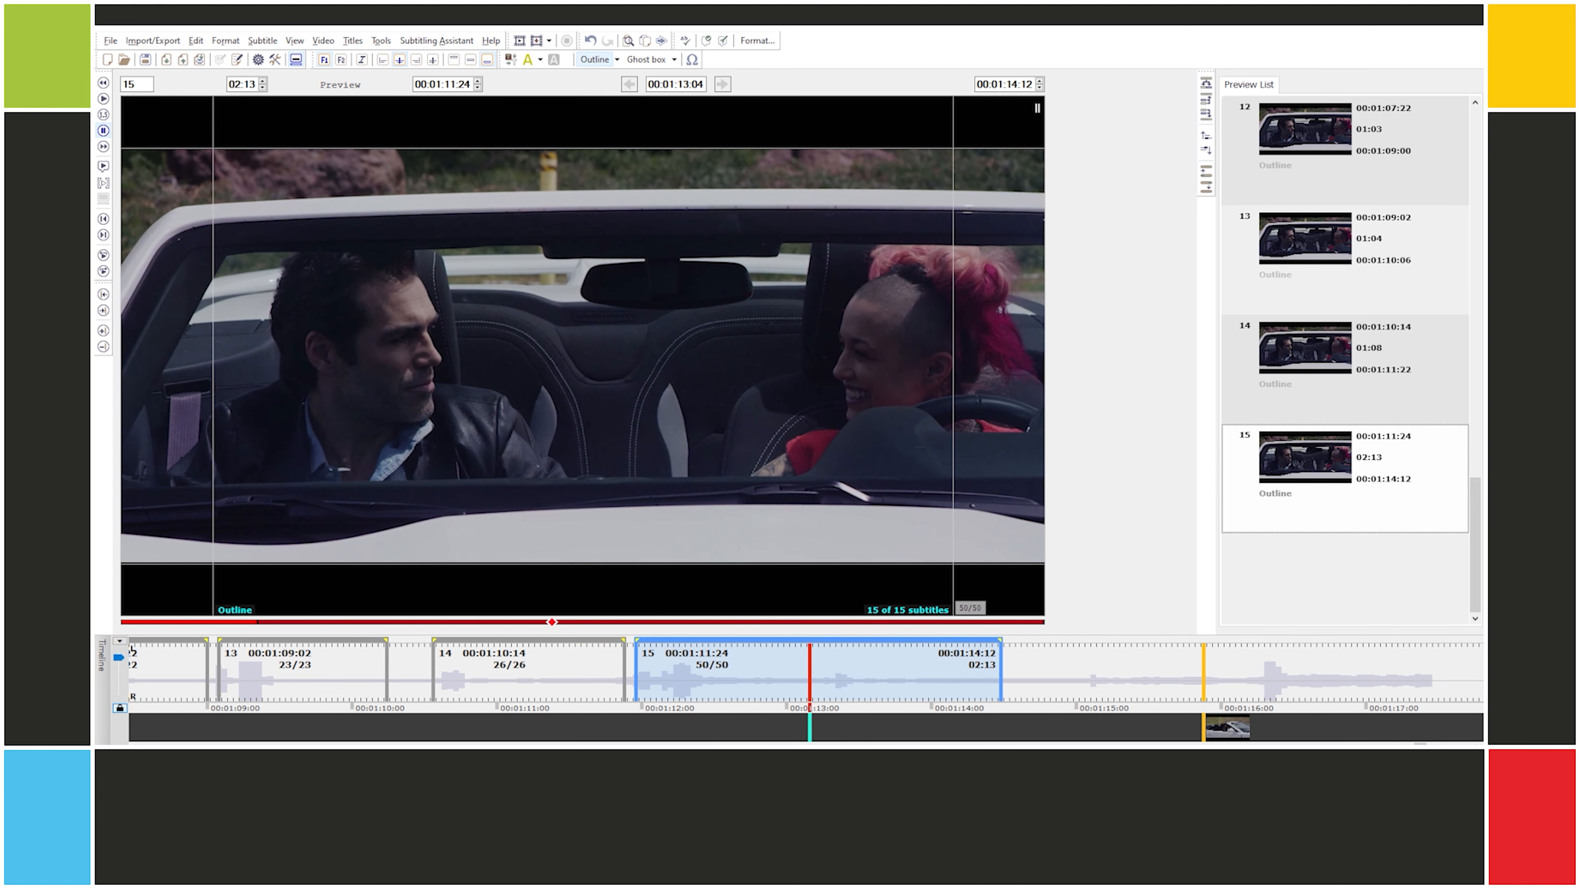
Step: Merge subtitles 14 and 15, then start a new project holding one blank subtitle
key(ctrl+alt+=)
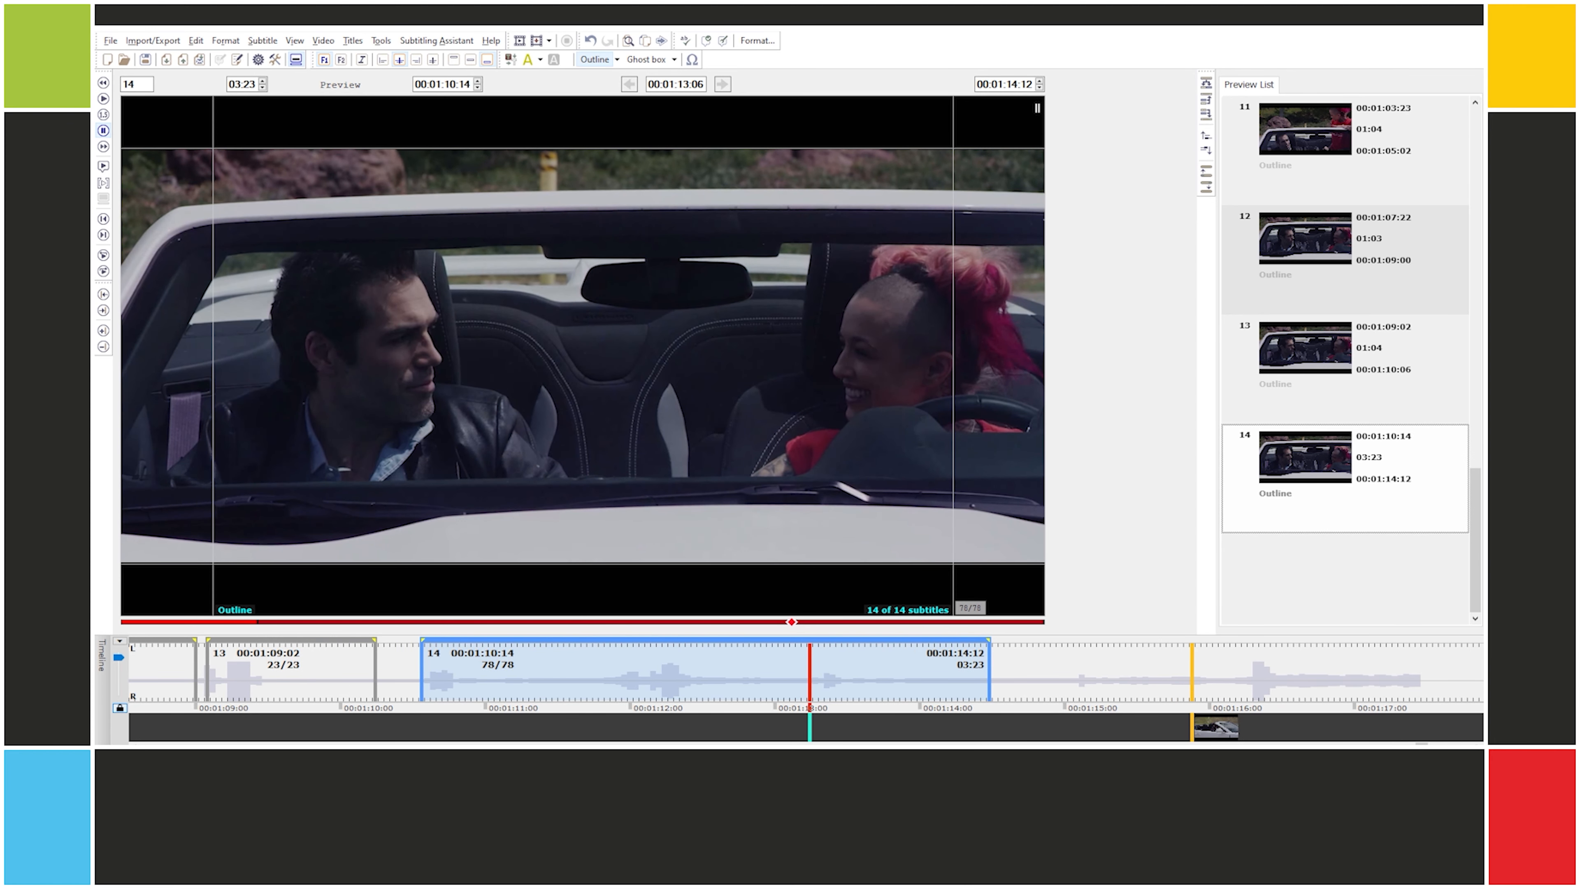
key(ctrl+alt+enter)
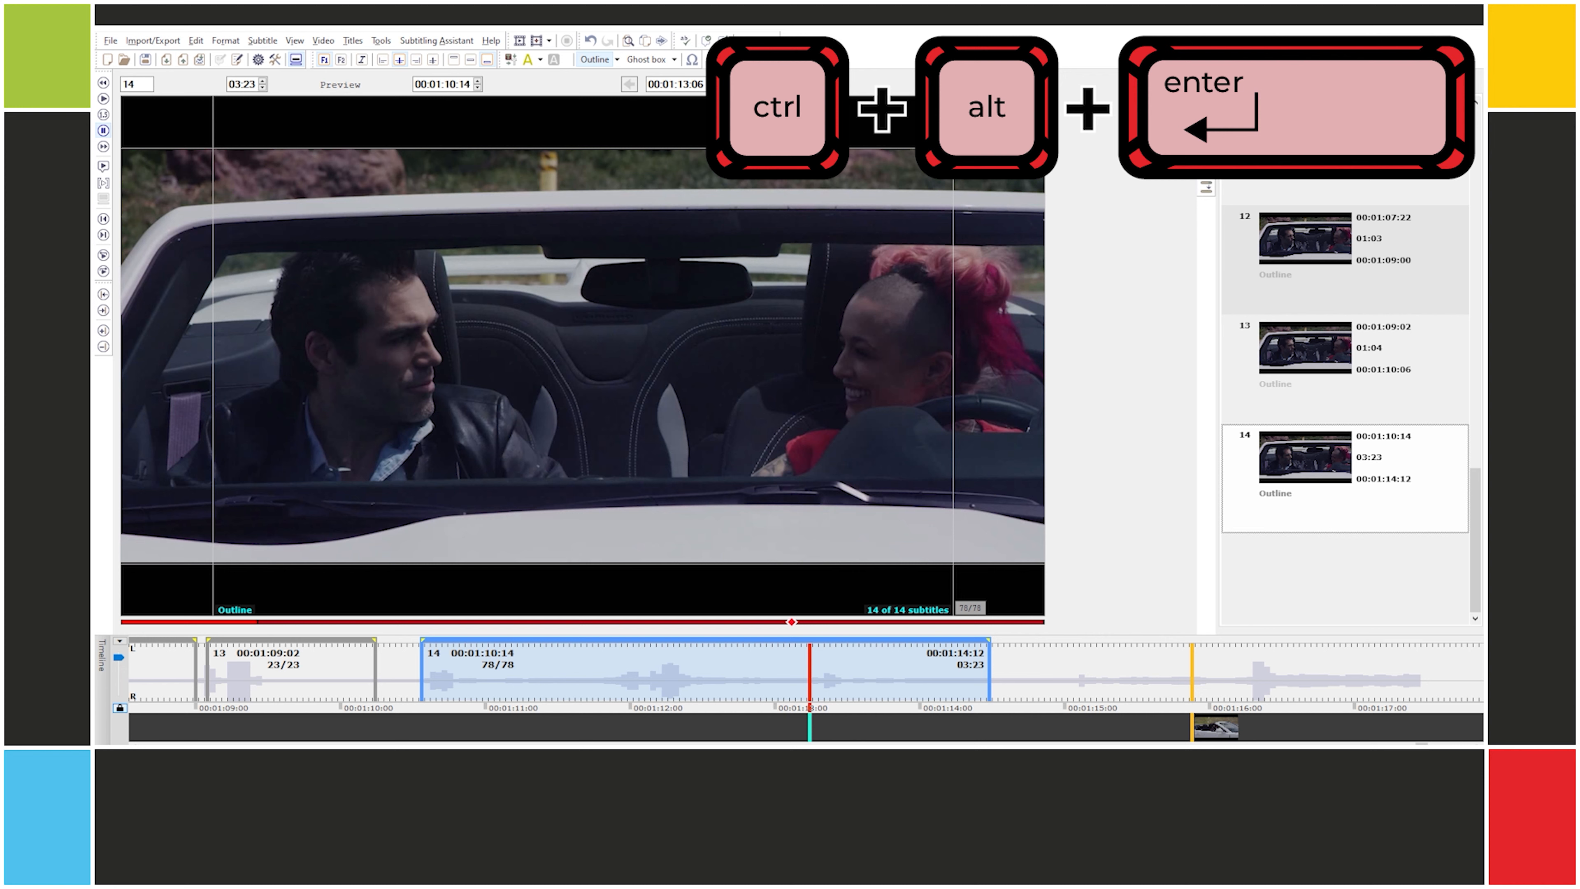
key(ctrl+alt+enter)
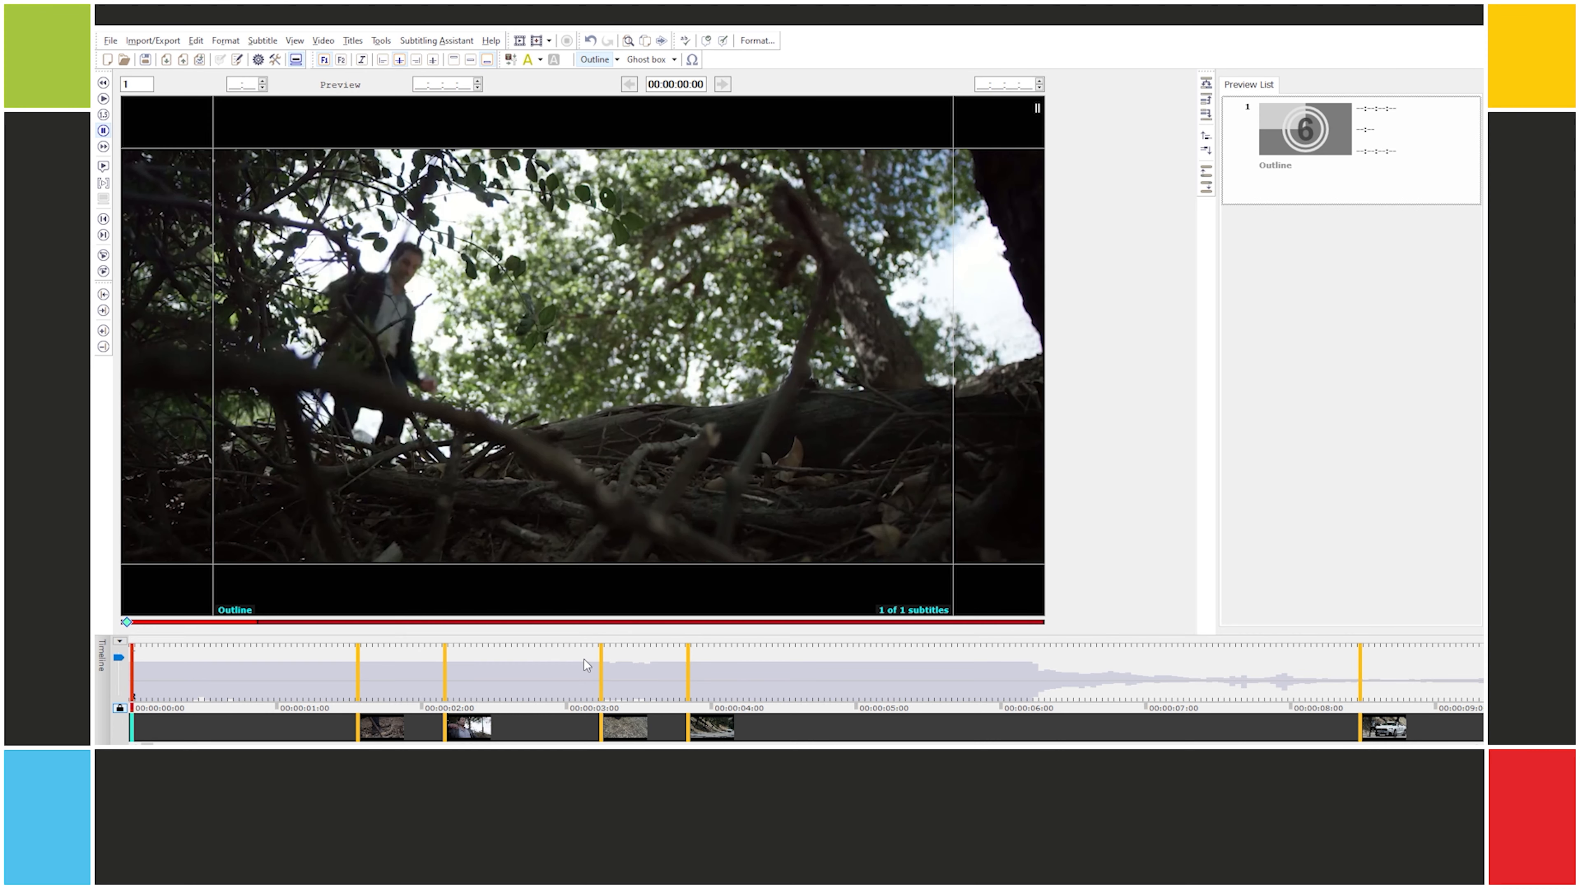
Step: Enter @ as subtitle 1 and @@ as a new subtitle 2 at the video's start
text(@)
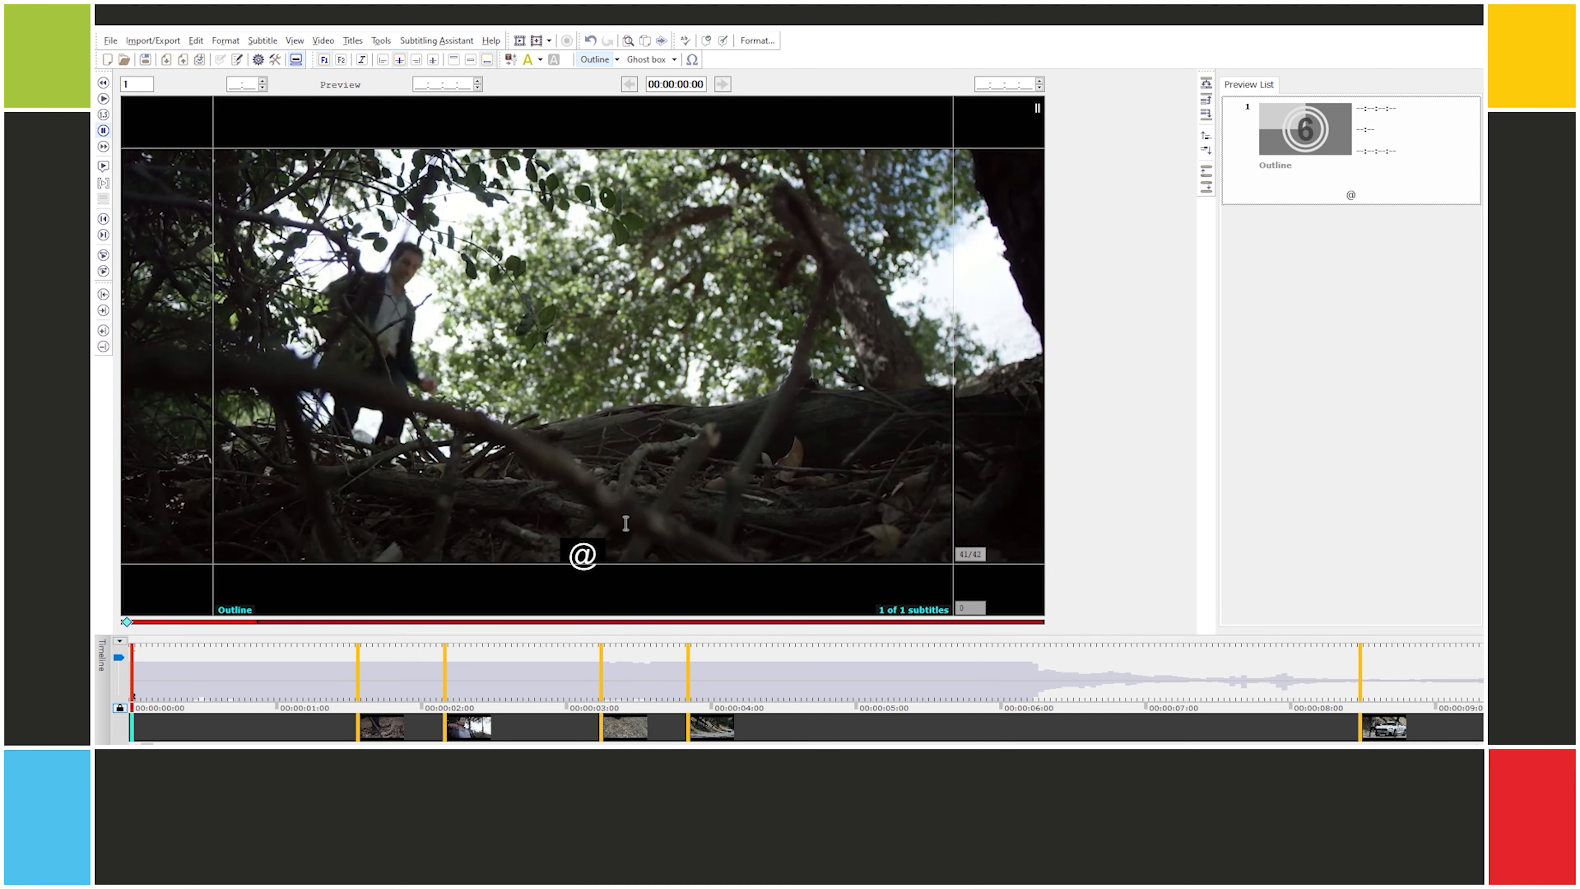
text(@)
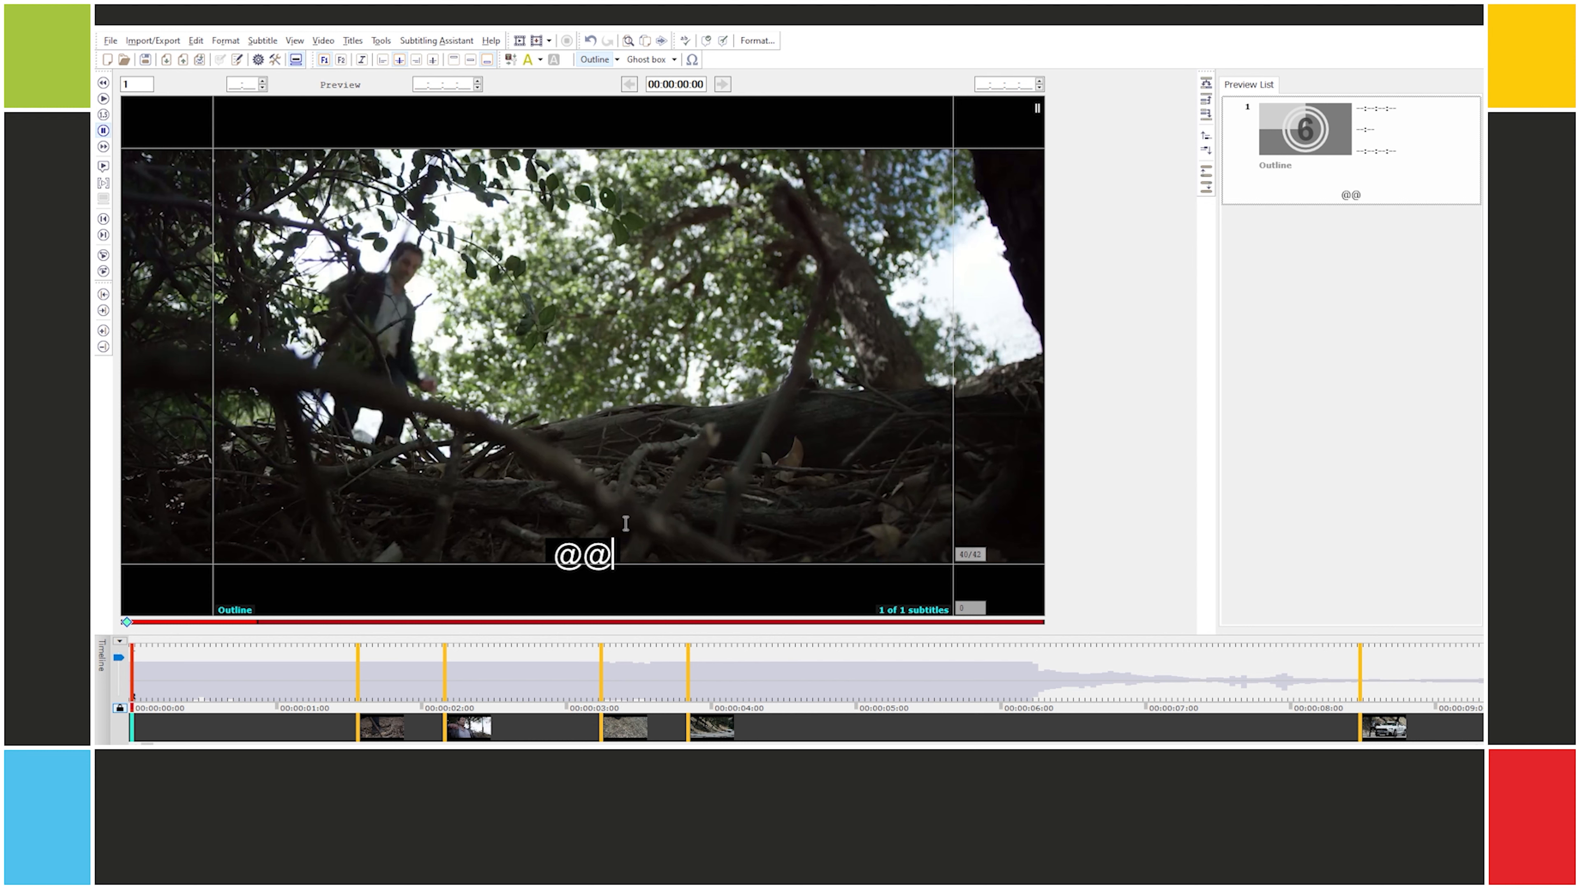
key(Backspace)
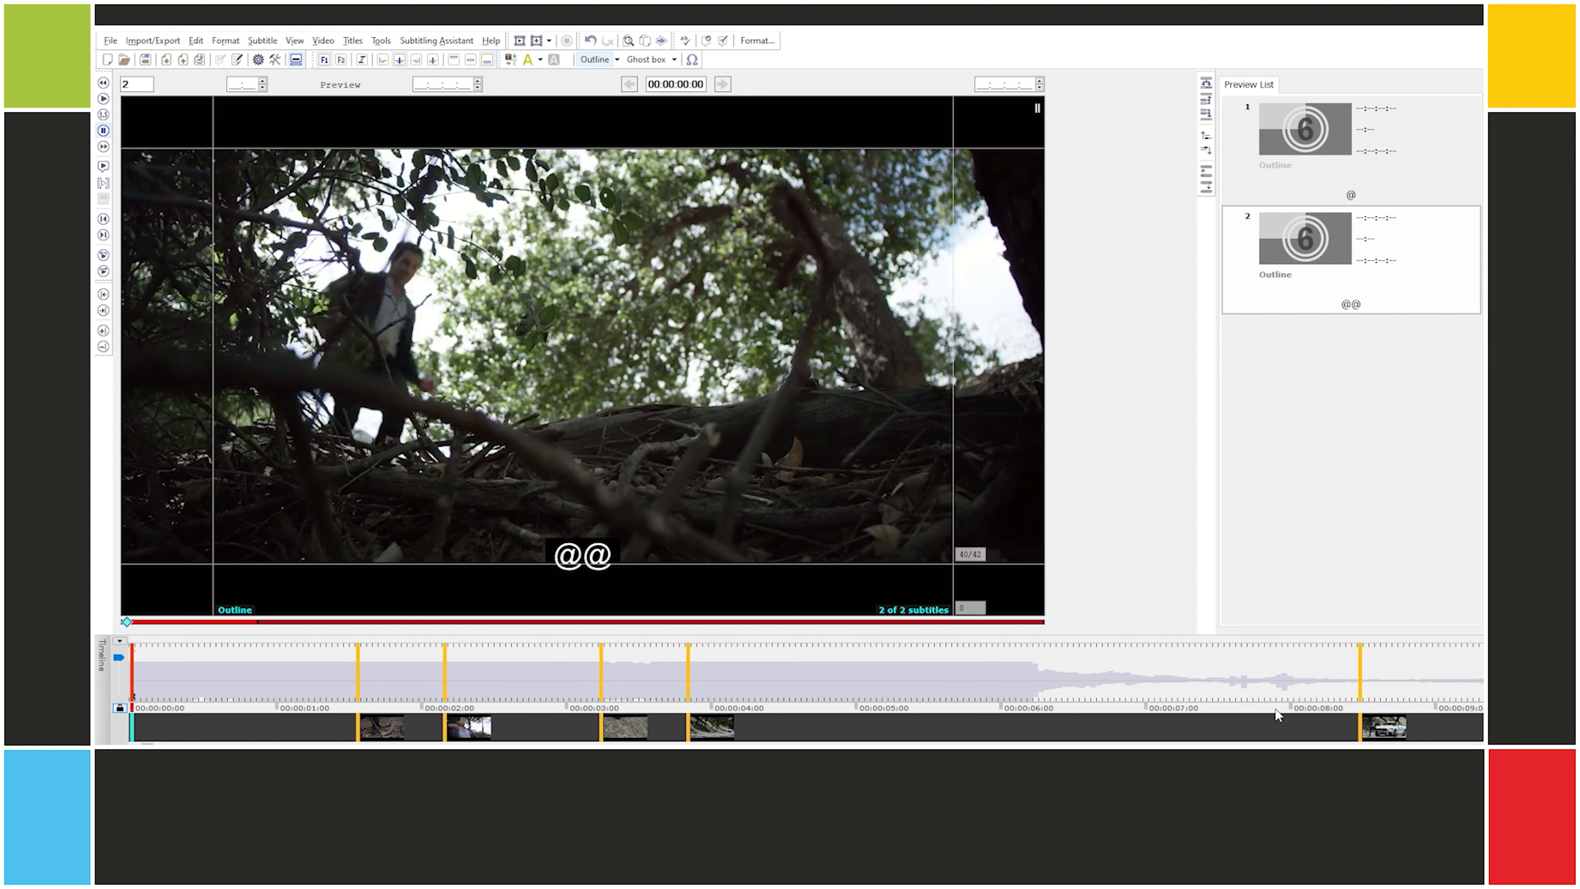
Step: Mark both placeholder subtitles and copy the marked subtitles
click(1350, 149)
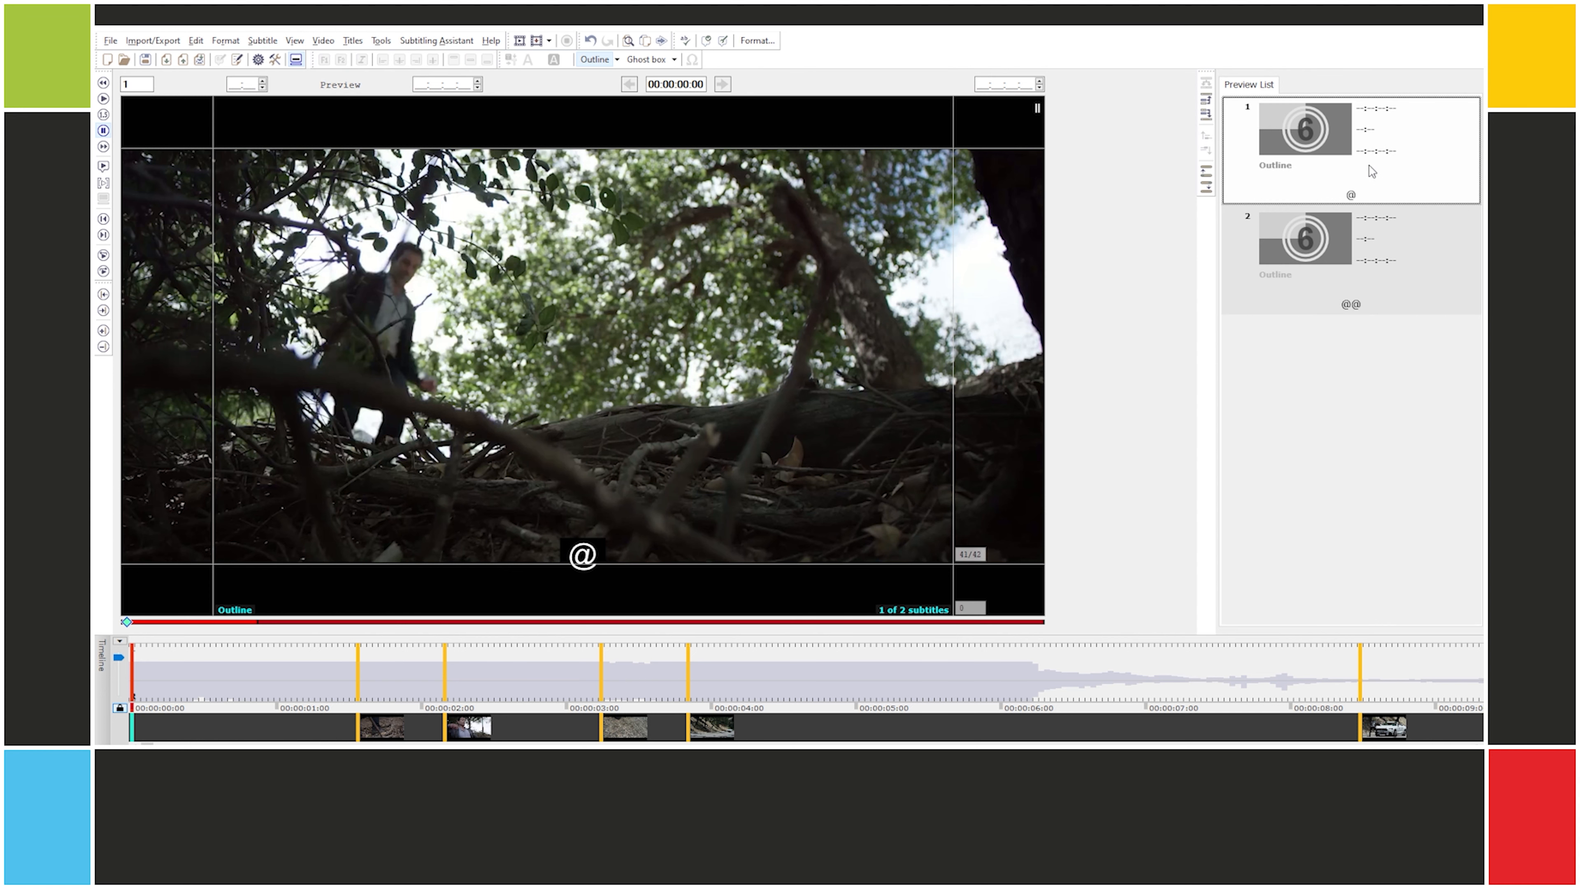
key(shift)
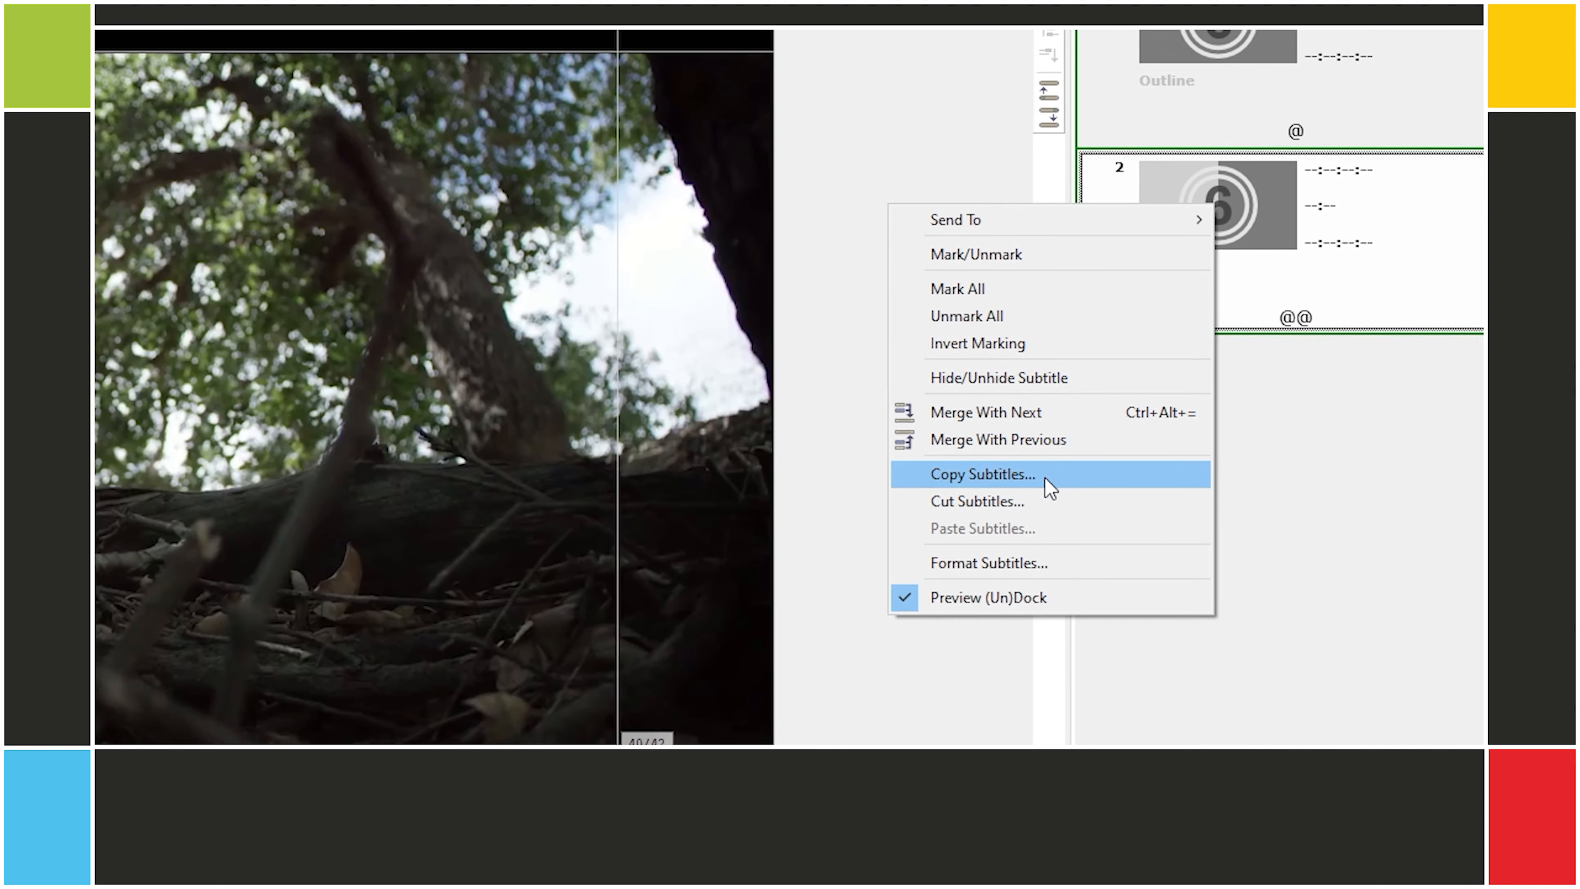
click(982, 474)
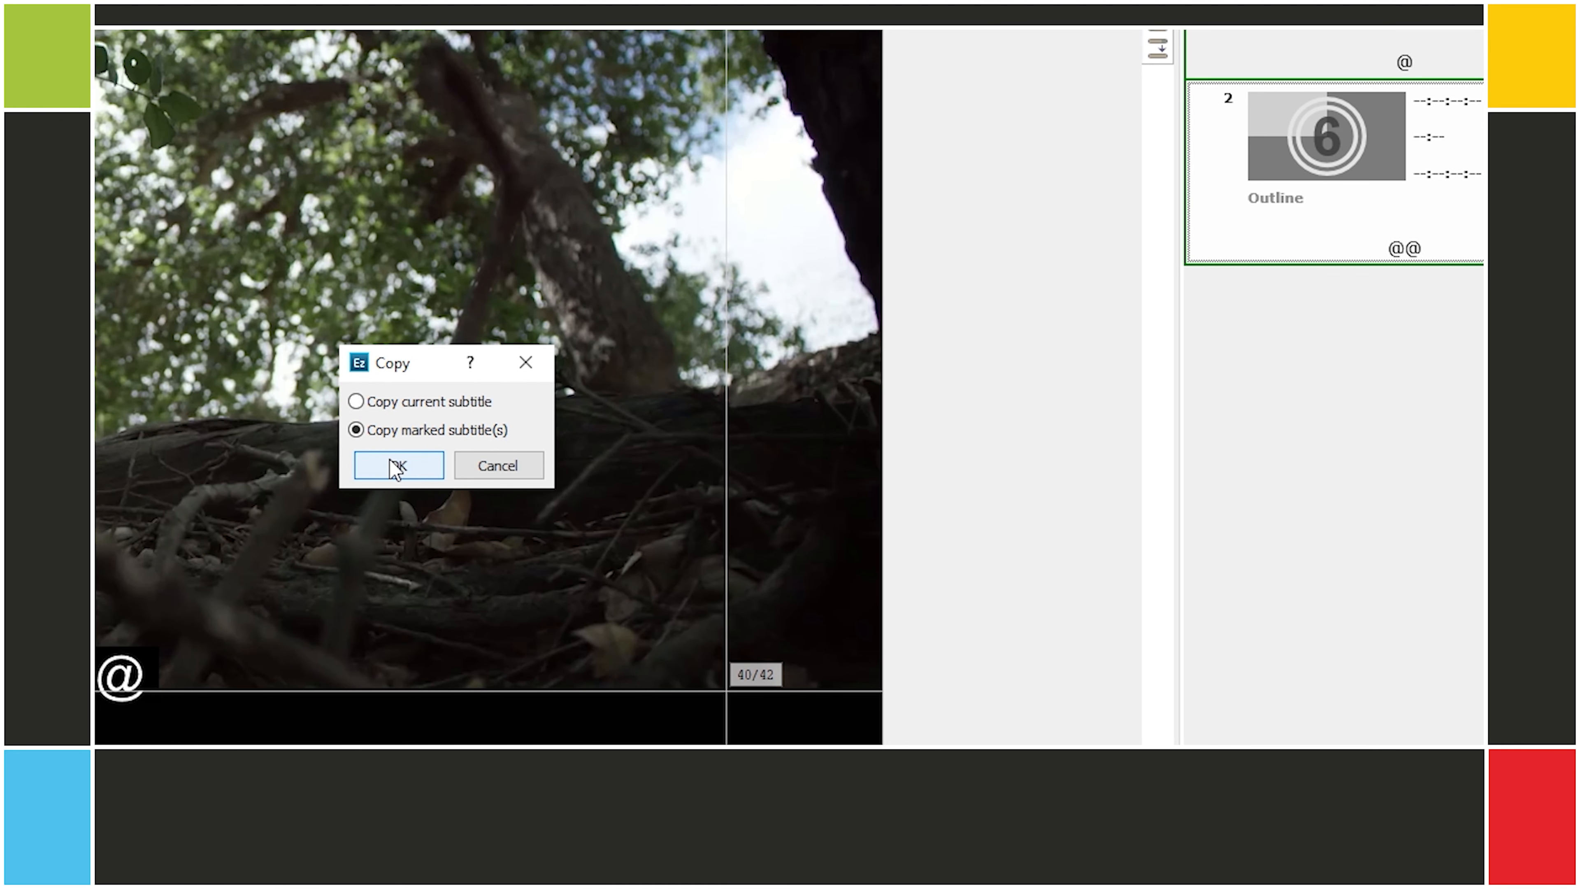
click(397, 465)
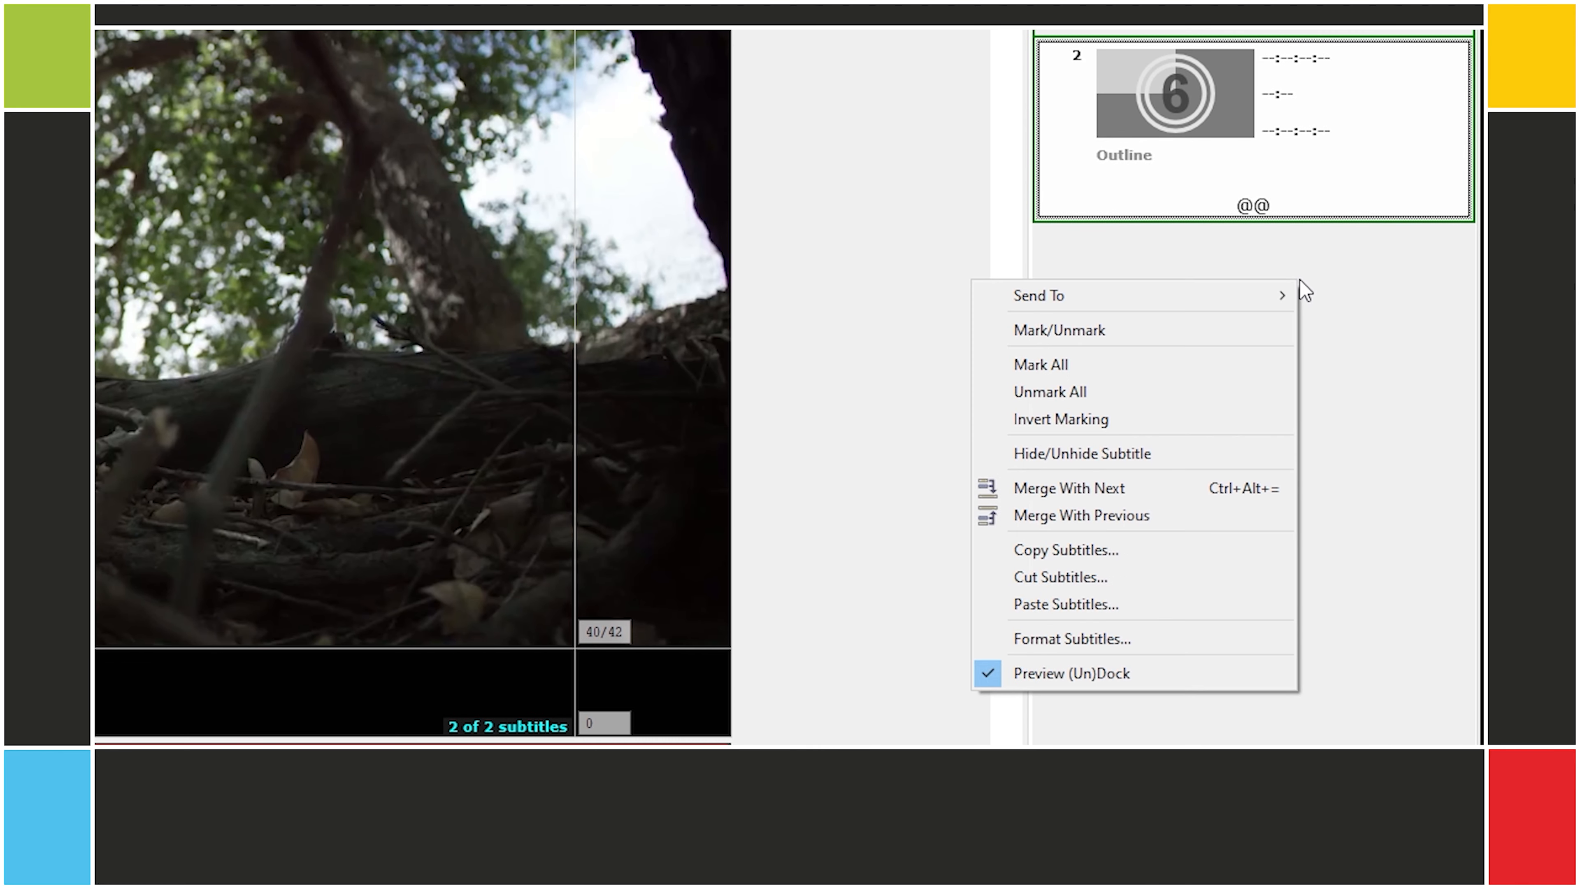
mouse_move(1063, 603)
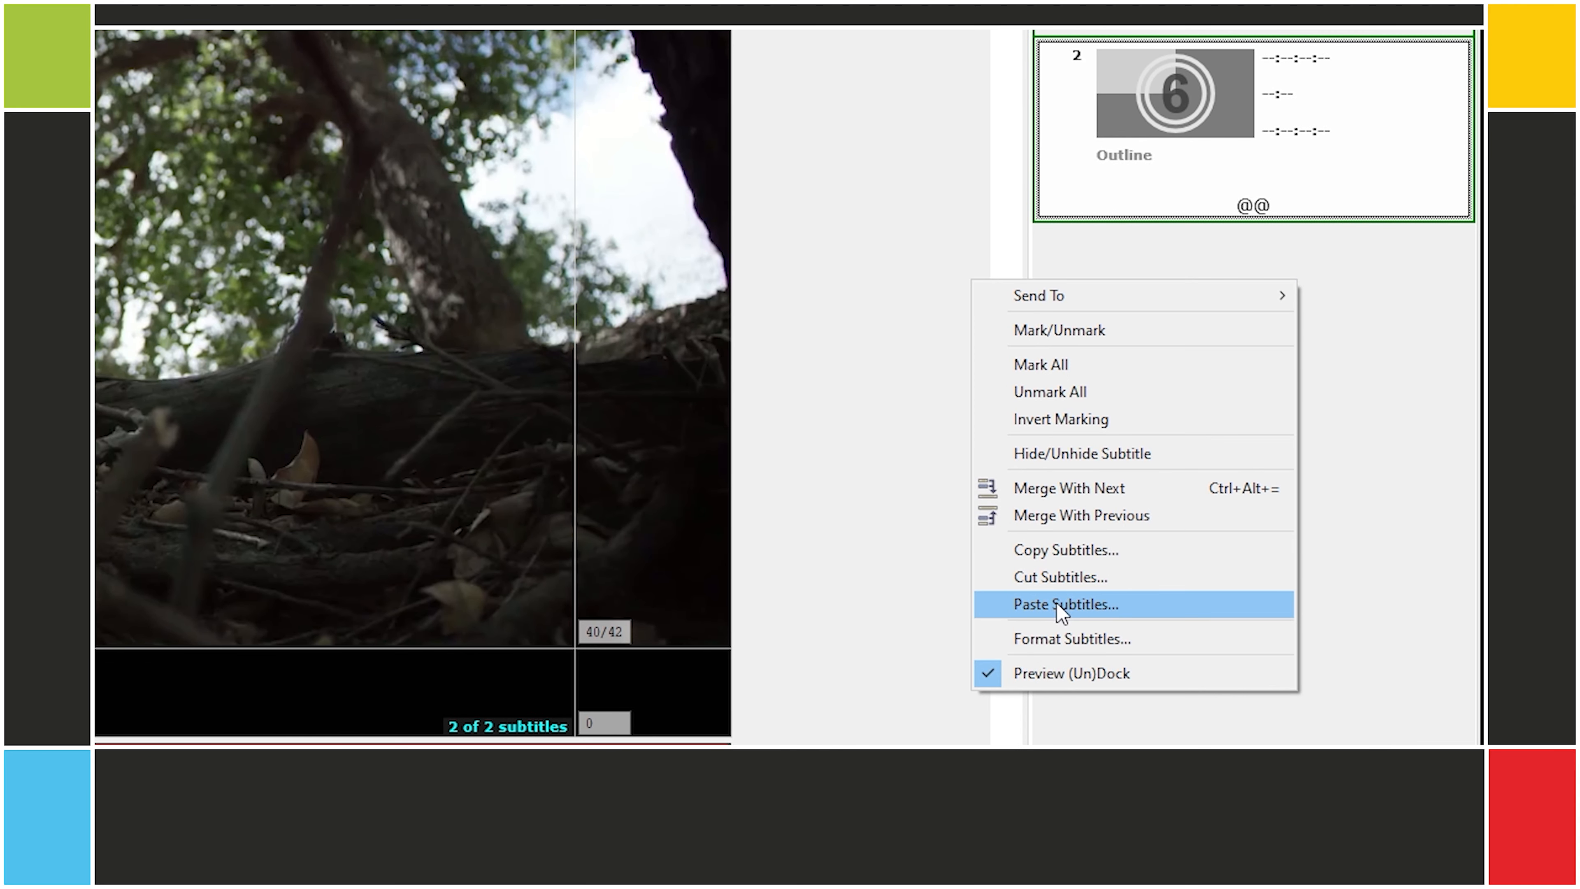
Step: Paste the copied subtitles appended at the end, giving @, @@, @, @@
click(1067, 605)
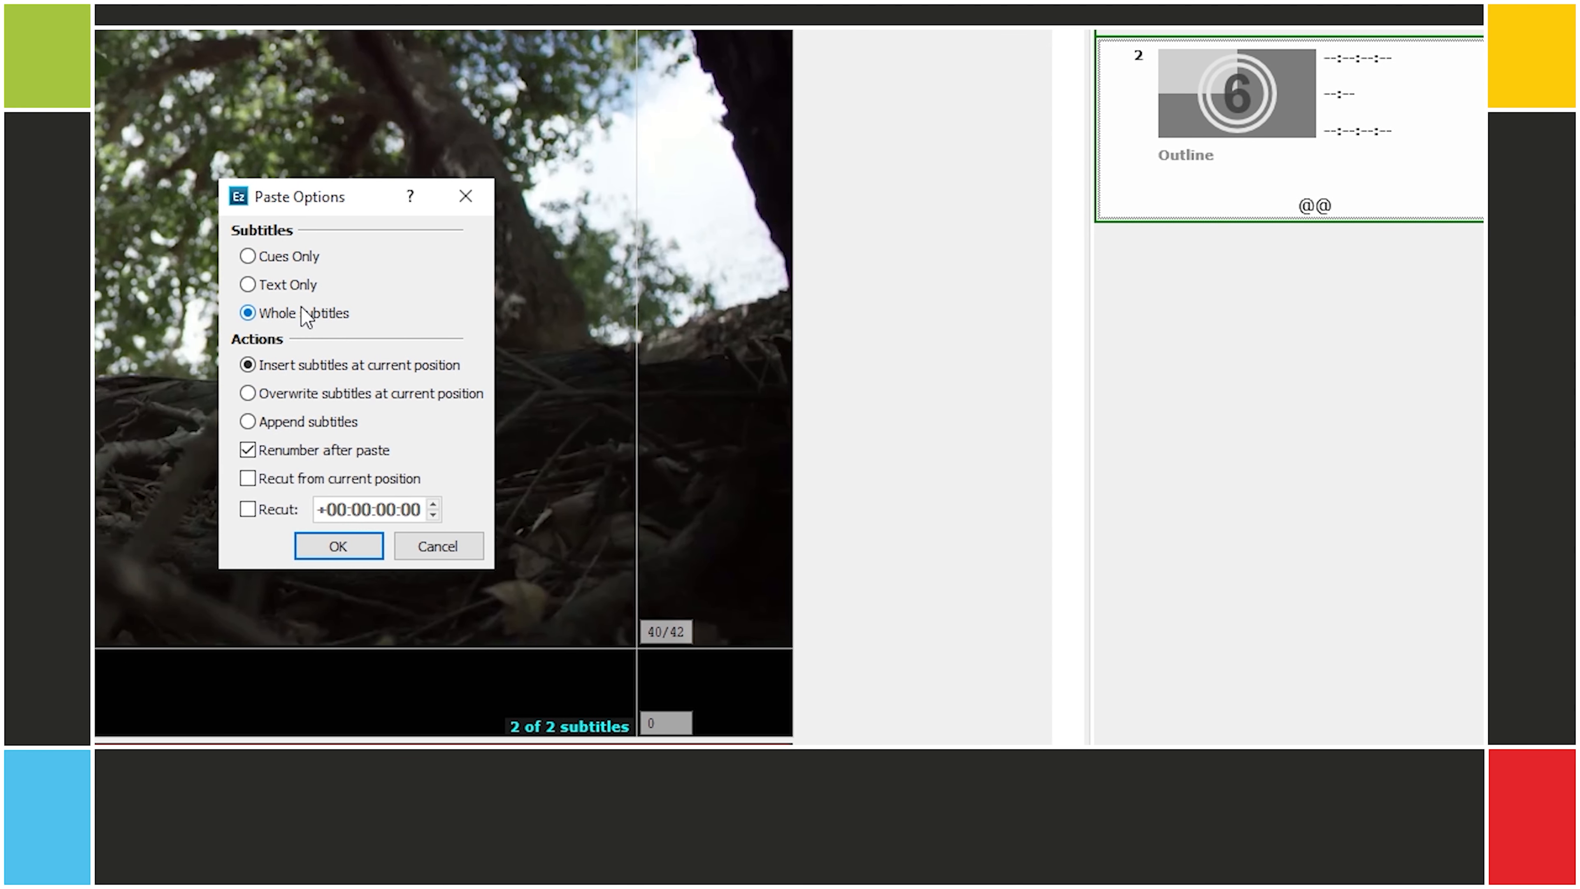
click(248, 421)
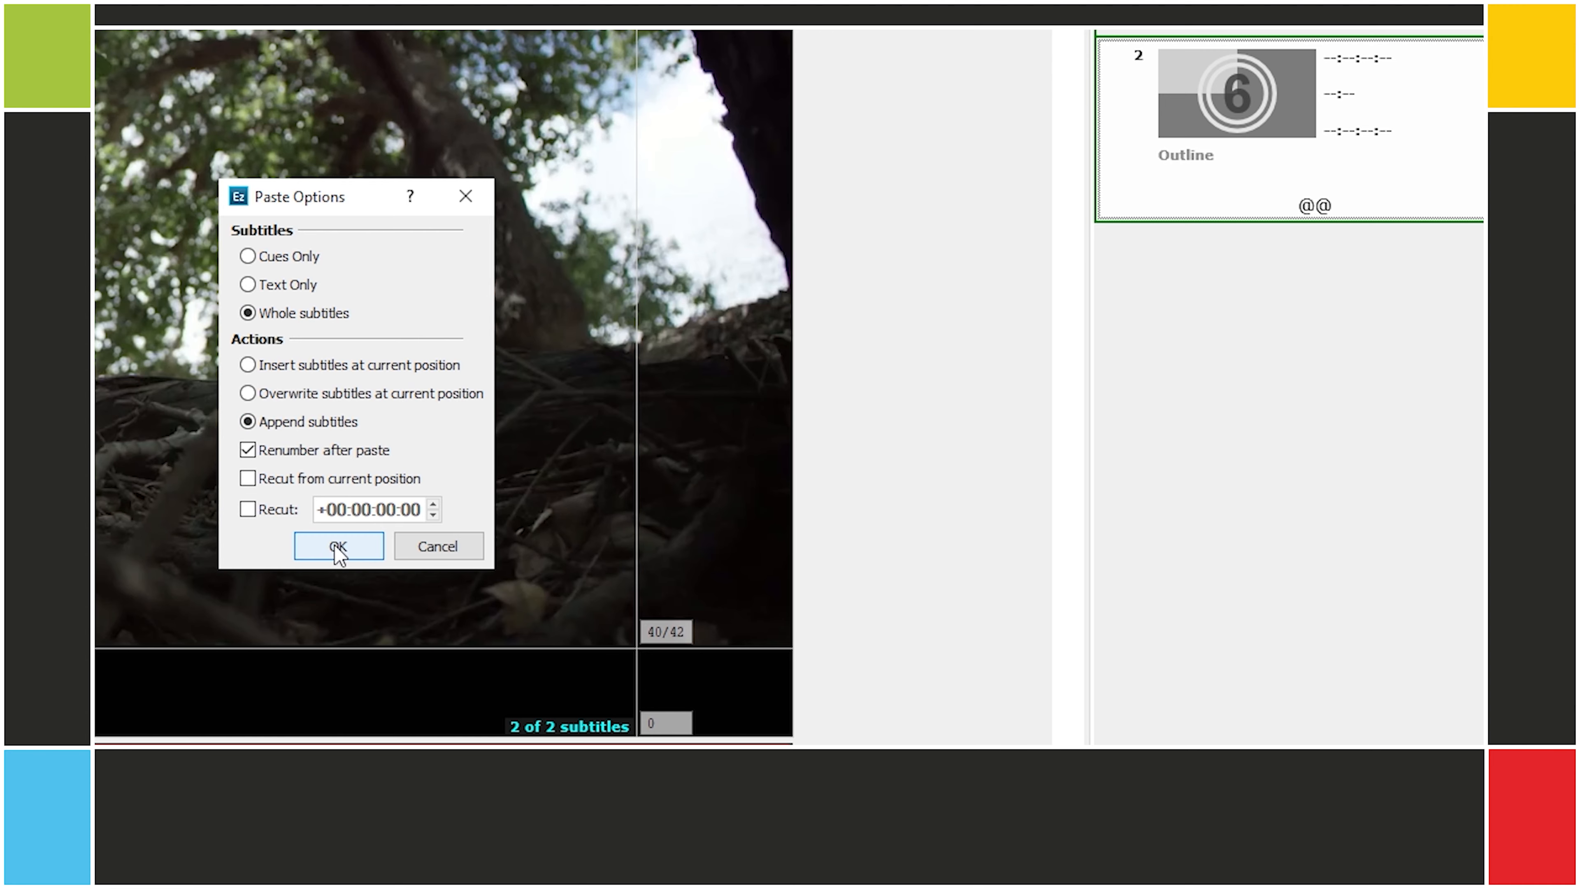
click(337, 544)
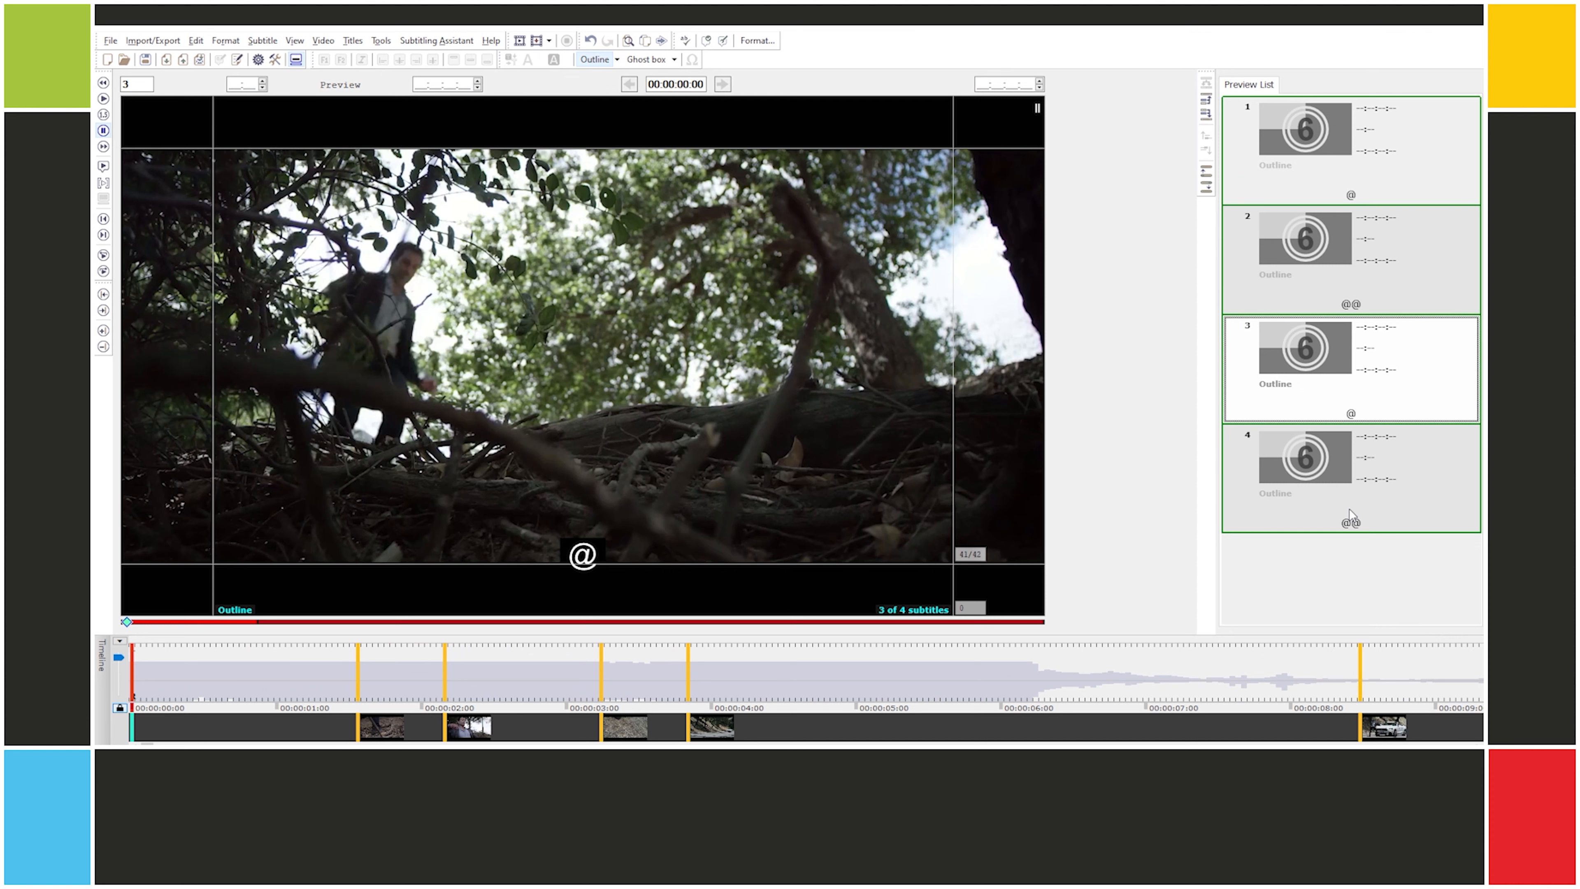
mouse_move(1411, 159)
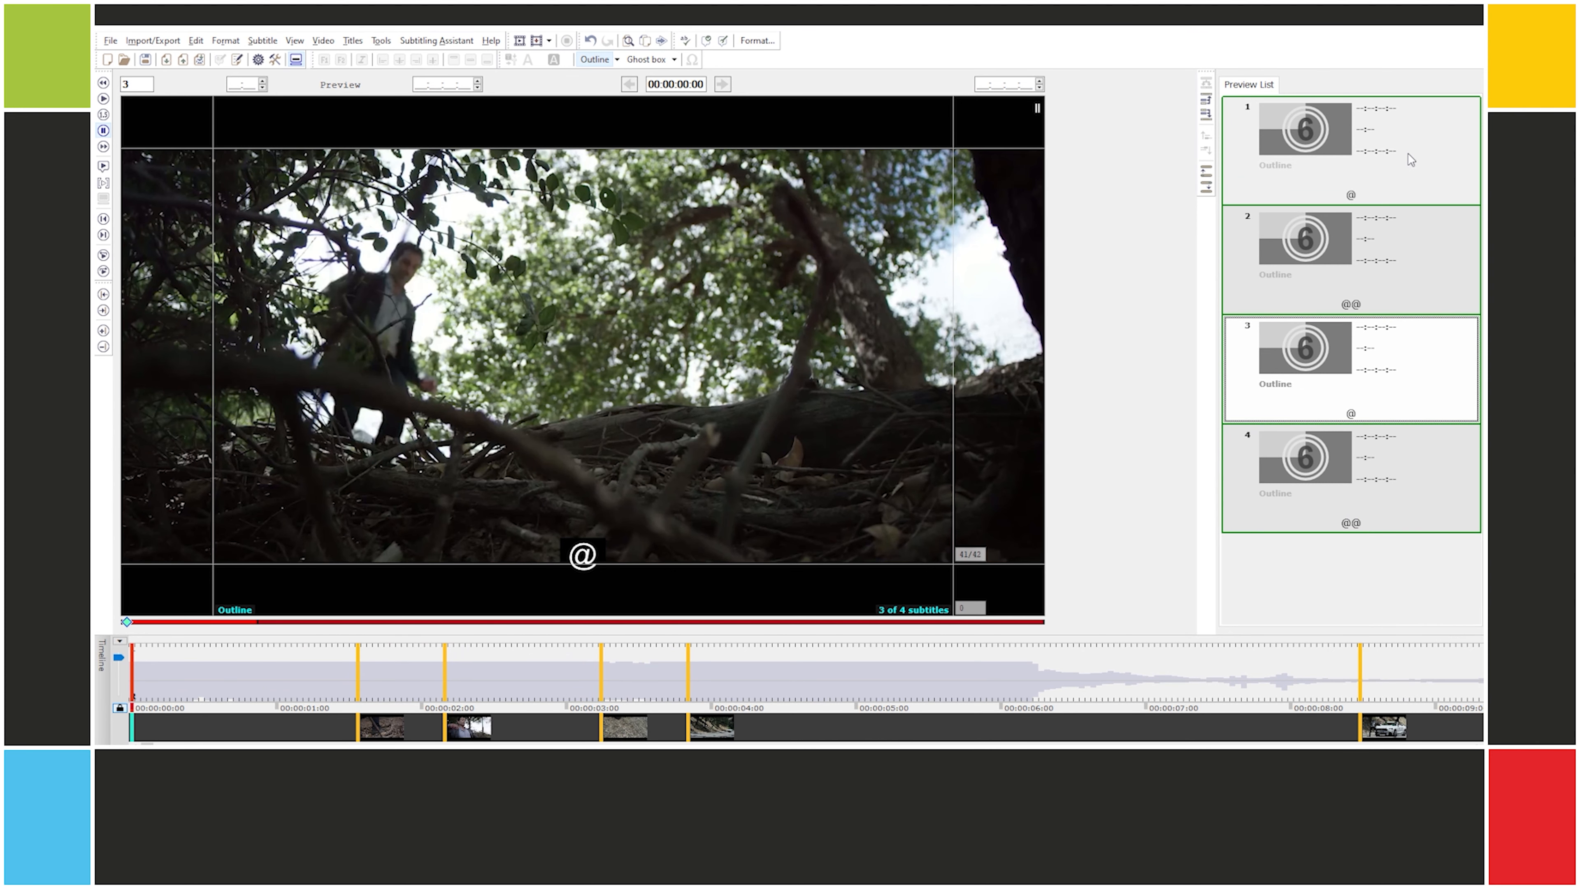
mouse_move(1302, 412)
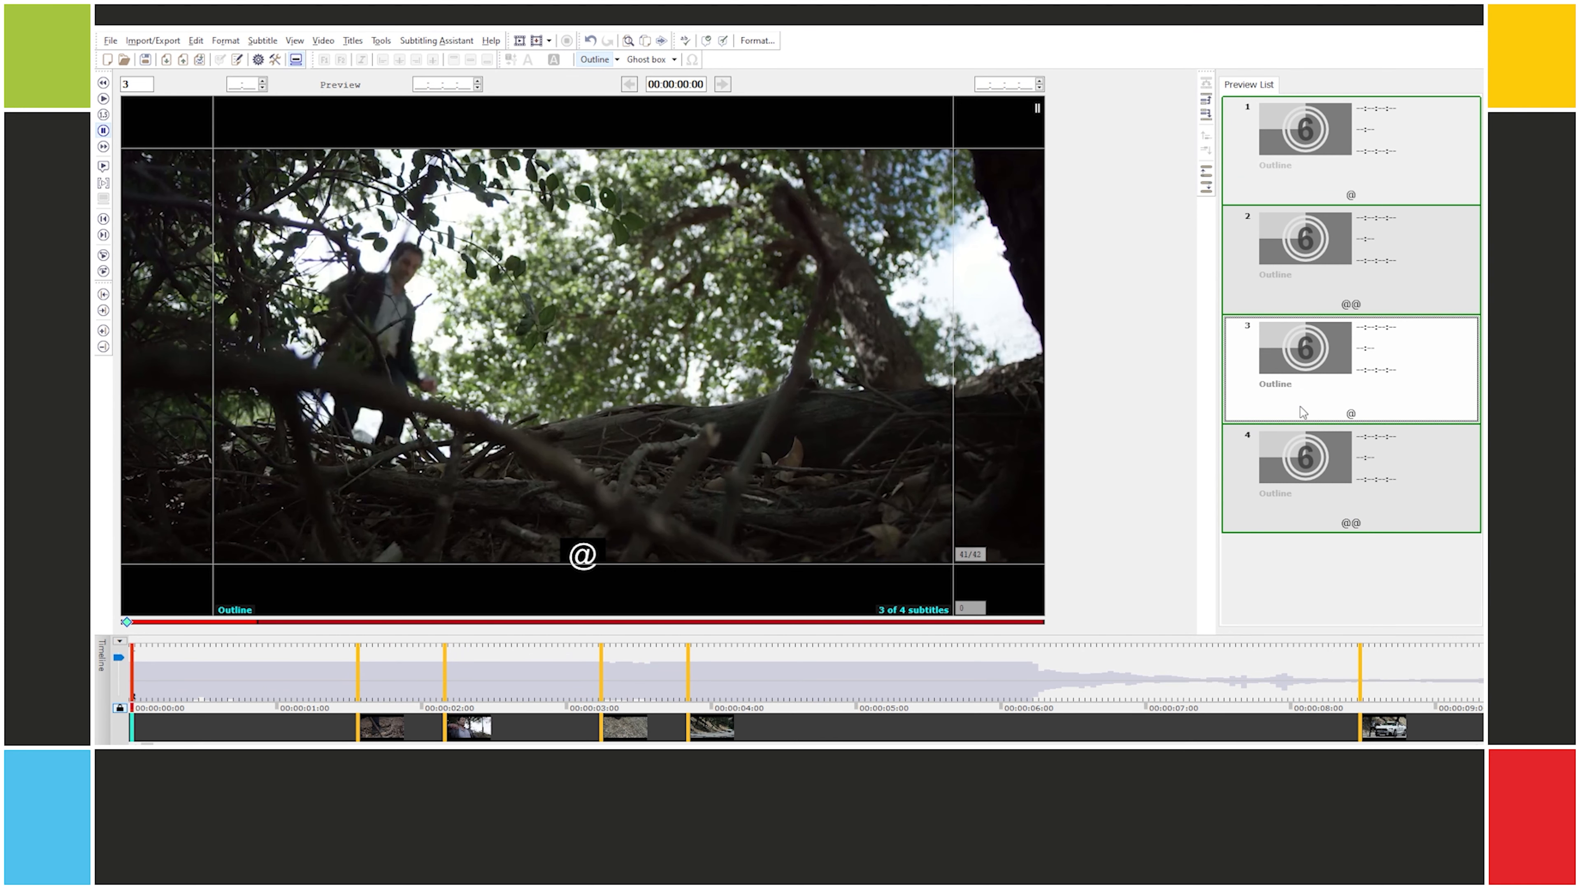
Step: Append the copied subtitles again so the project holds eight
right_click(1350, 414)
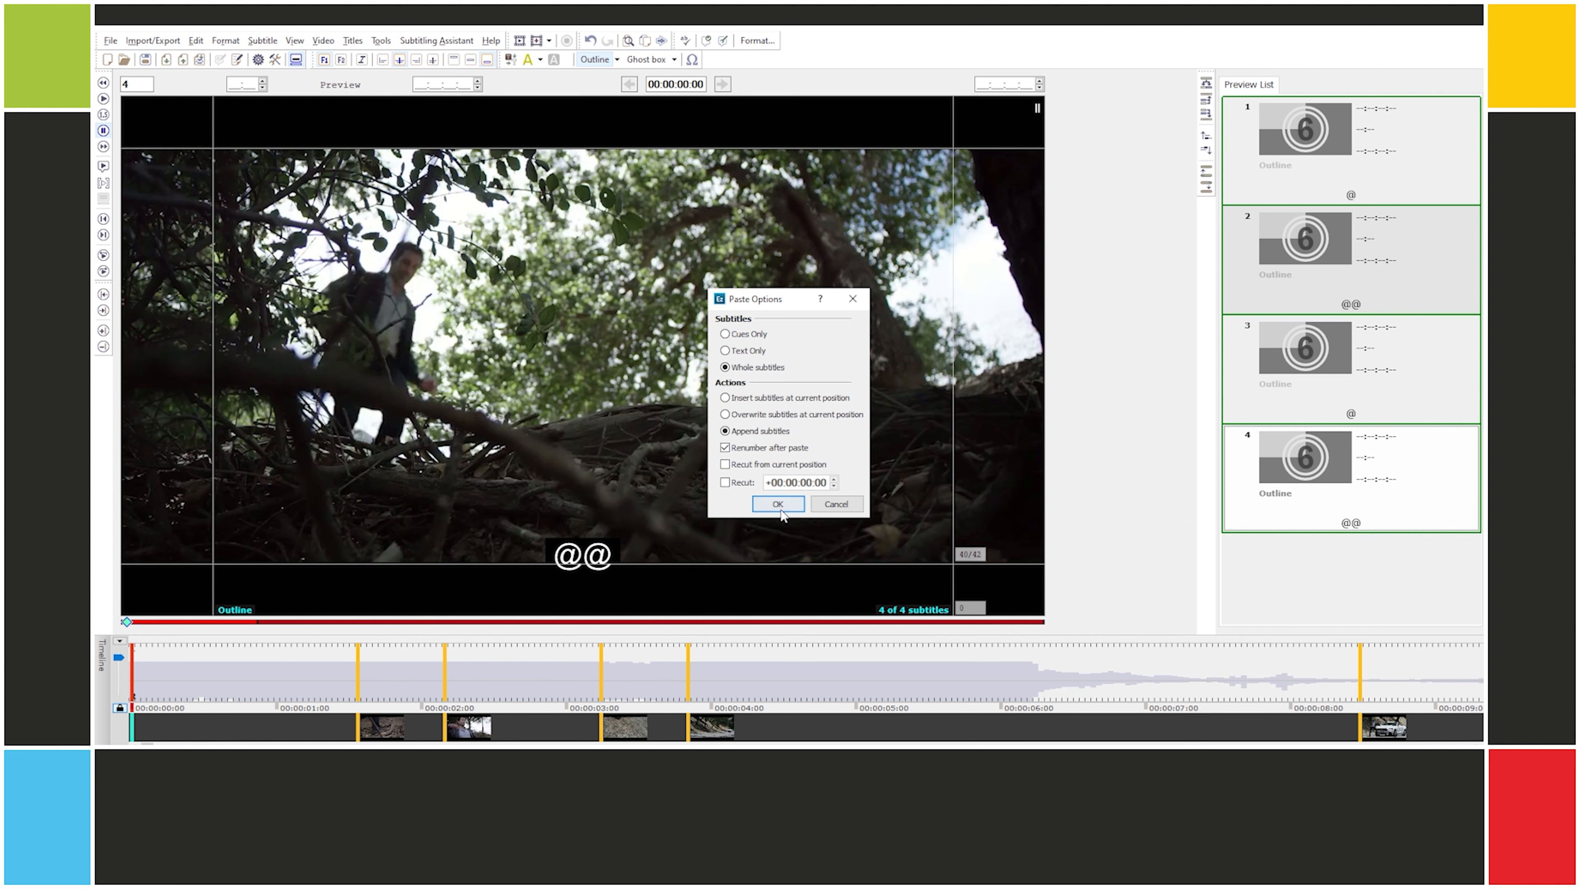
click(778, 504)
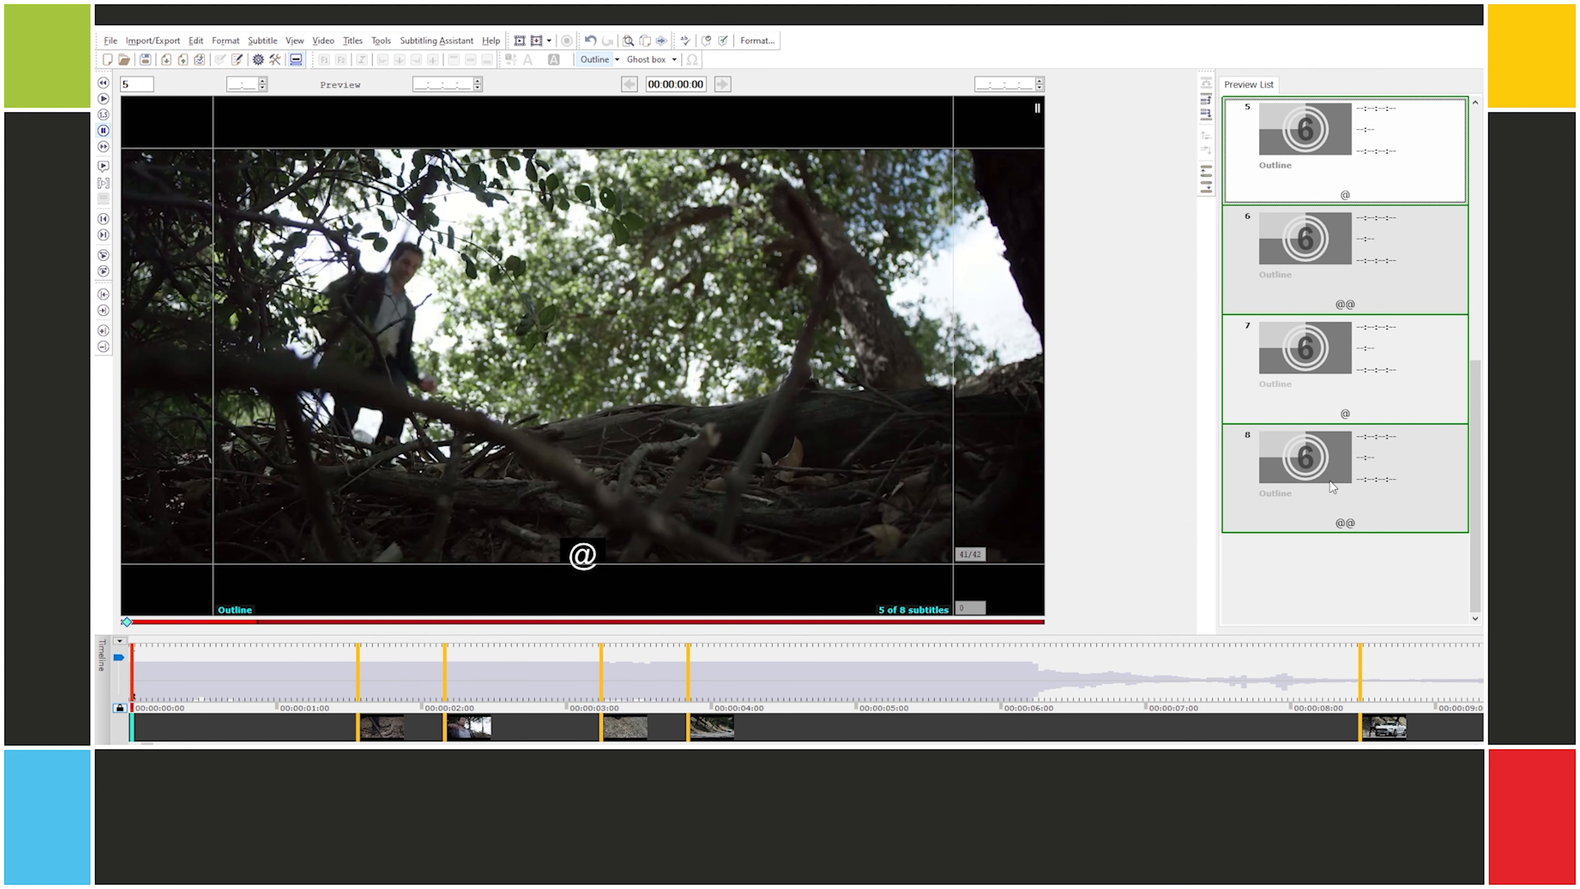
Step: Copy all eight marked subtitles and append them for sixteen alternating @ and @@
right_click(1310, 489)
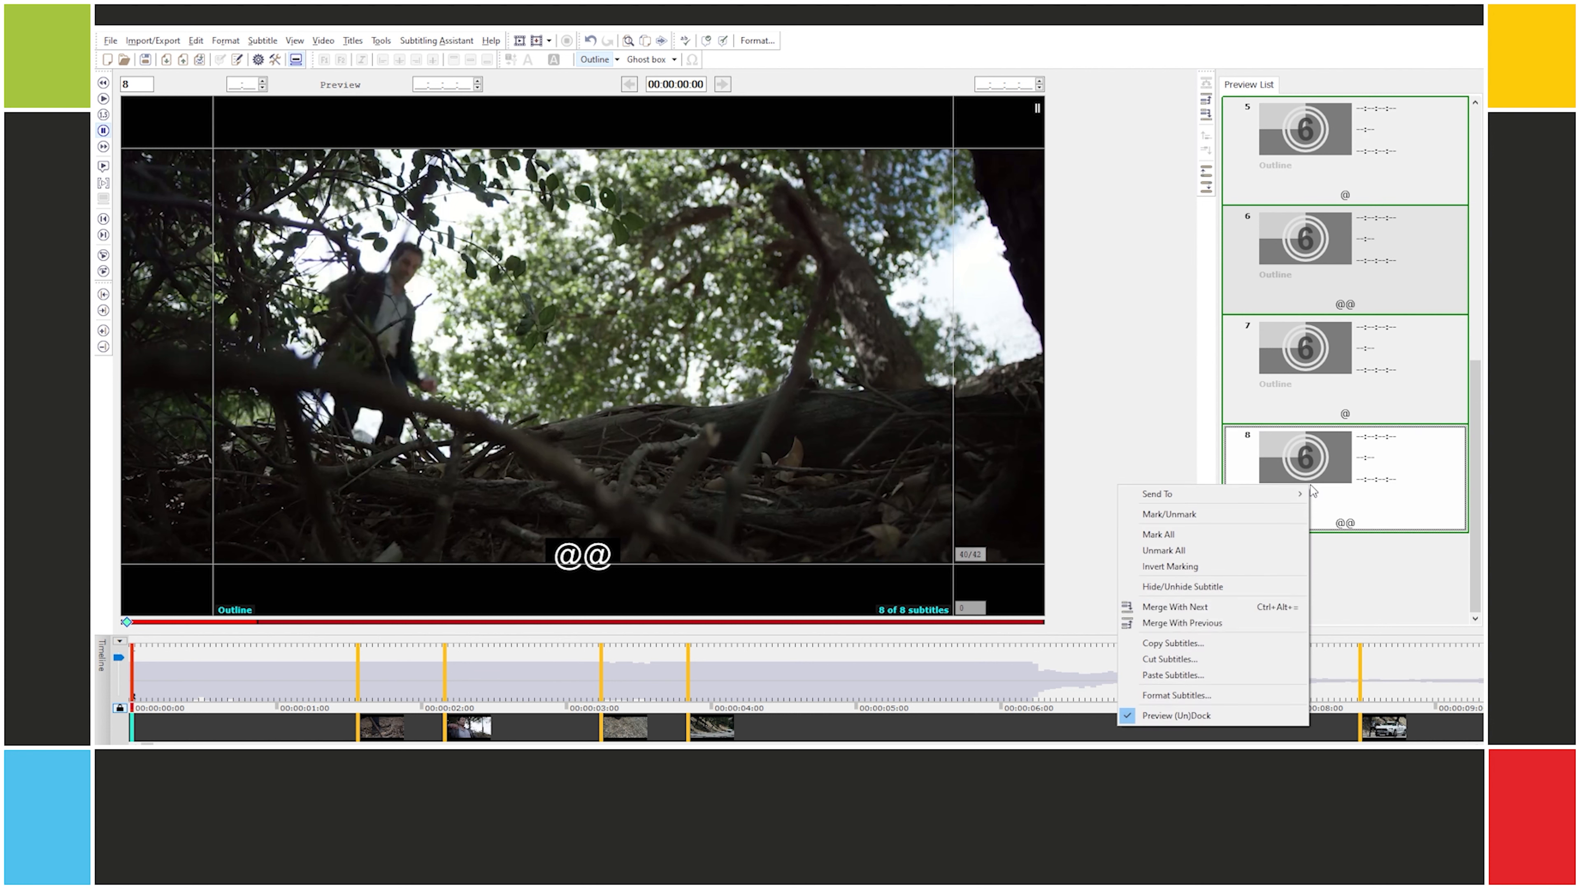
click(1172, 642)
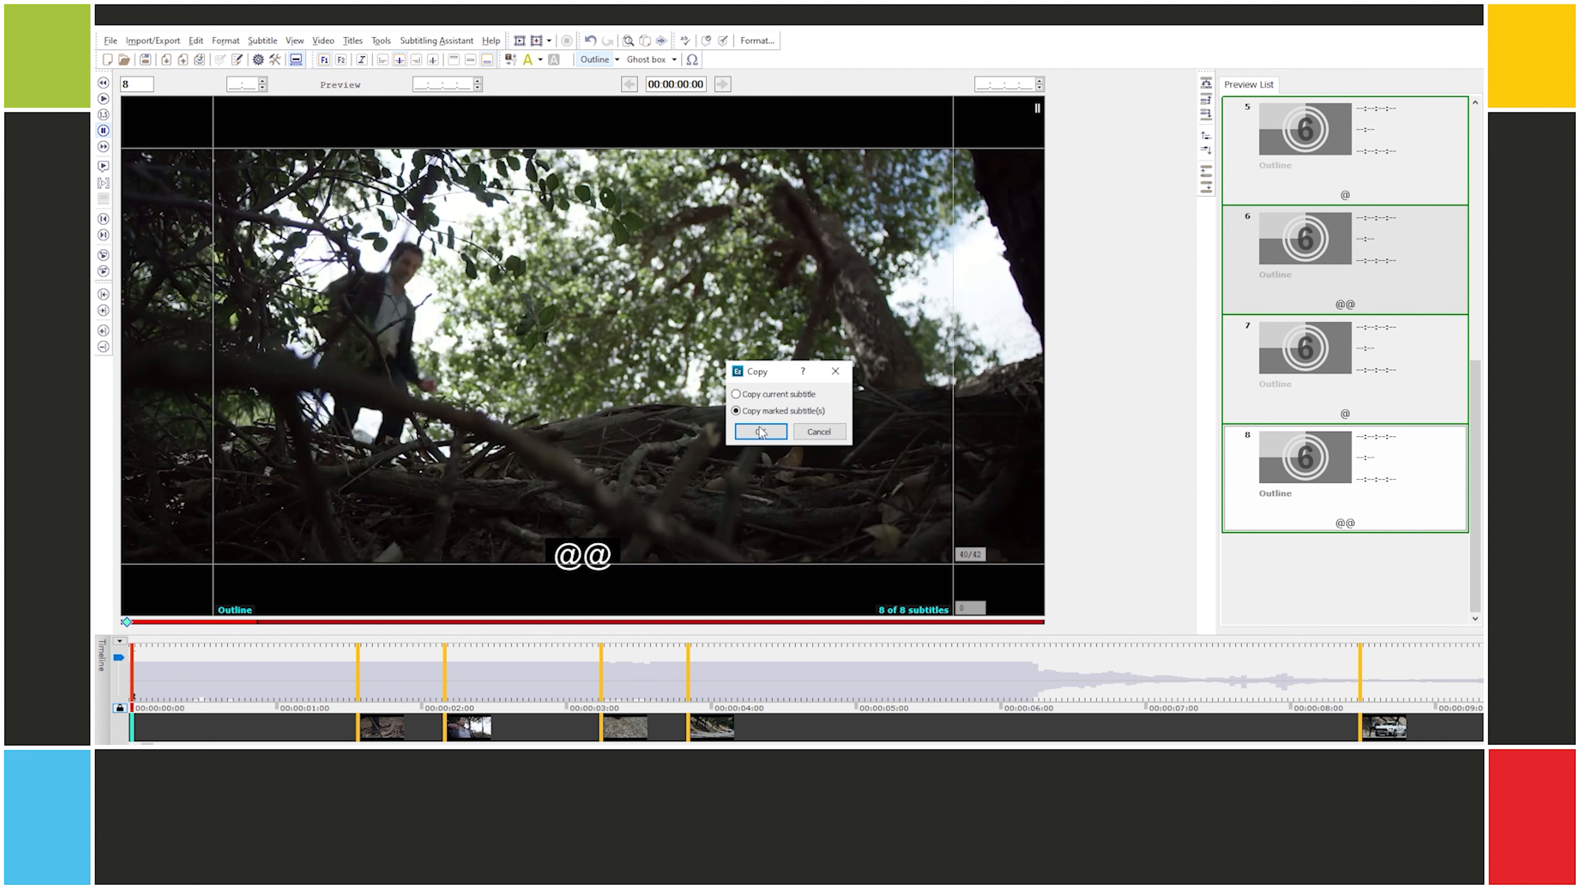
click(758, 431)
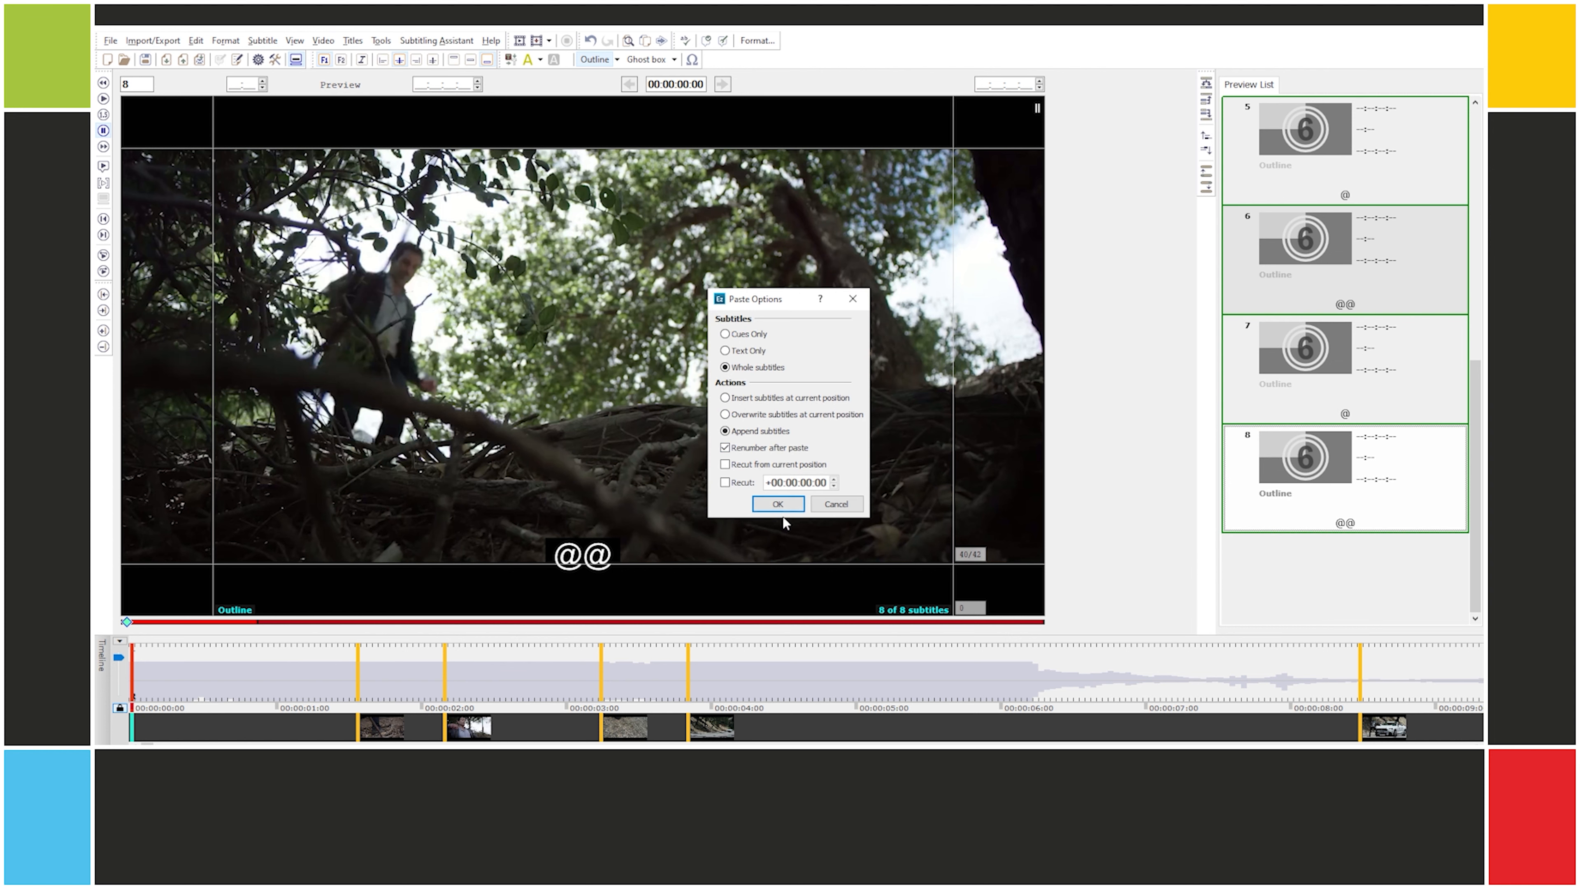
click(777, 503)
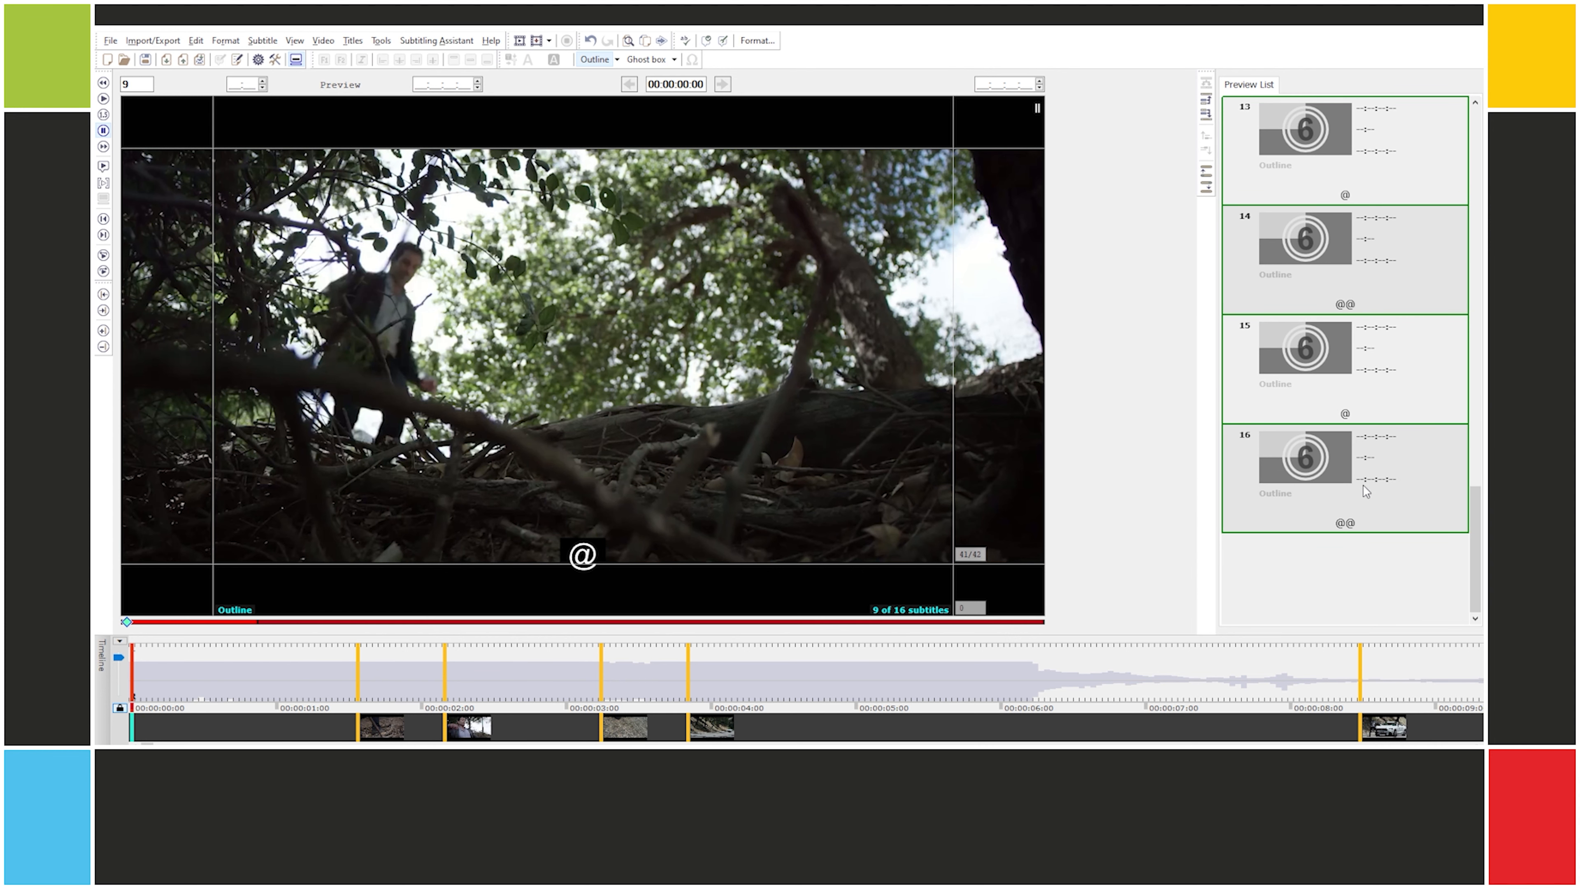
mouse_move(1354, 499)
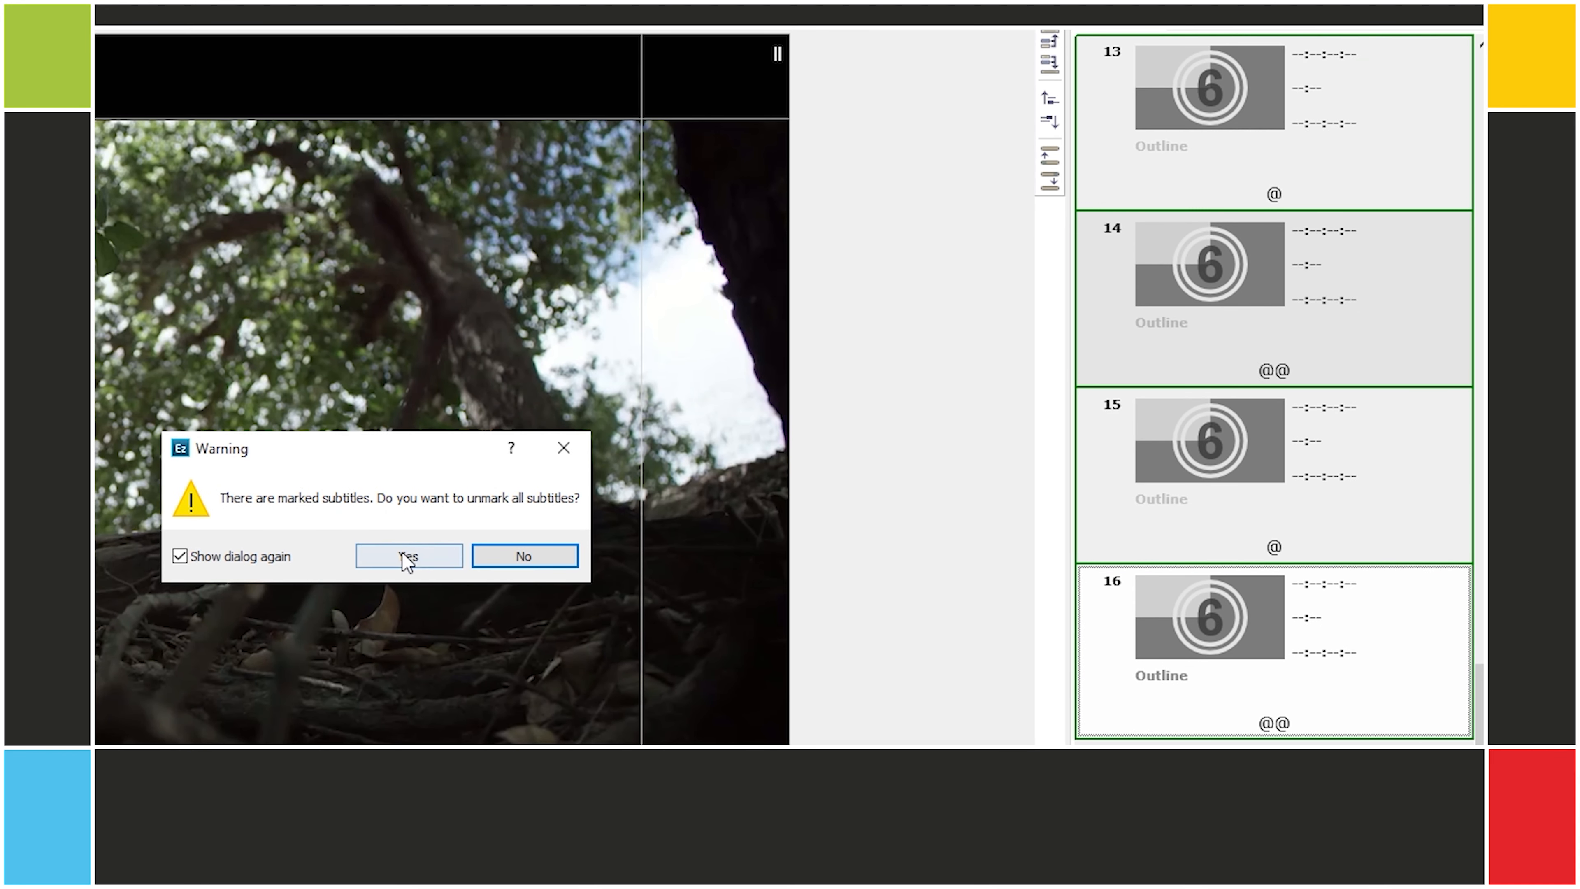
Step: Unmark all sixteen subtitles and return the list to subtitle one
click(408, 556)
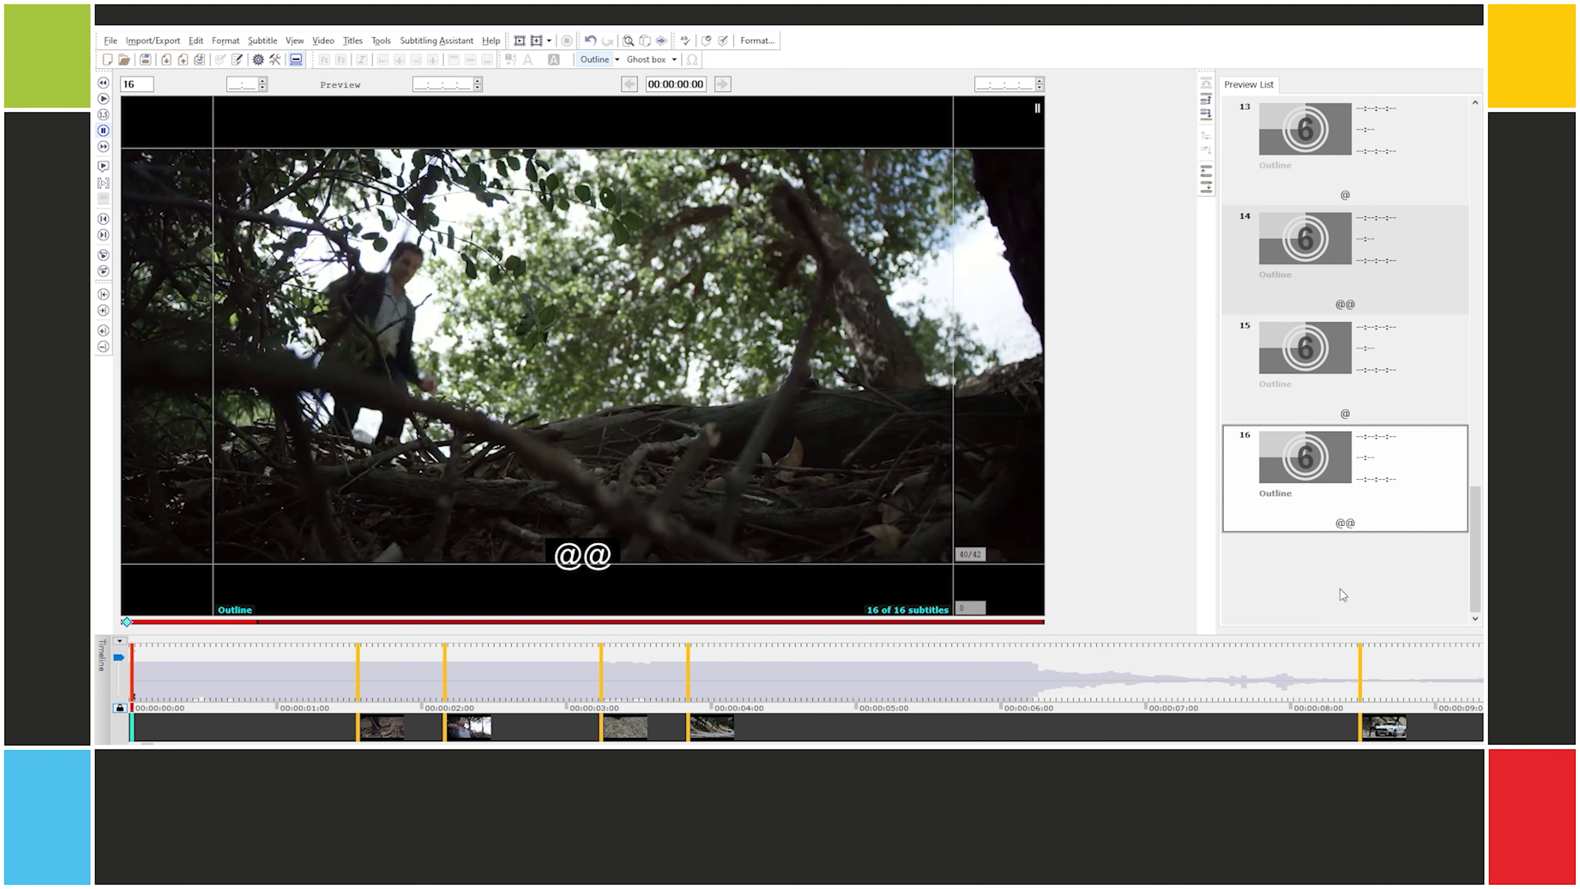
scroll(up, 3)
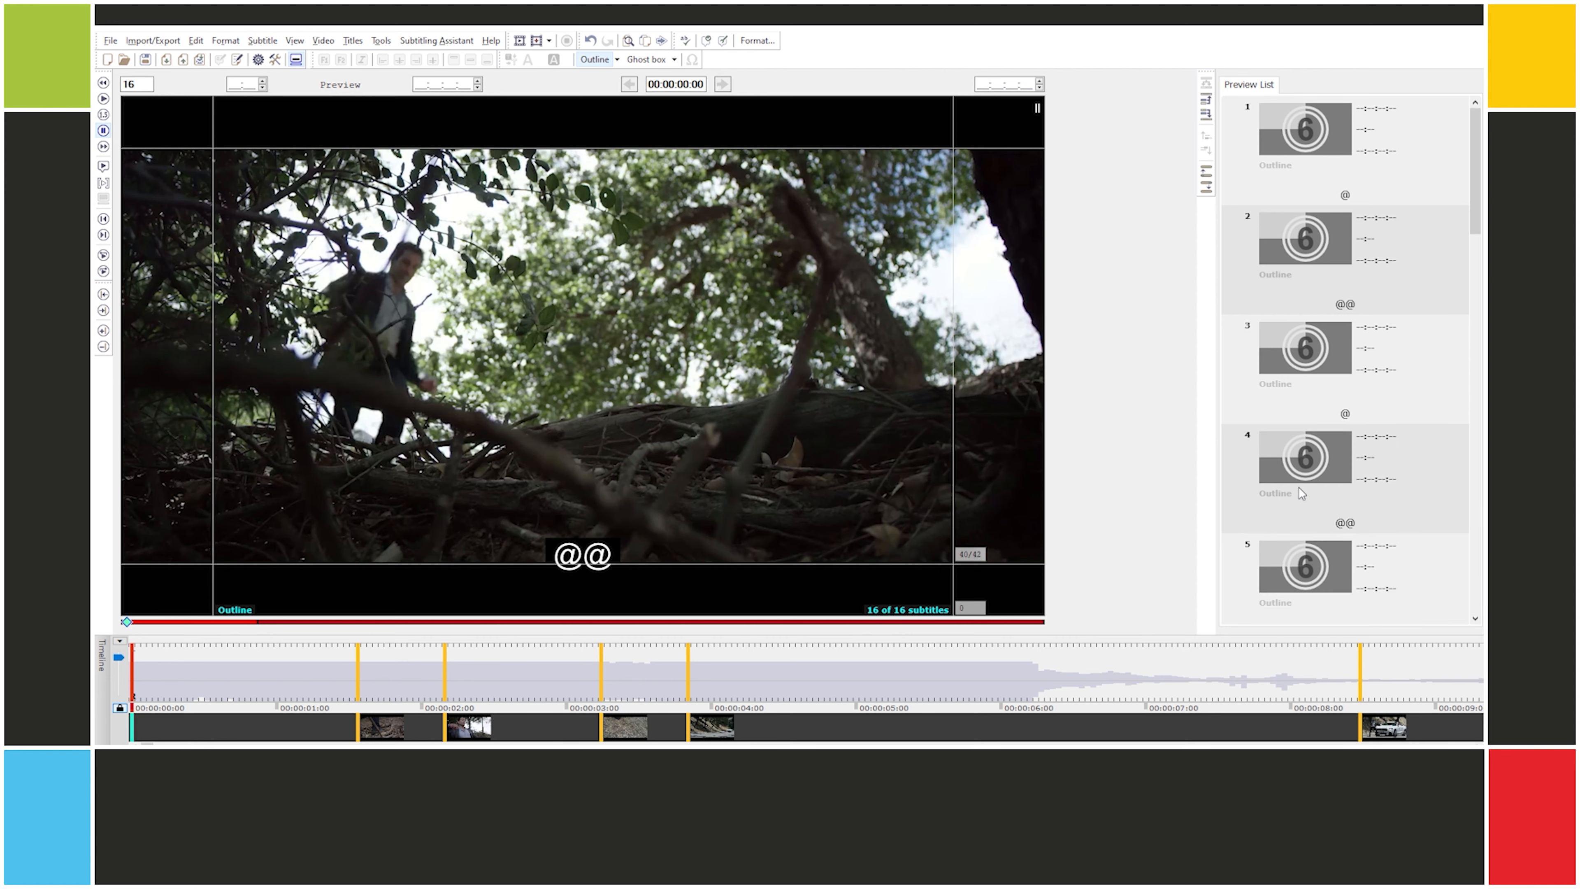